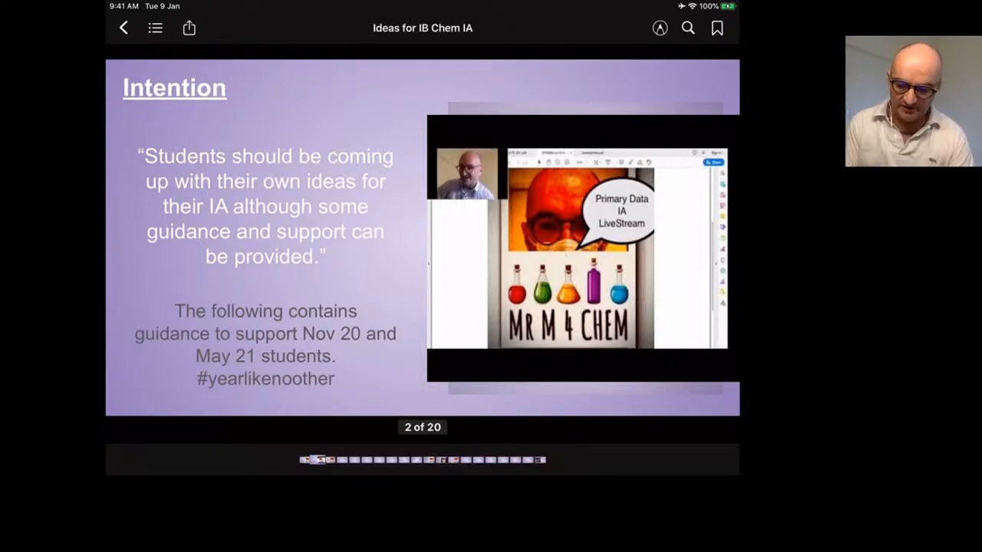
- Scroll the ResearchGate figure page until the hydrogen production rate vs total dissolved solids graph and caption show fully
{"action": "left_click", "coordinate": [660, 27]}
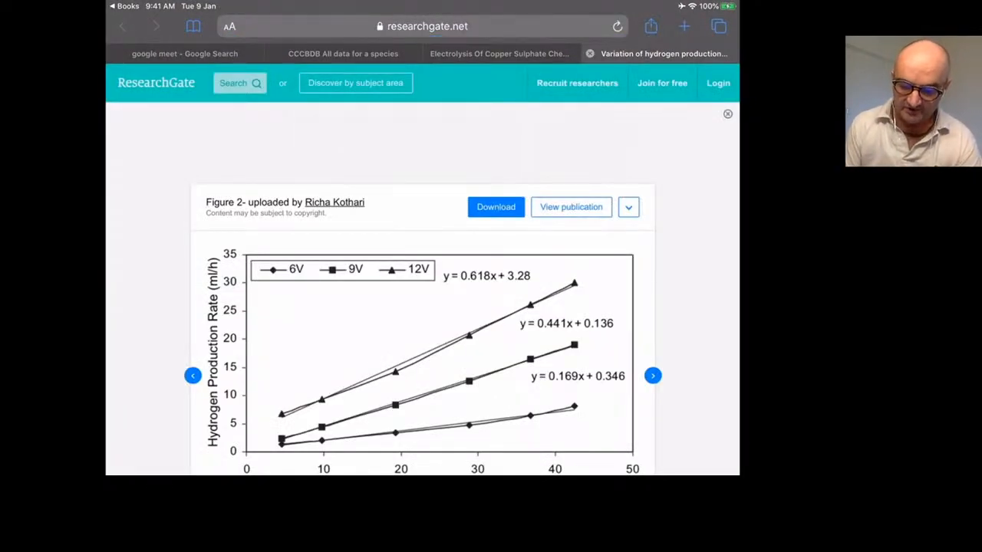
{"action": "scroll", "scroll_direction": "down", "scroll_amount": 3}
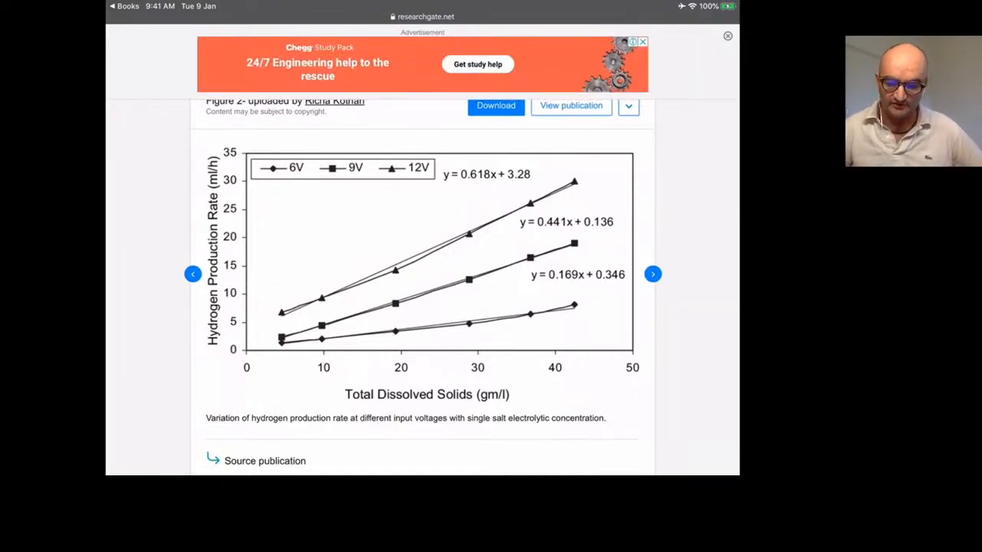
{"action": "scroll", "scroll_direction": "down", "scroll_amount": 3}
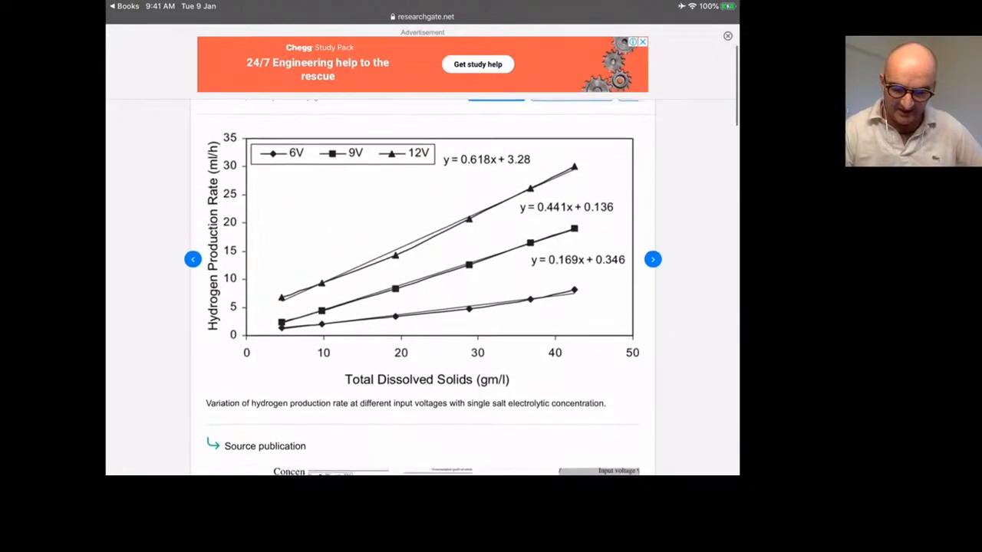
{"action": "scroll", "scroll_direction": "down", "scroll_amount": 3}
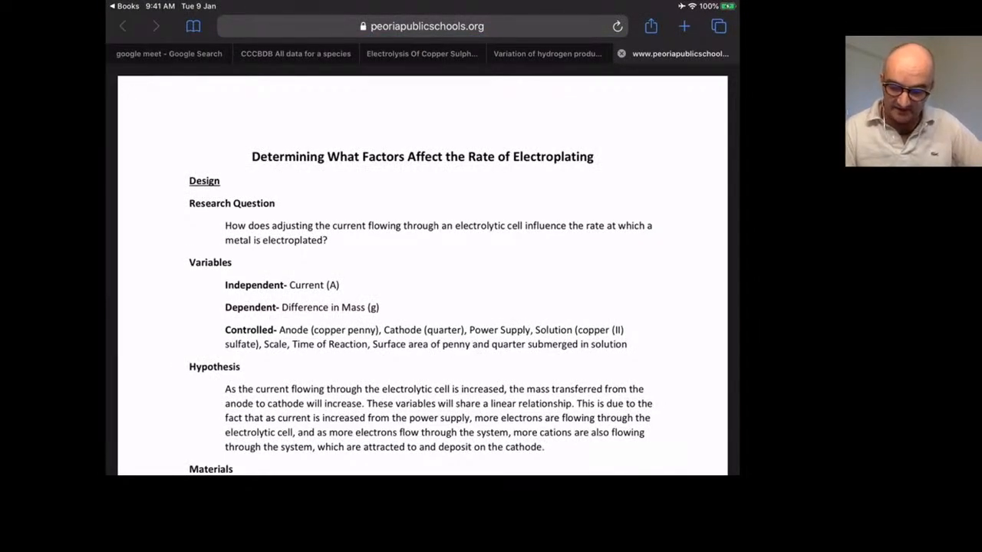
- Scroll the peoriapublicschools electroplating report past its research question, variables and hypothesis
{"action": "scroll", "scroll_direction": "down", "scroll_amount": 3}
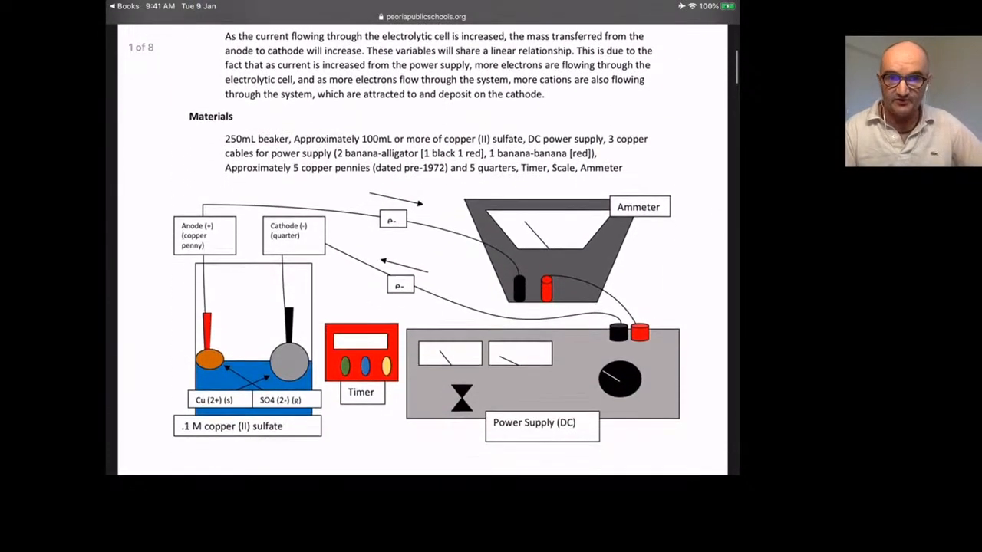
{"action": "scroll", "scroll_direction": "down", "scroll_amount": 3}
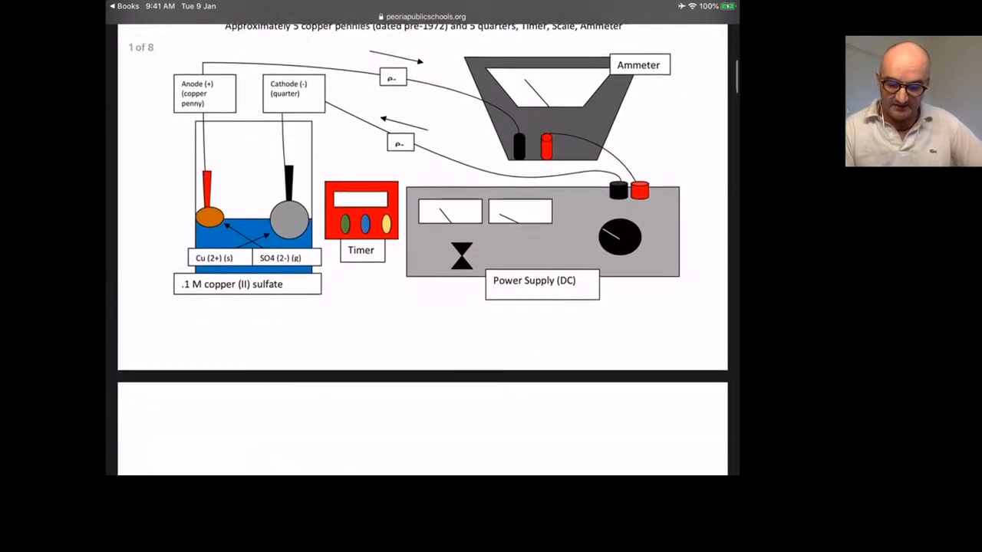
{"action": "scroll", "scroll_direction": "down", "scroll_amount": 3}
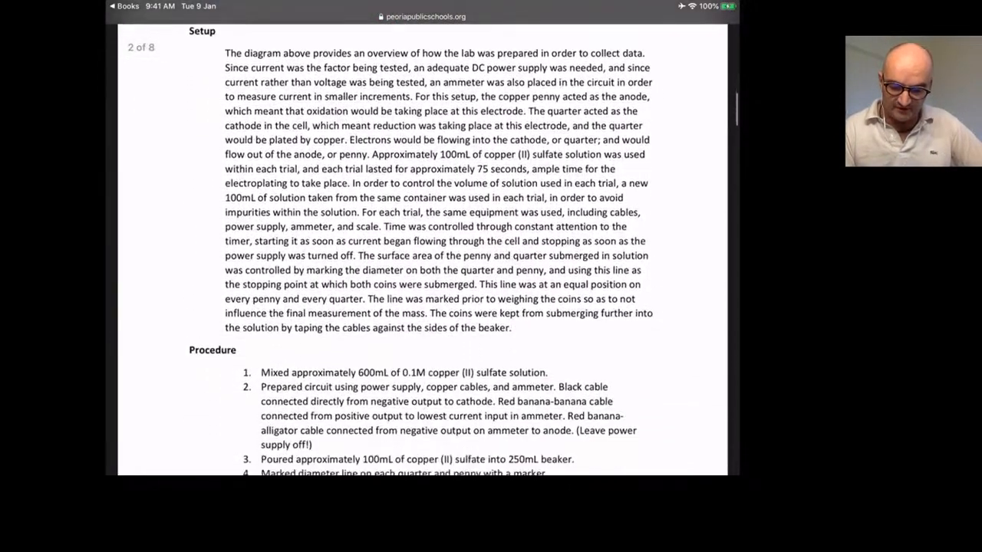
{"action": "scroll", "scroll_direction": "down", "scroll_amount": 3}
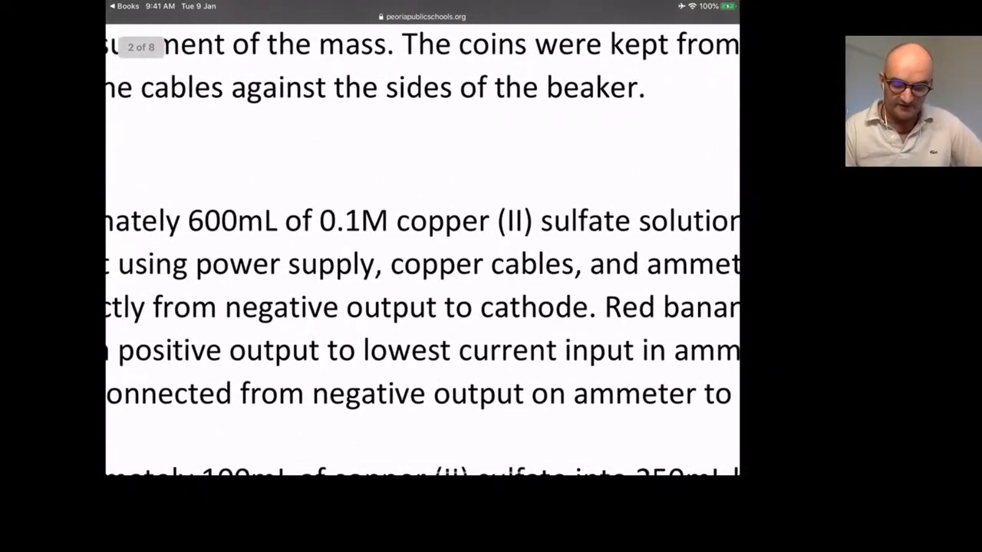
{"action": "scroll", "scroll_direction": "down", "scroll_amount": 3}
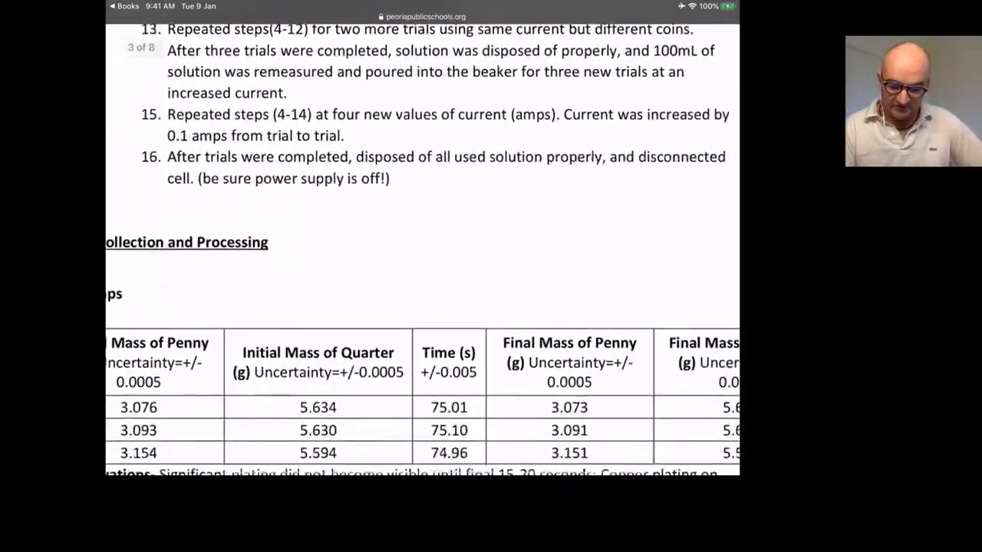
{"action": "scroll", "scroll_direction": "down", "scroll_amount": 3}
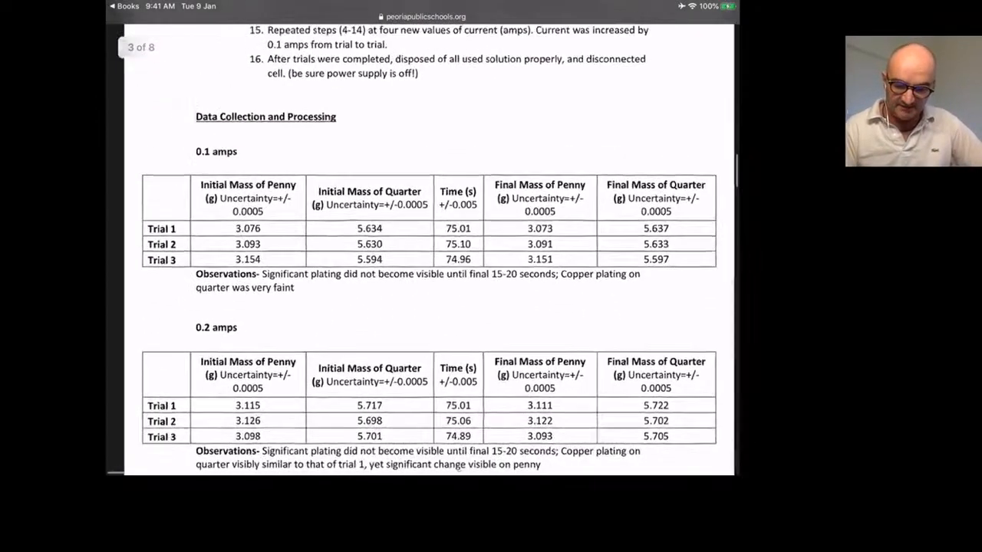
{"action": "scroll", "scroll_direction": "down", "scroll_amount": 3}
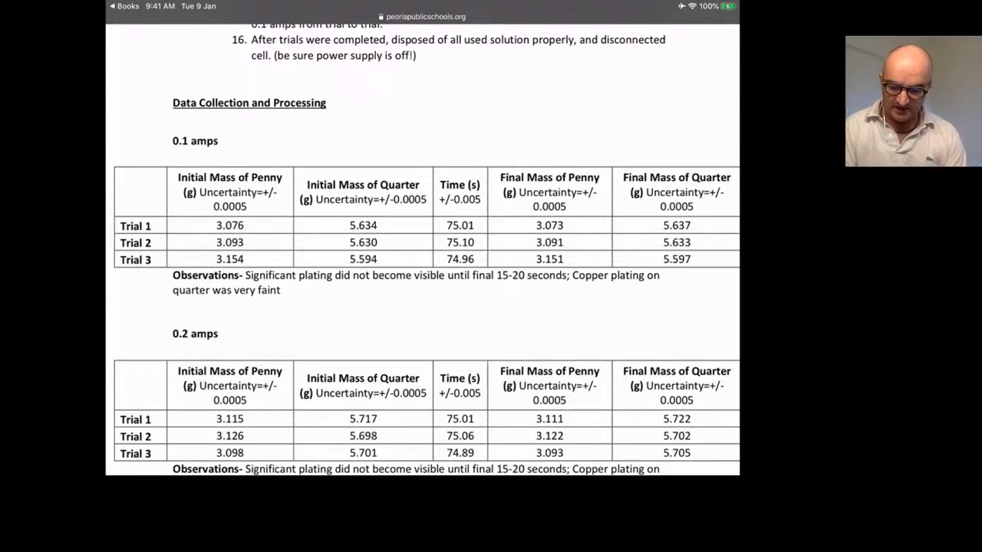
- Continue down through the data tables to the Rate of Electroplating vs. Current graph
{"action": "scroll", "scroll_direction": "down", "scroll_amount": 3}
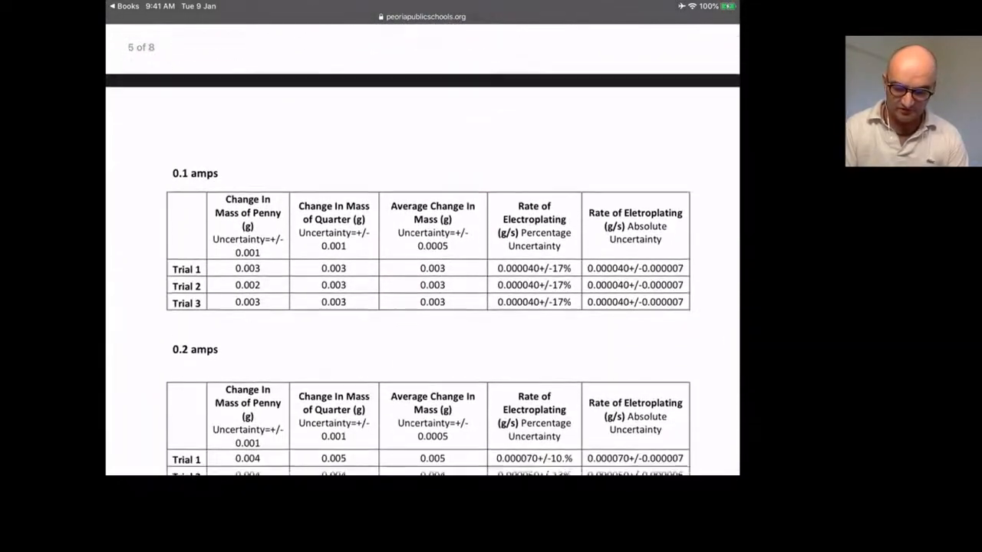
{"action": "scroll", "scroll_direction": "down", "scroll_amount": 3}
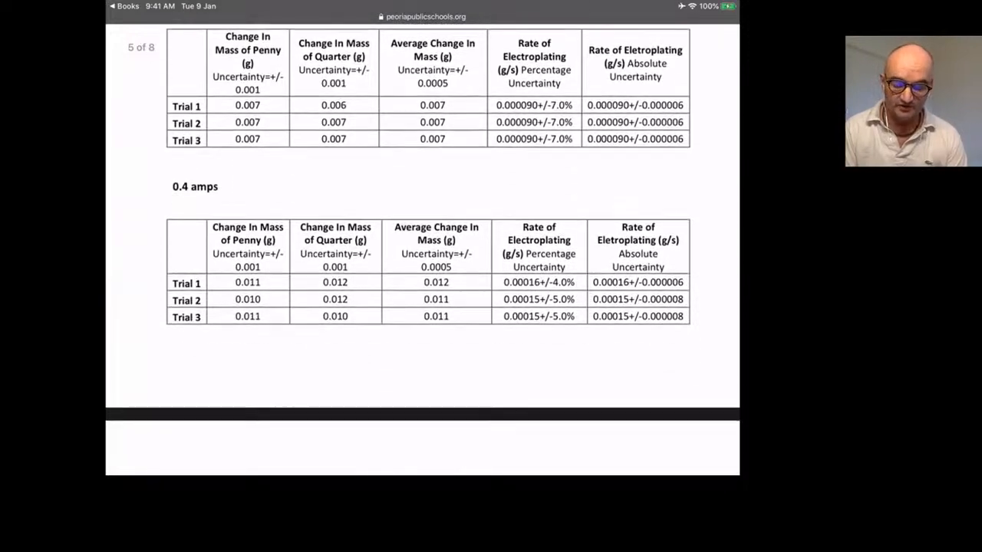
{"action": "scroll", "scroll_direction": "down", "scroll_amount": 3}
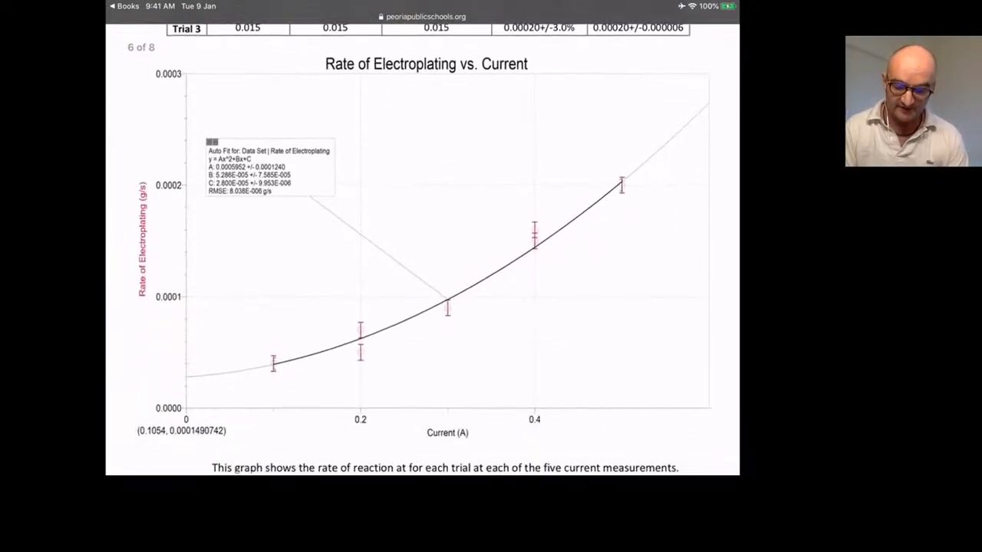
{"action": "scroll", "scroll_direction": "down", "scroll_amount": 3}
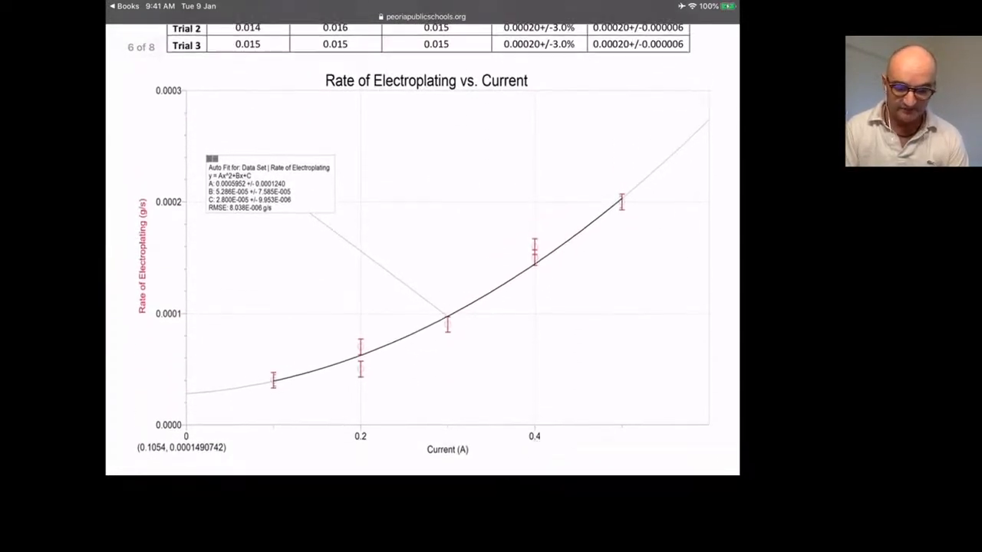
{"action": "scroll", "scroll_direction": "down", "scroll_amount": 3}
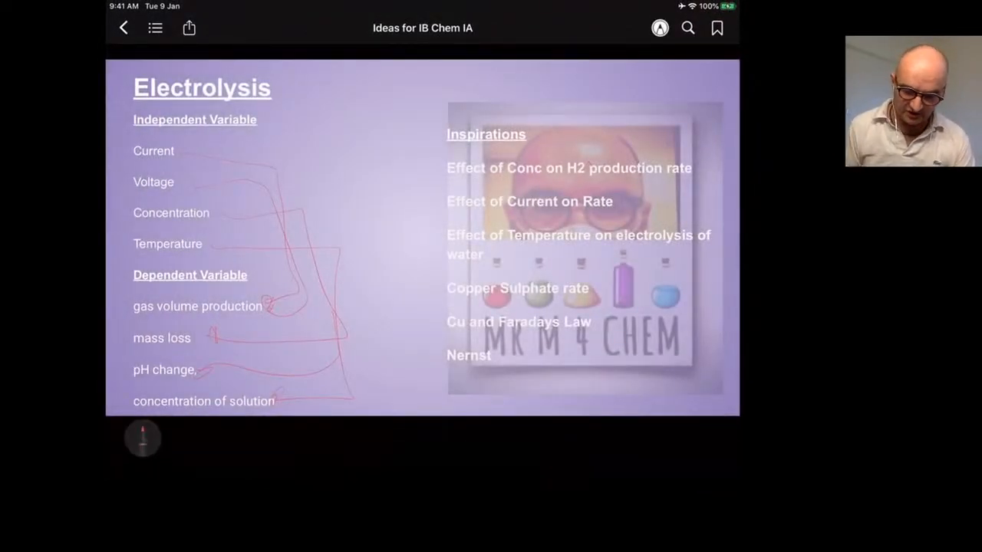
- Sketch a hand-drawn electrolysis cell on the Electrolysis slide, then follow the ijettjournal inspiration link
{"action": "left_click", "coordinate": [143, 437]}
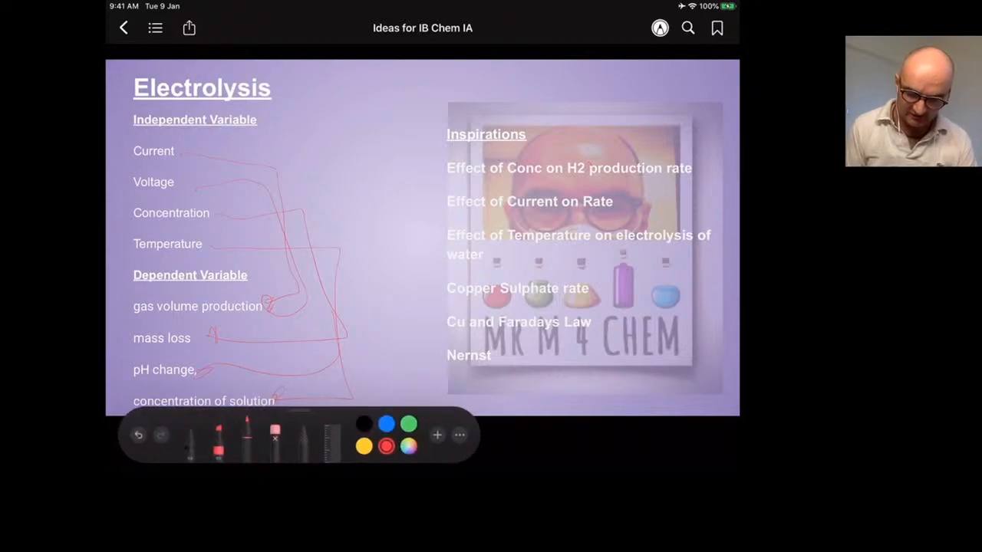
{"action": "left_click", "coordinate": [387, 424]}
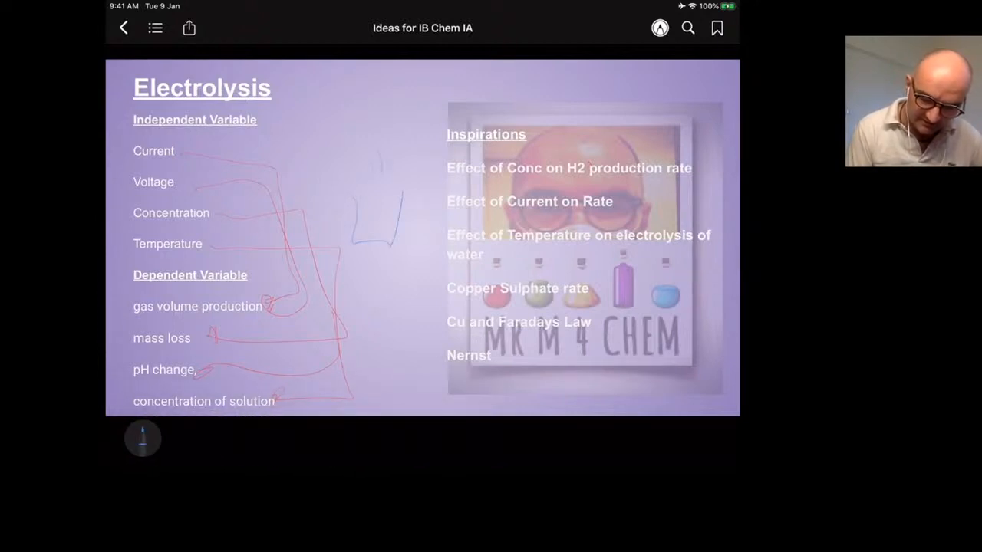
{"action": "left_click", "coordinate": [143, 437]}
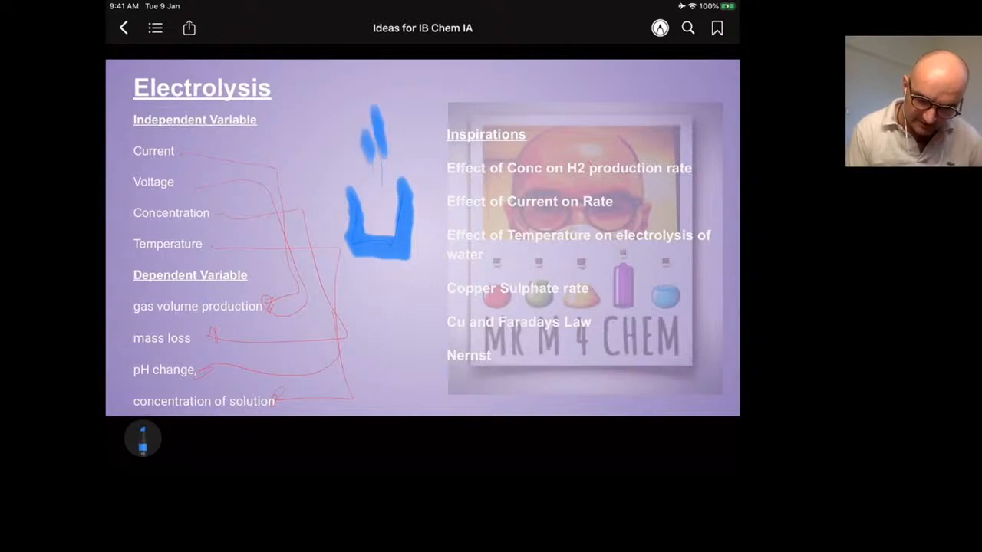
{"action": "left_click", "coordinate": [142, 437]}
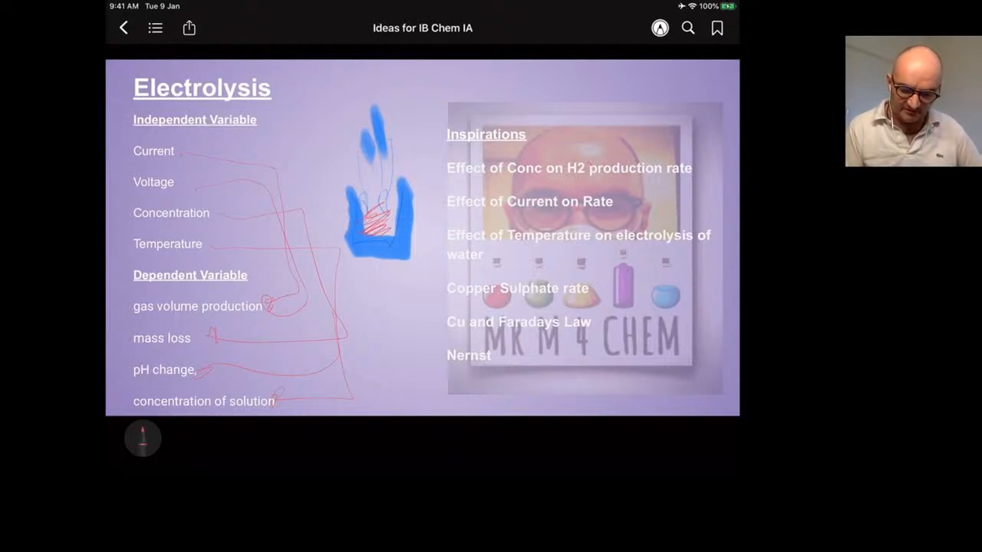
{"action": "left_click", "coordinate": [141, 437]}
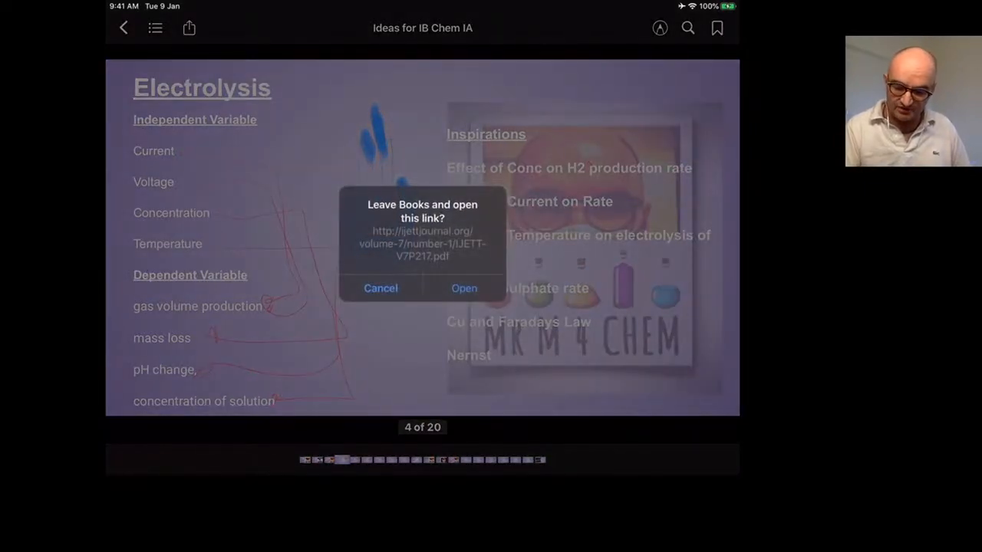
- Leave Books for the ijettjournal water electrolysis temperature paper and scroll to its electrolyser model equations
{"action": "left_click", "coordinate": [463, 288]}
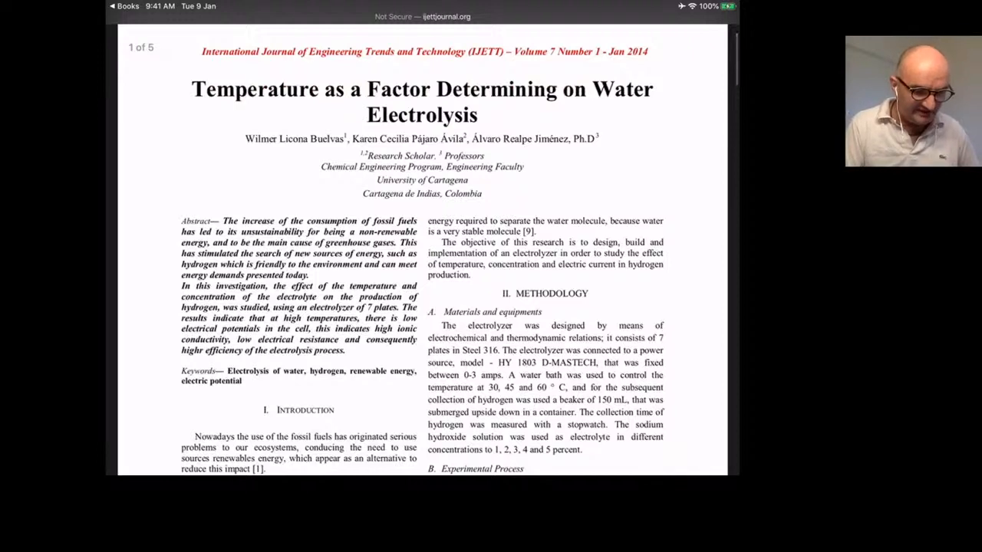
{"action": "scroll", "scroll_direction": "down", "scroll_amount": 3}
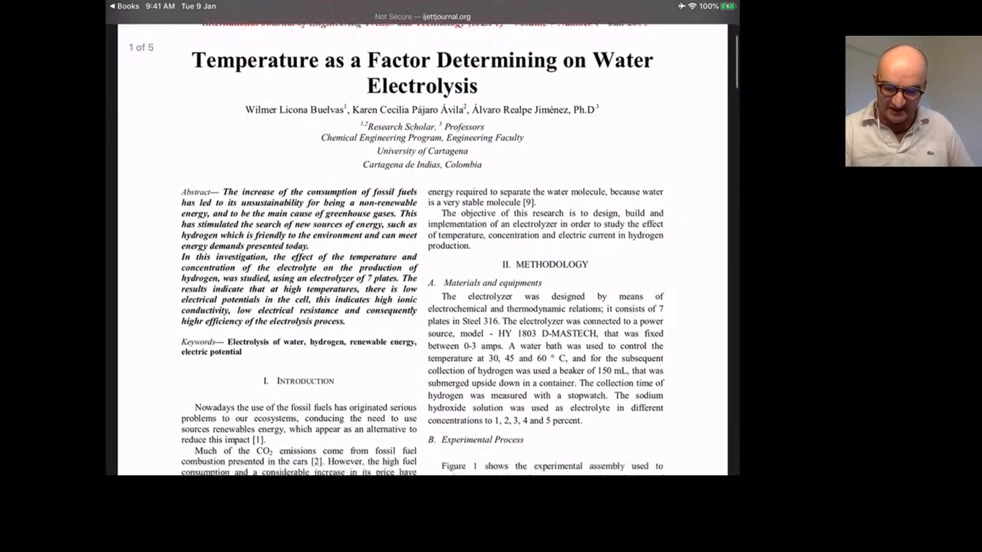
{"action": "scroll", "scroll_direction": "down", "scroll_amount": 3}
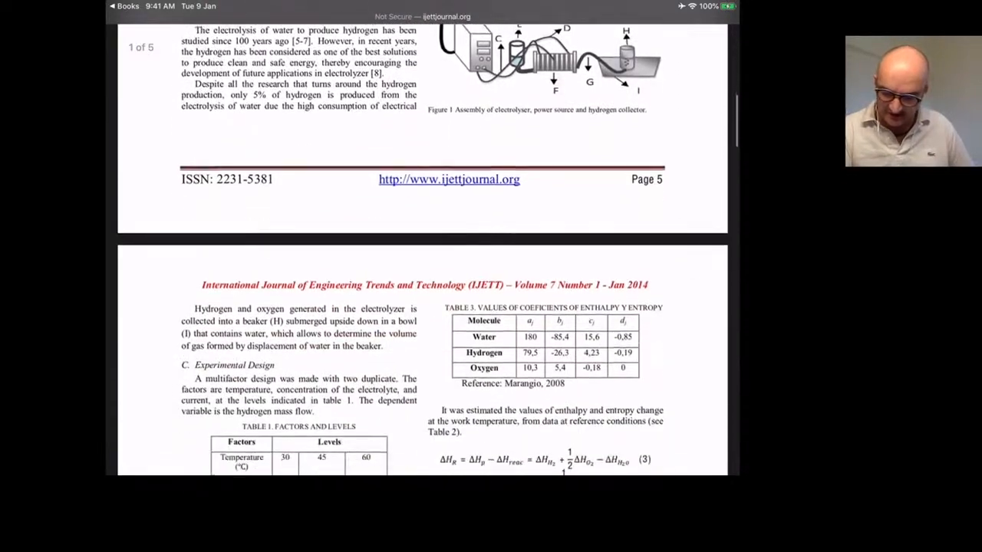
{"action": "scroll", "scroll_direction": "down", "scroll_amount": 3}
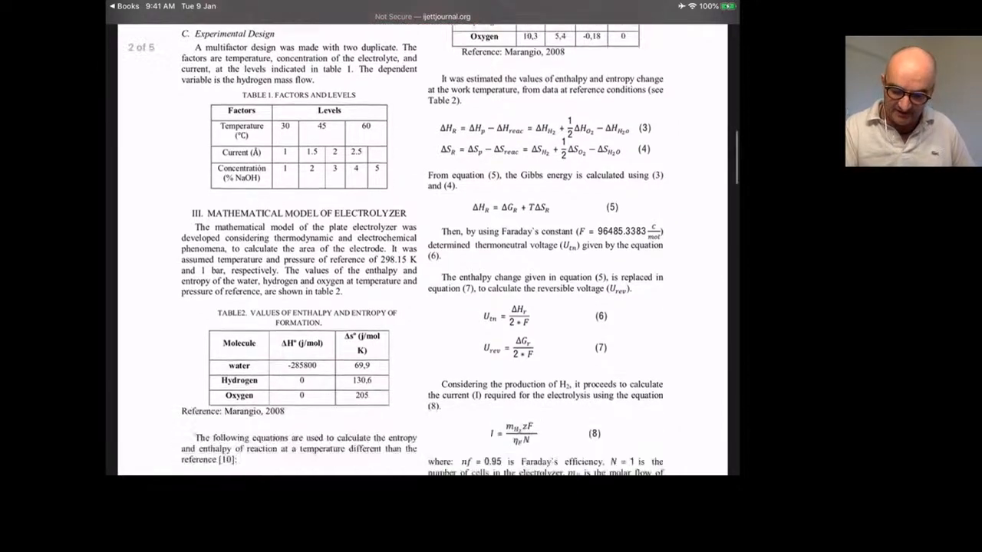
{"action": "scroll", "scroll_direction": "down", "scroll_amount": 3}
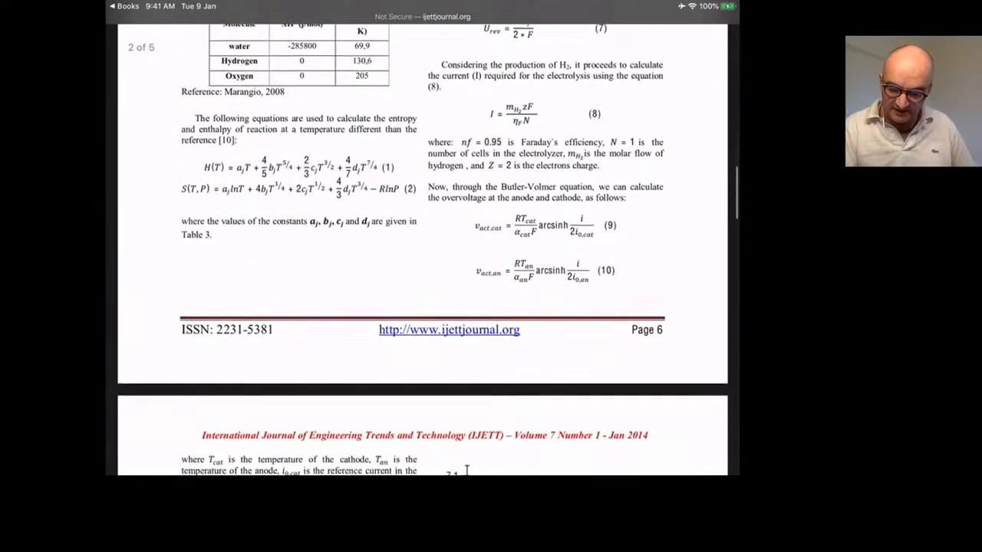
{"action": "scroll", "scroll_direction": "down", "scroll_amount": 3}
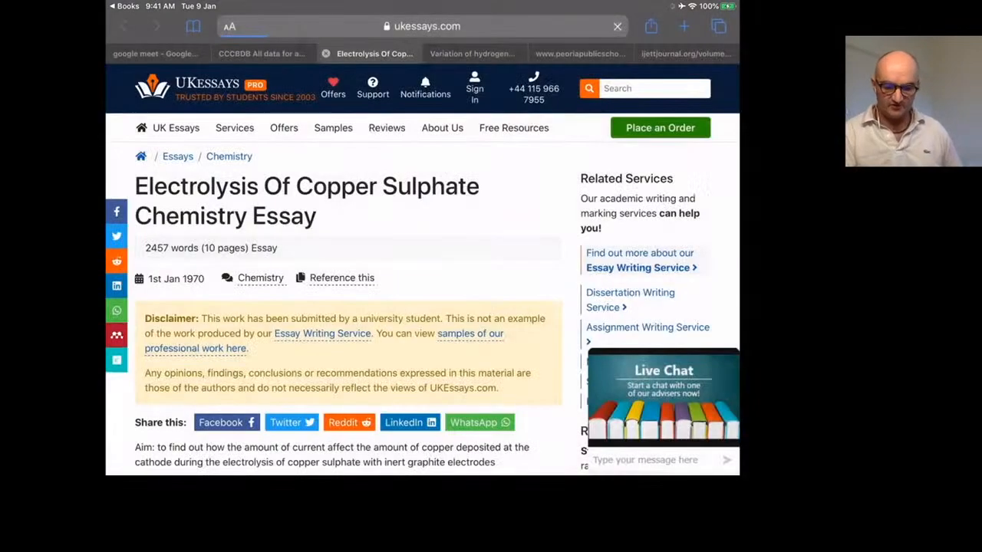
- Scroll the UKEssays copper sulphate electrolysis essay past Variables and Method
{"action": "scroll", "scroll_direction": "down", "scroll_amount": 3}
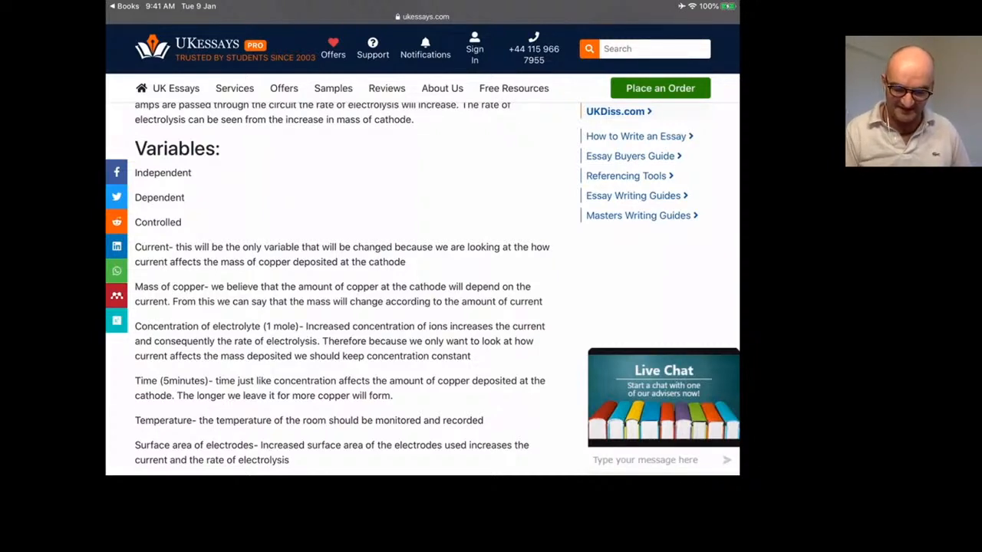
{"action": "scroll", "scroll_direction": "down", "scroll_amount": 3}
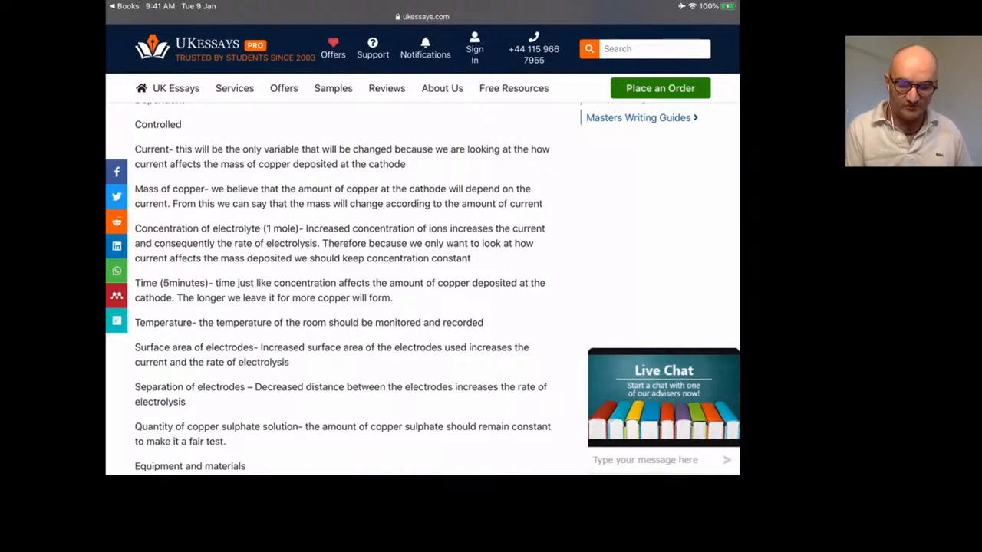
{"action": "scroll", "scroll_direction": "down", "scroll_amount": 3}
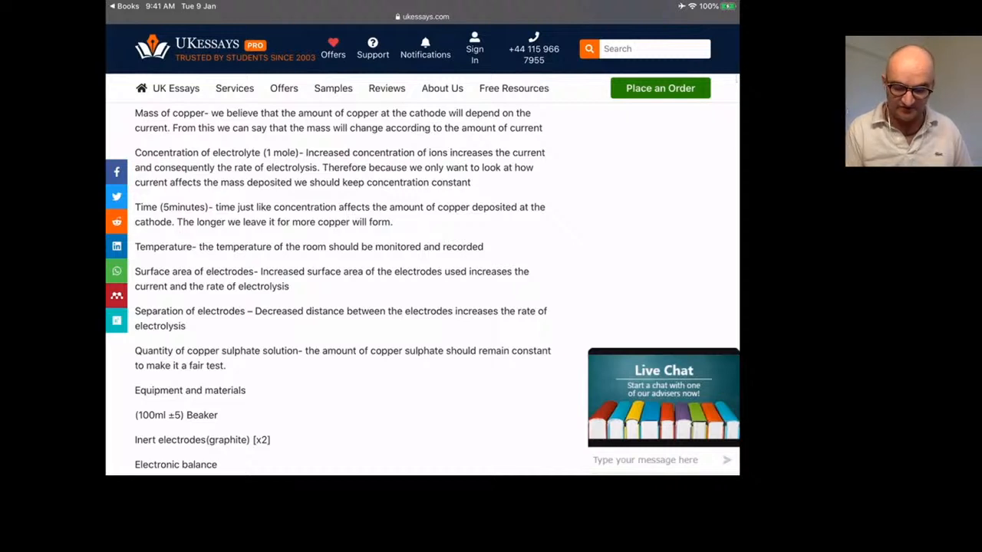
{"action": "scroll", "scroll_direction": "down", "scroll_amount": 3}
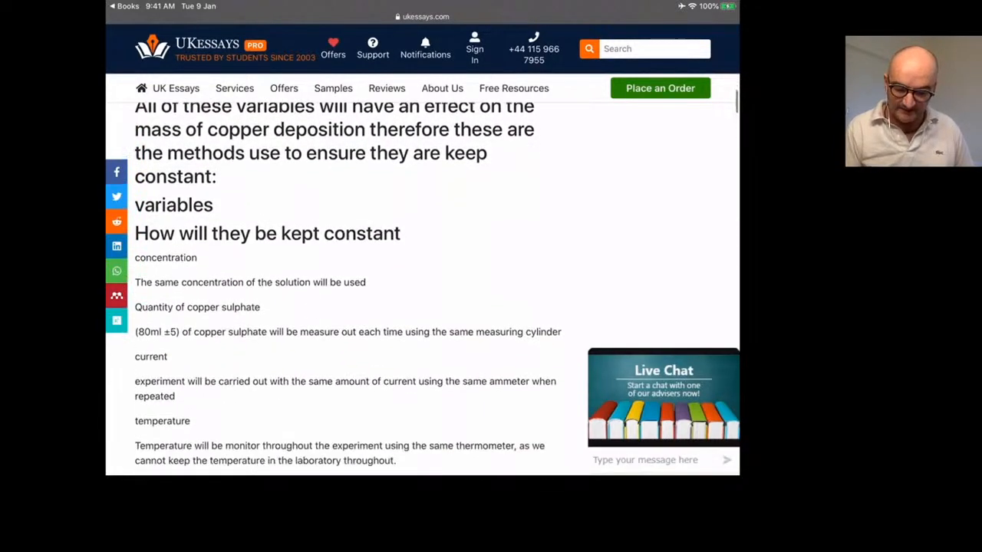
{"action": "scroll", "scroll_direction": "down", "scroll_amount": 3}
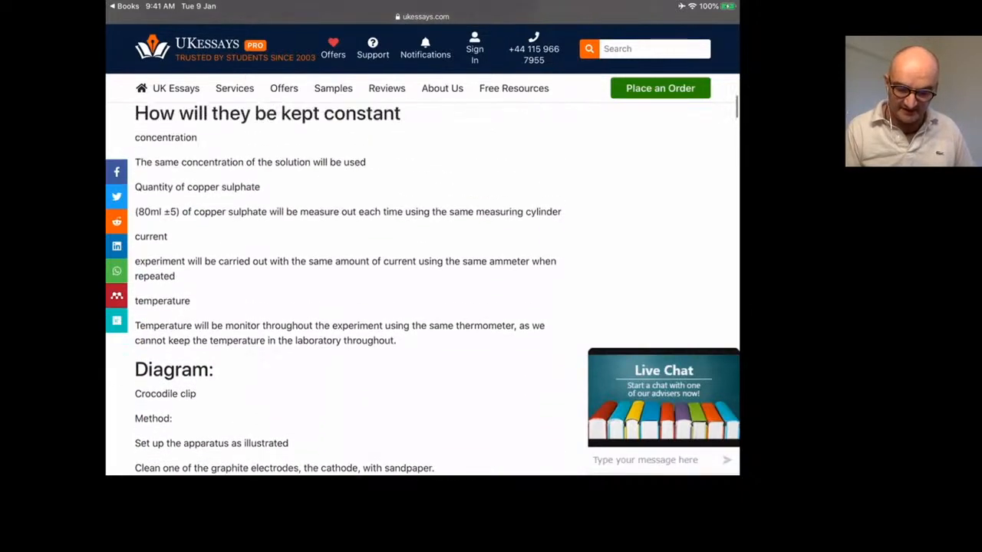
{"action": "scroll", "scroll_direction": "down", "scroll_amount": 3}
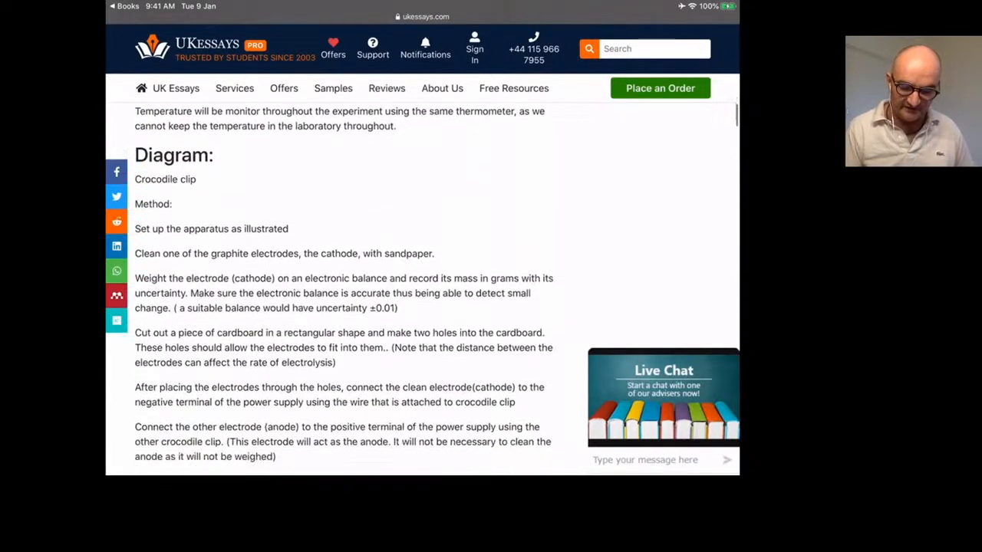
{"action": "scroll", "scroll_direction": "down", "scroll_amount": 3}
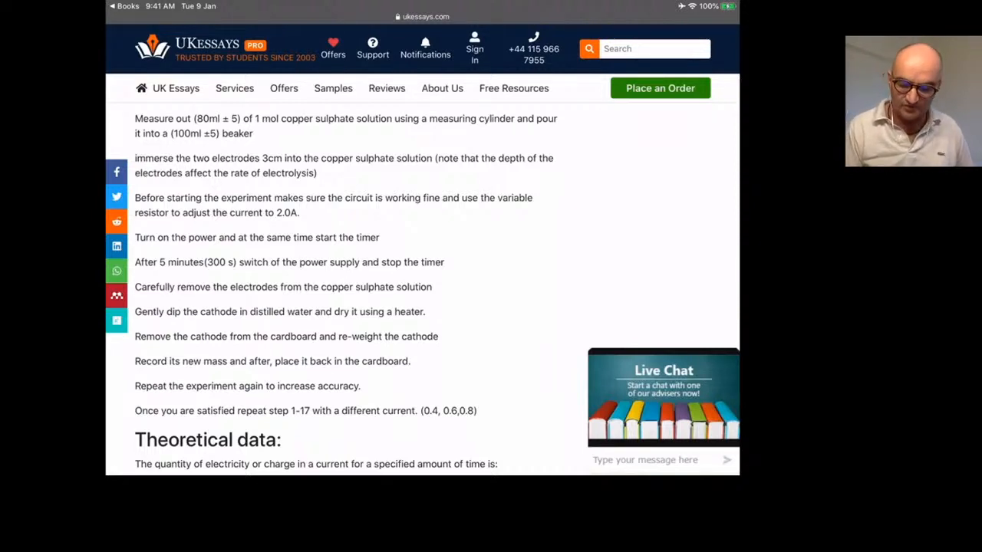
- Continue through Theoretical data to the Faraday calculation of copper mass deposited
{"action": "scroll", "scroll_direction": "down", "scroll_amount": 3}
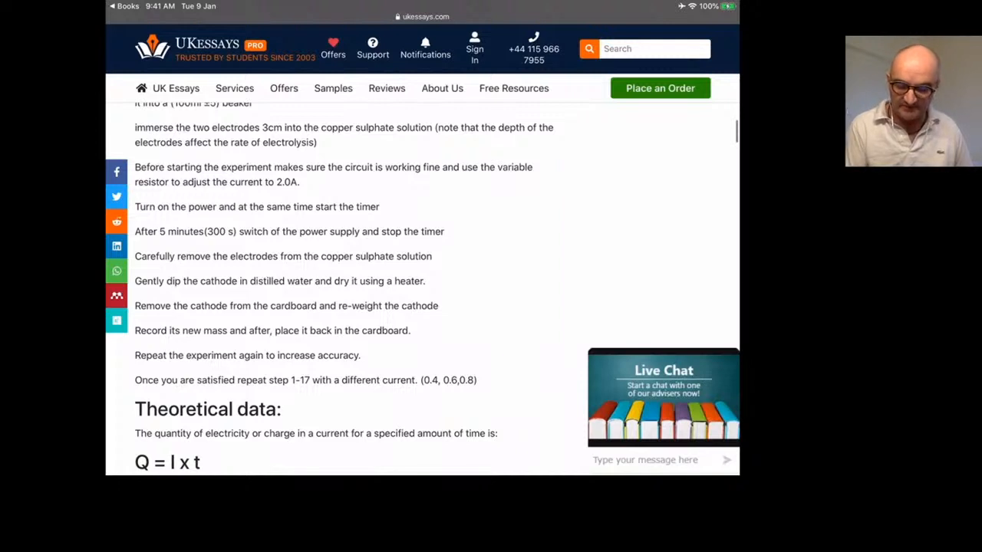
{"action": "scroll", "scroll_direction": "down", "scroll_amount": 3}
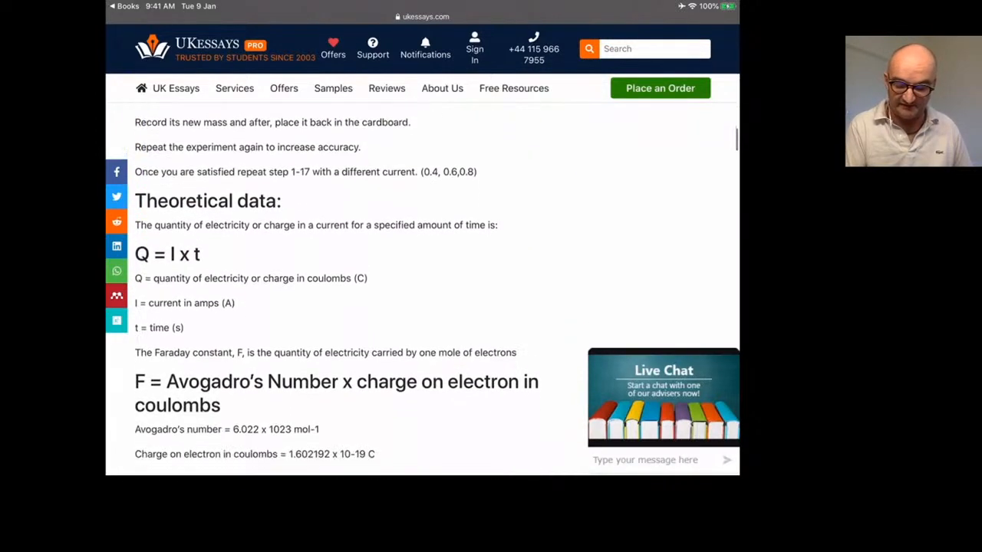
{"action": "scroll", "scroll_direction": "down", "scroll_amount": 3}
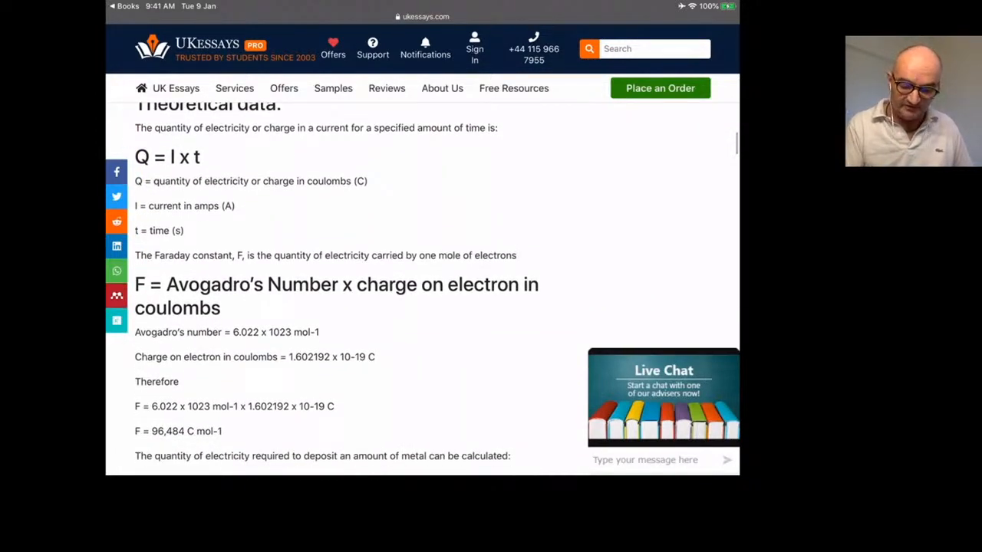
{"action": "scroll", "scroll_direction": "down", "scroll_amount": 3}
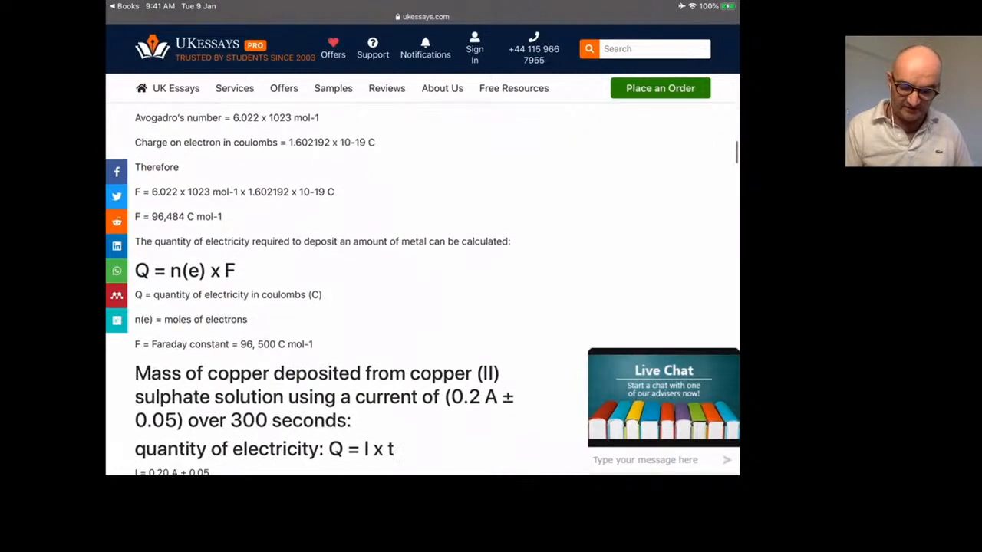
{"action": "scroll", "scroll_direction": "down", "scroll_amount": 3}
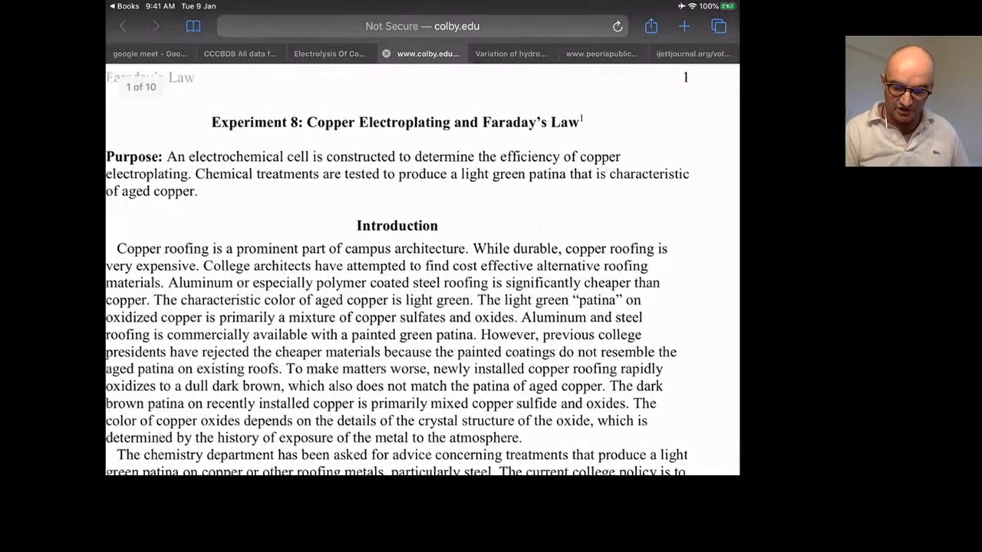
- Scroll the Colby Experiment 8 copper electroplating handout from Faraday's Law to the Procedure equipment list
{"action": "scroll", "scroll_direction": "down", "scroll_amount": 3}
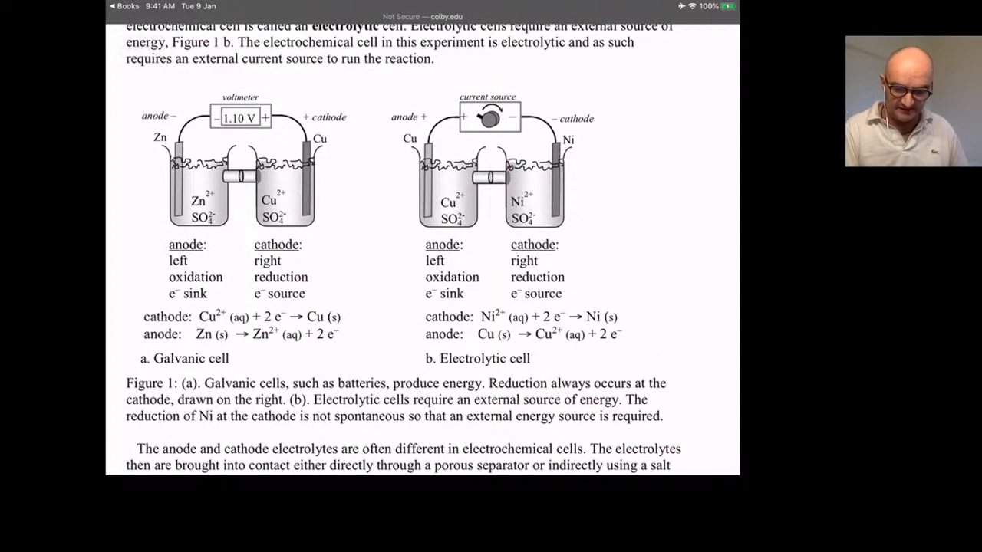
{"action": "scroll", "scroll_direction": "down", "scroll_amount": 3}
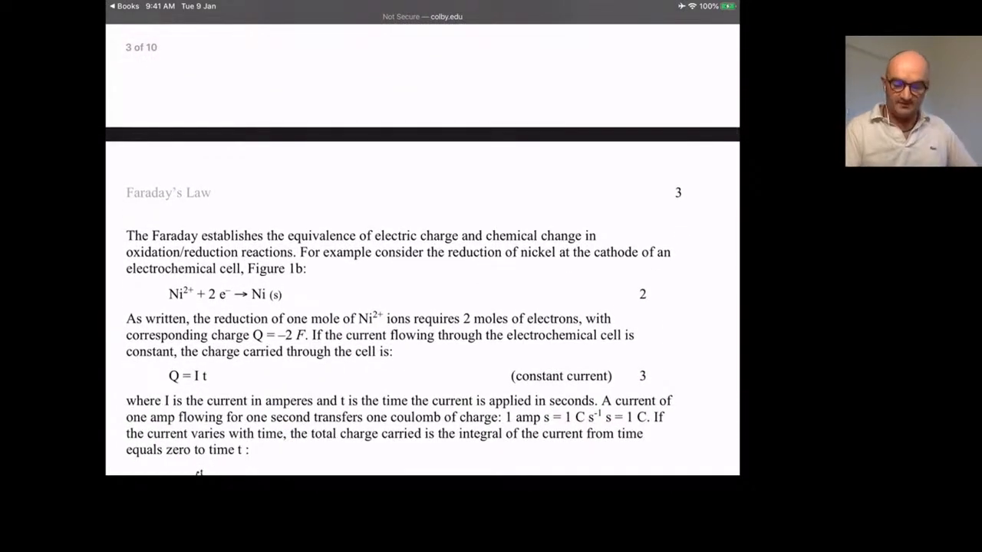
{"action": "scroll", "scroll_direction": "down", "scroll_amount": 3}
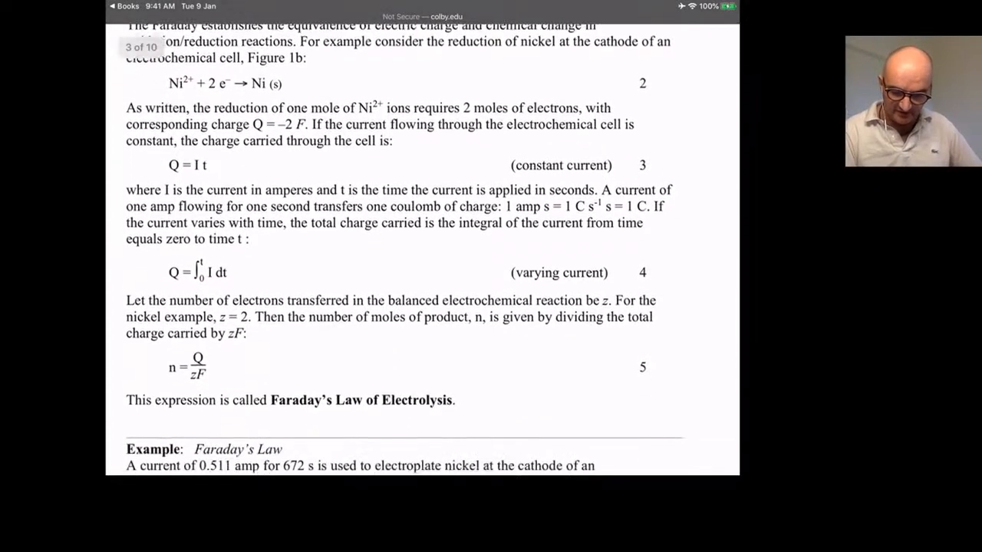
{"action": "scroll", "scroll_direction": "down", "scroll_amount": 3}
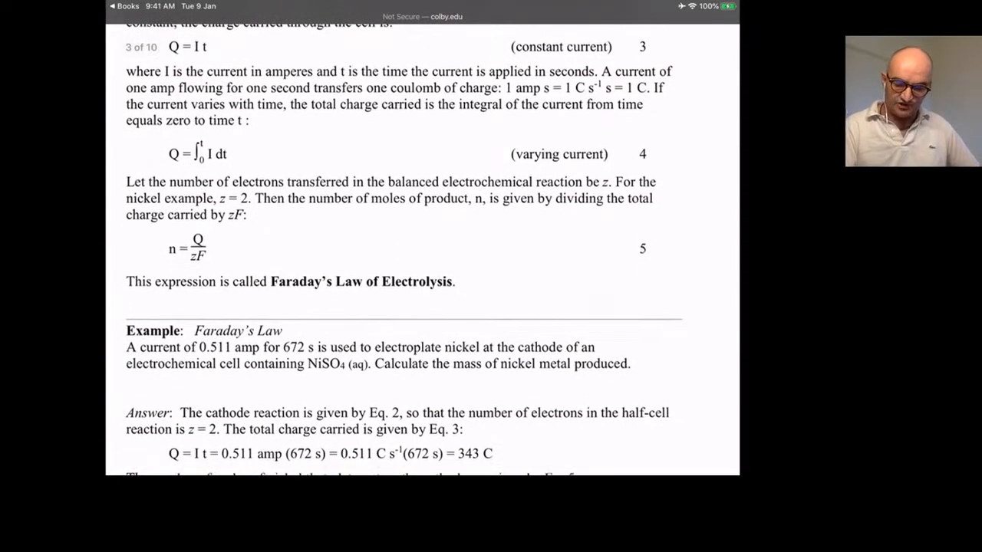
{"action": "scroll", "scroll_direction": "down", "scroll_amount": 3}
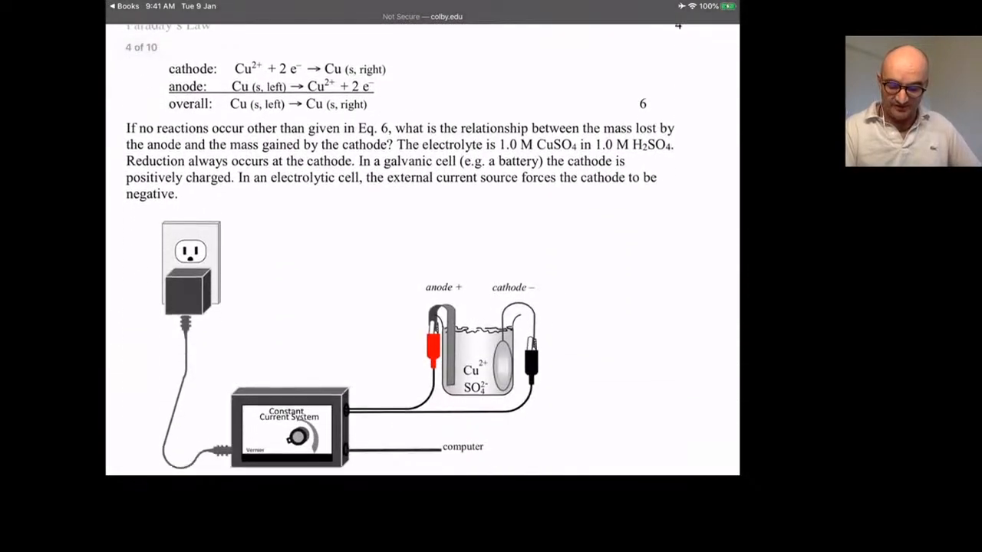
{"action": "scroll", "scroll_direction": "down", "scroll_amount": 3}
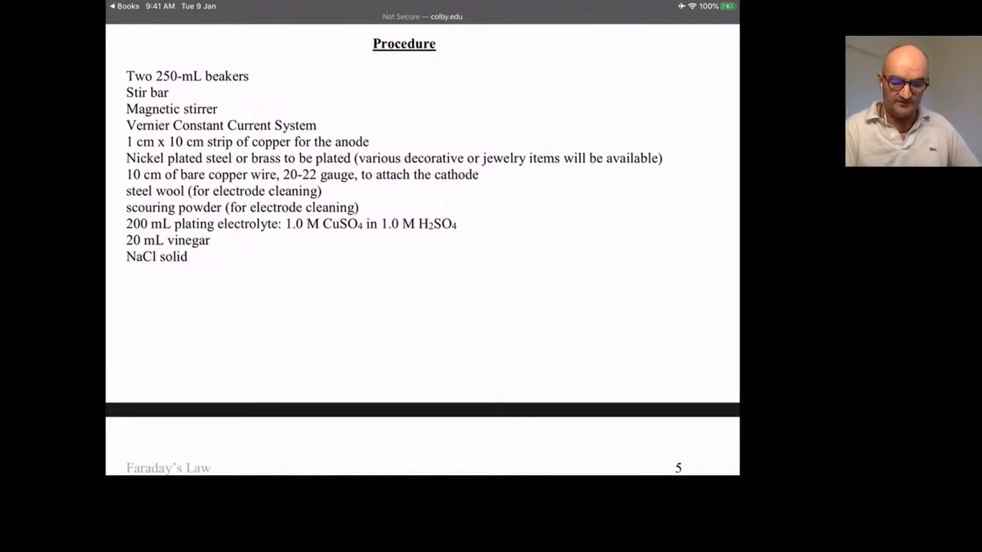
{"action": "scroll", "scroll_direction": "down", "scroll_amount": 3}
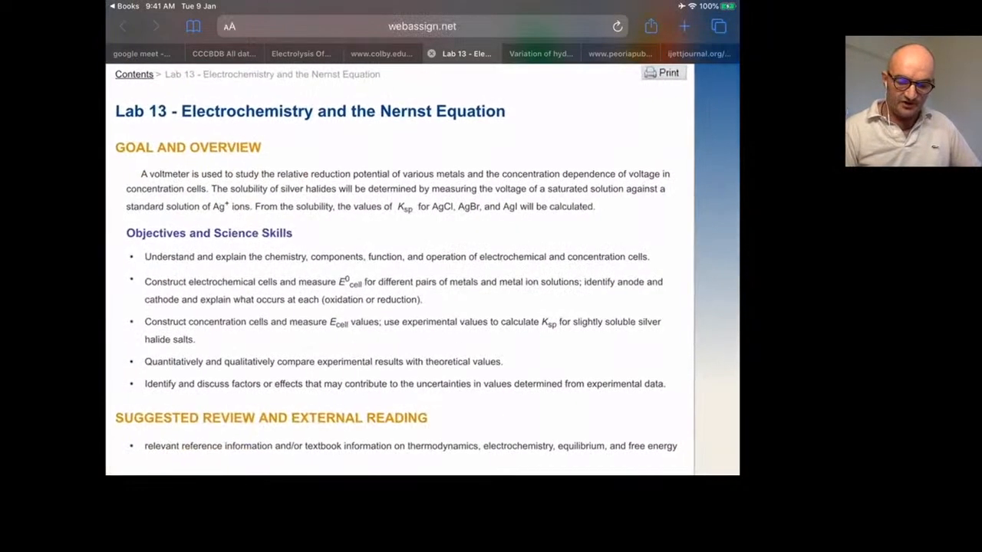
{"action": "scroll", "scroll_direction": "down", "scroll_amount": 3}
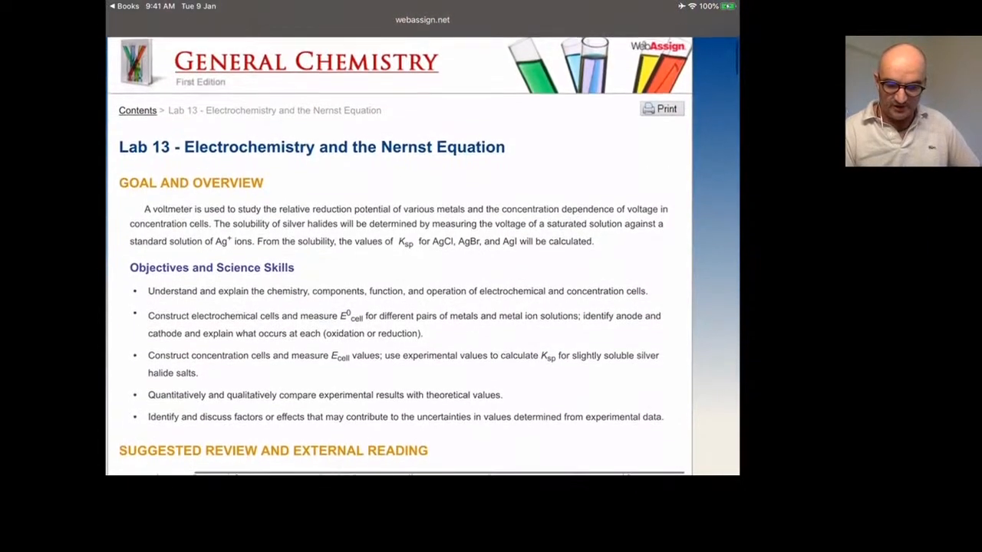
{"action": "scroll", "scroll_direction": "down", "scroll_amount": 3}
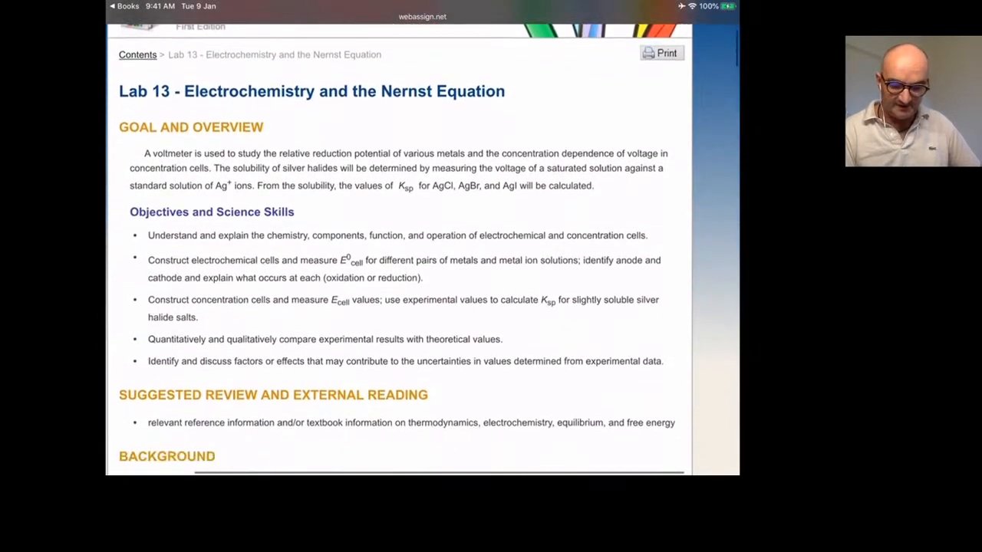
{"action": "scroll", "scroll_direction": "down", "scroll_amount": 3}
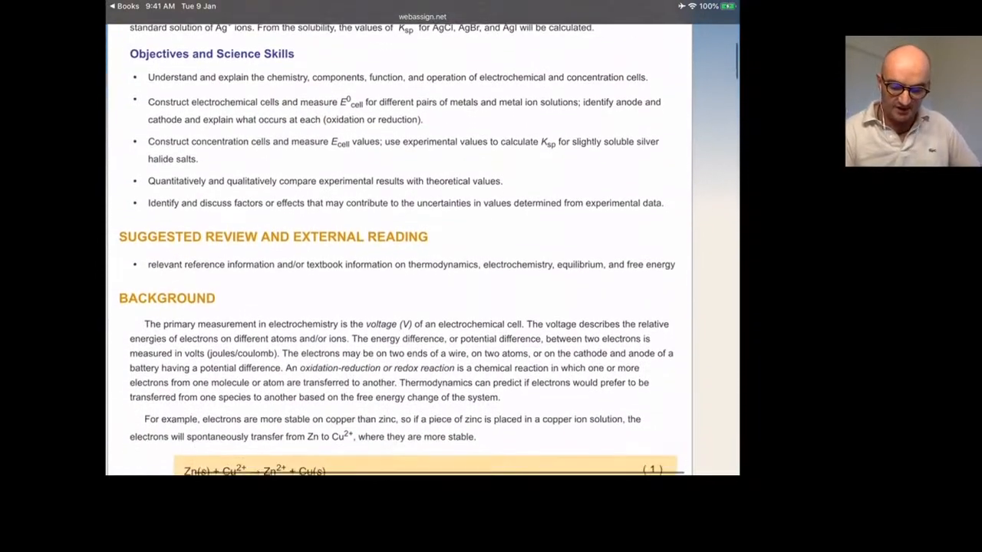
{"action": "scroll", "scroll_direction": "down", "scroll_amount": 3}
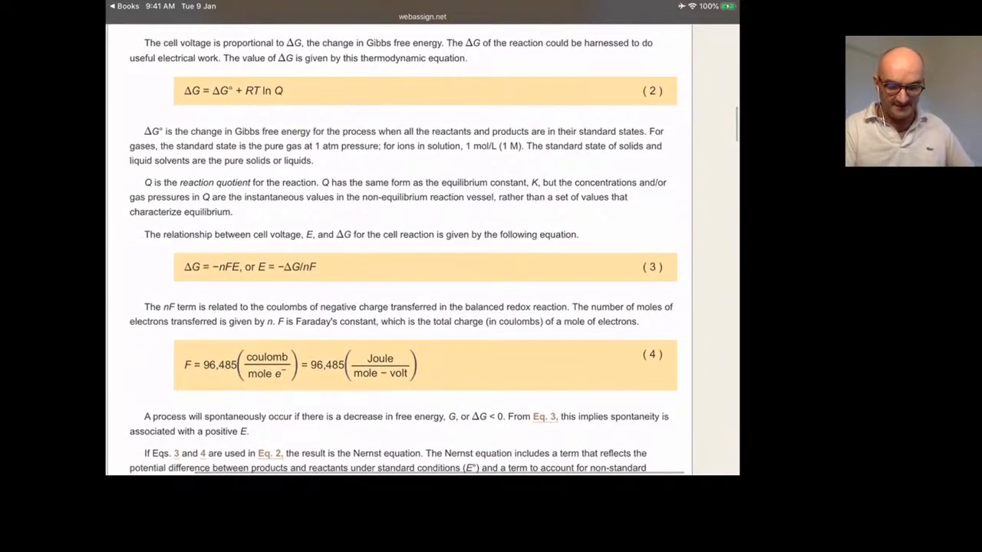
{"action": "scroll", "scroll_direction": "down", "scroll_amount": 3}
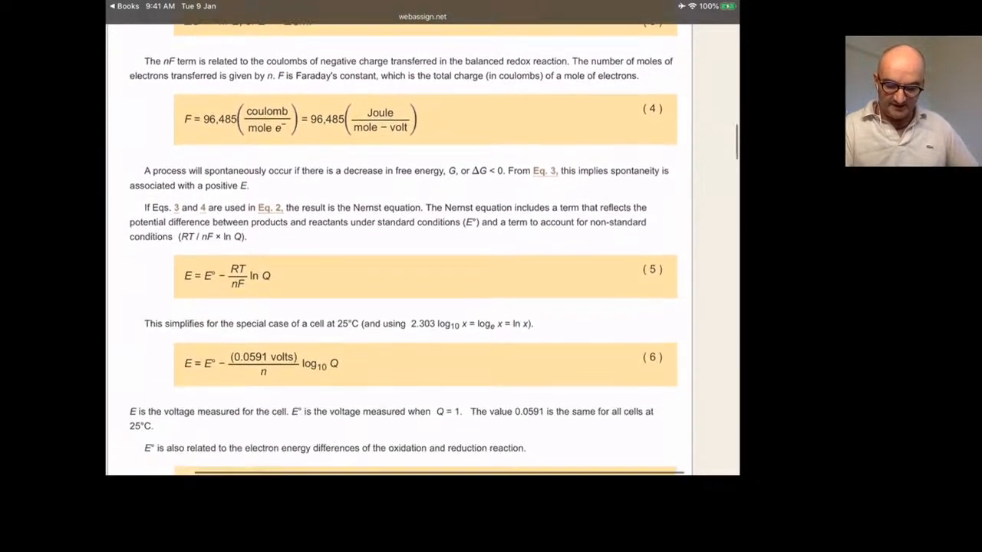
{"action": "scroll", "scroll_direction": "down", "scroll_amount": 3}
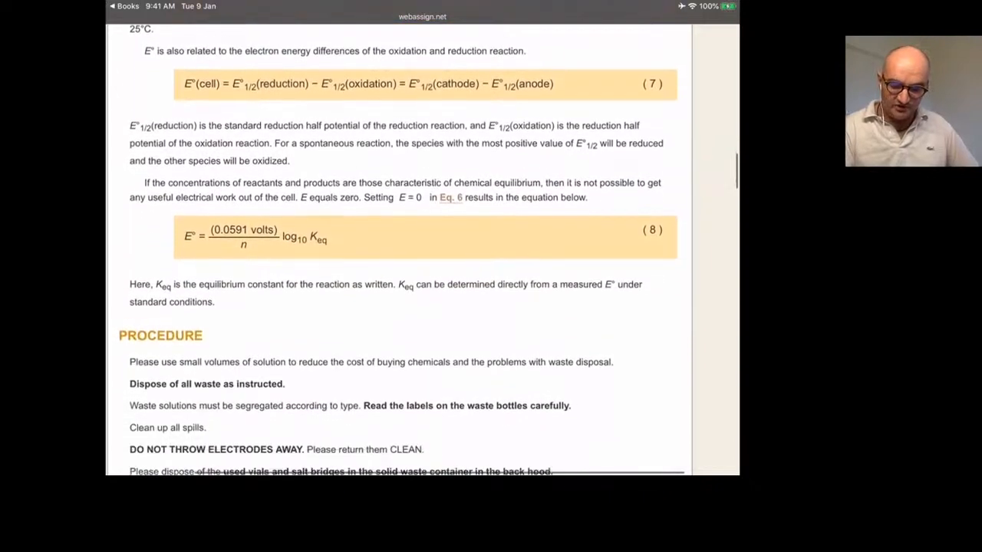
{"action": "scroll", "scroll_direction": "down", "scroll_amount": 3}
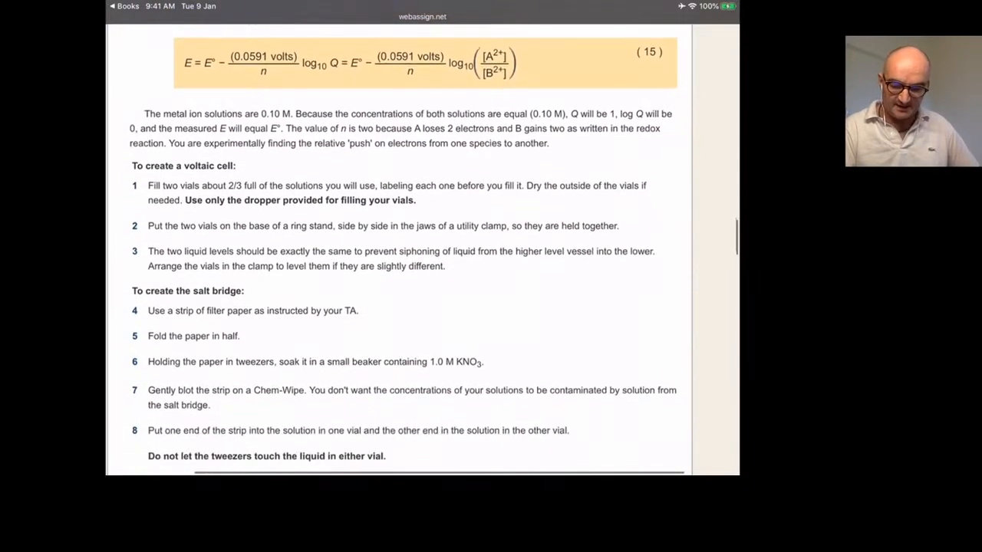
{"action": "scroll", "scroll_direction": "down", "scroll_amount": 3}
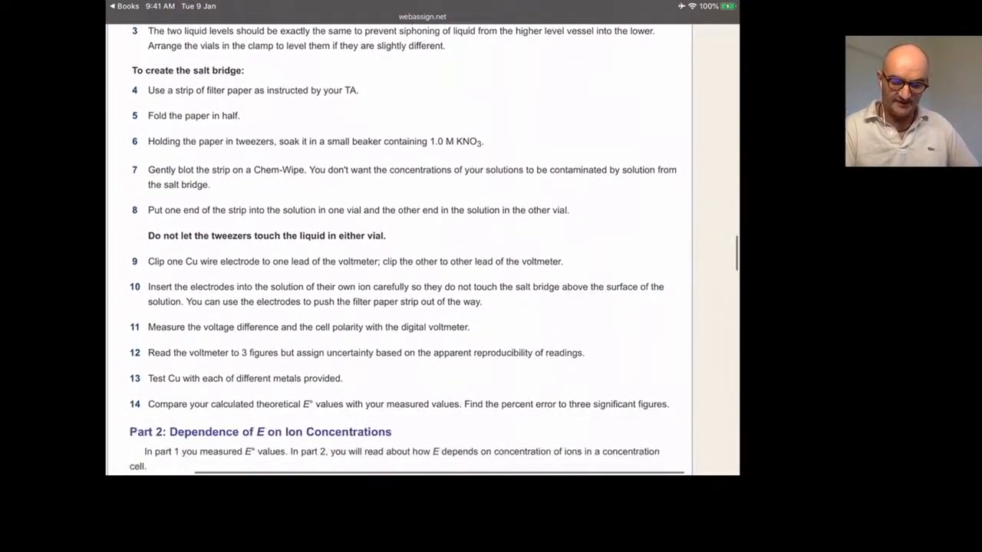
{"action": "scroll", "scroll_direction": "down", "scroll_amount": 3}
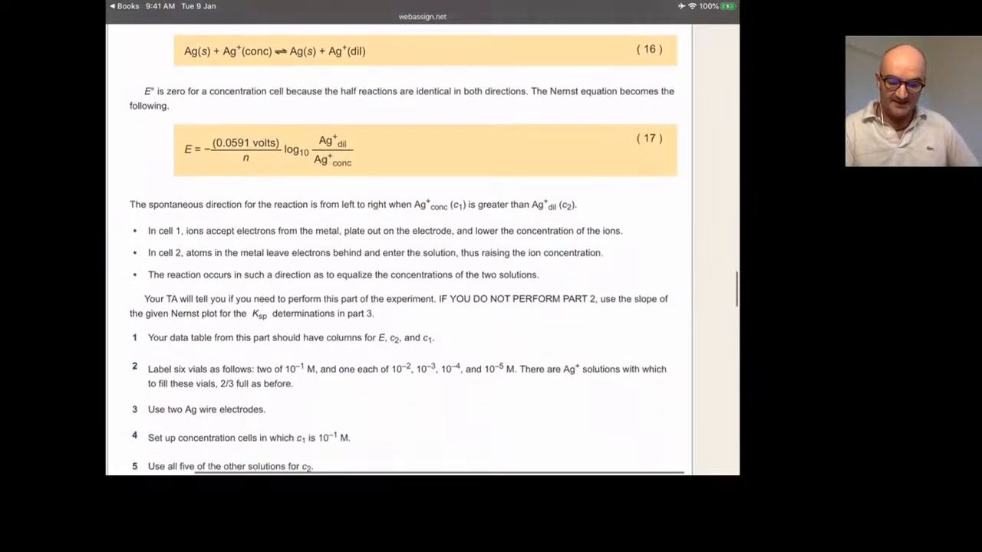
{"action": "scroll", "scroll_direction": "down", "scroll_amount": 3}
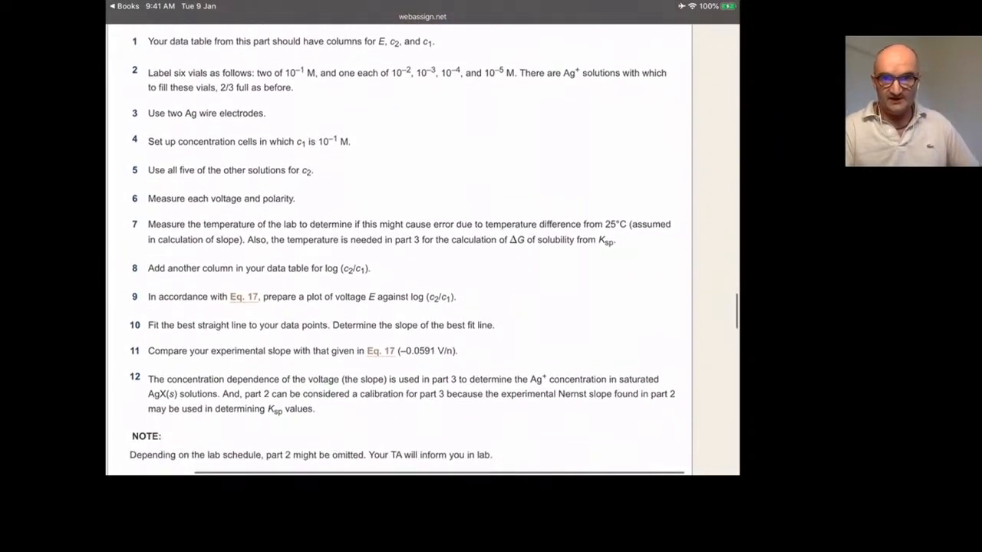
{"action": "scroll", "scroll_direction": "down", "scroll_amount": 3}
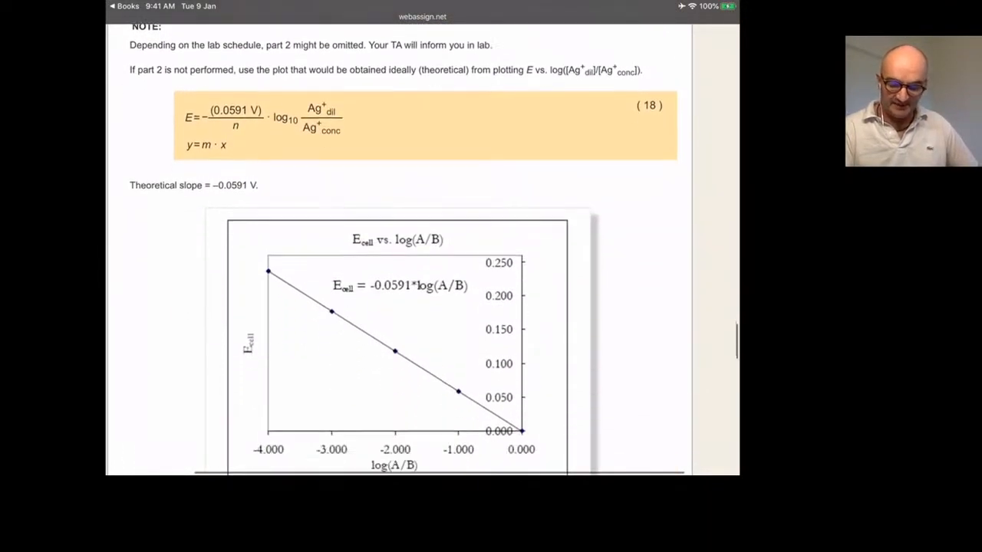
{"action": "scroll", "scroll_direction": "down", "scroll_amount": 3}
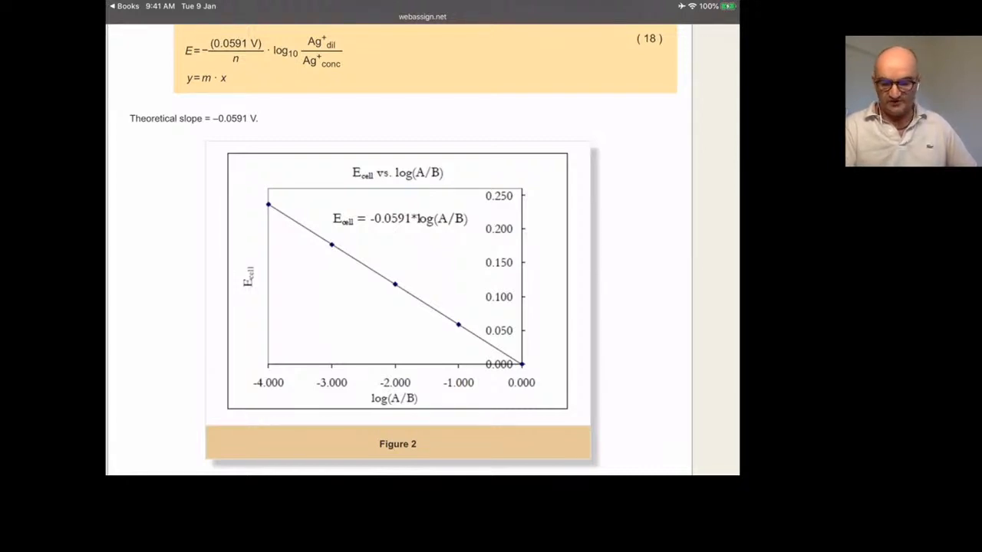
{"action": "scroll", "scroll_direction": "down", "scroll_amount": 3}
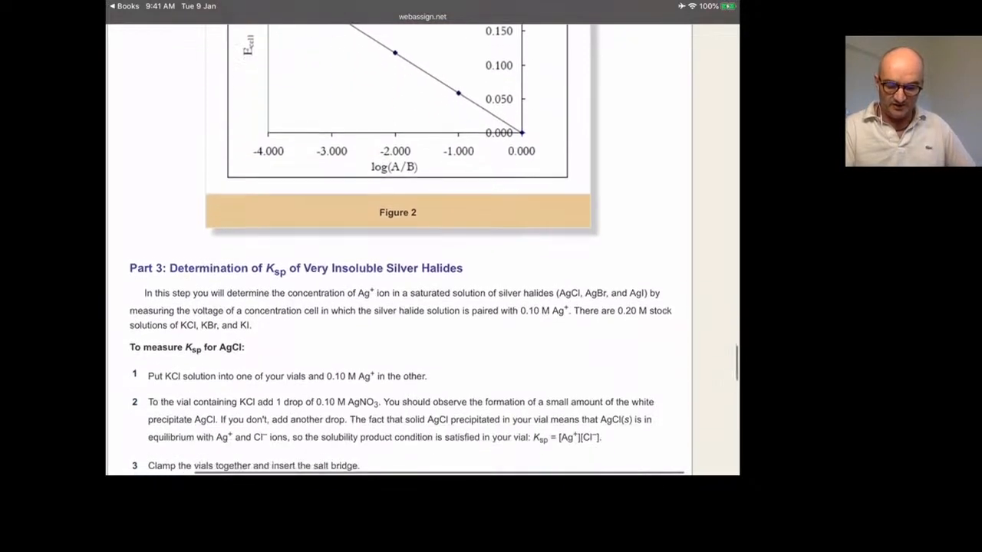
{"action": "scroll", "scroll_direction": "down", "scroll_amount": 3}
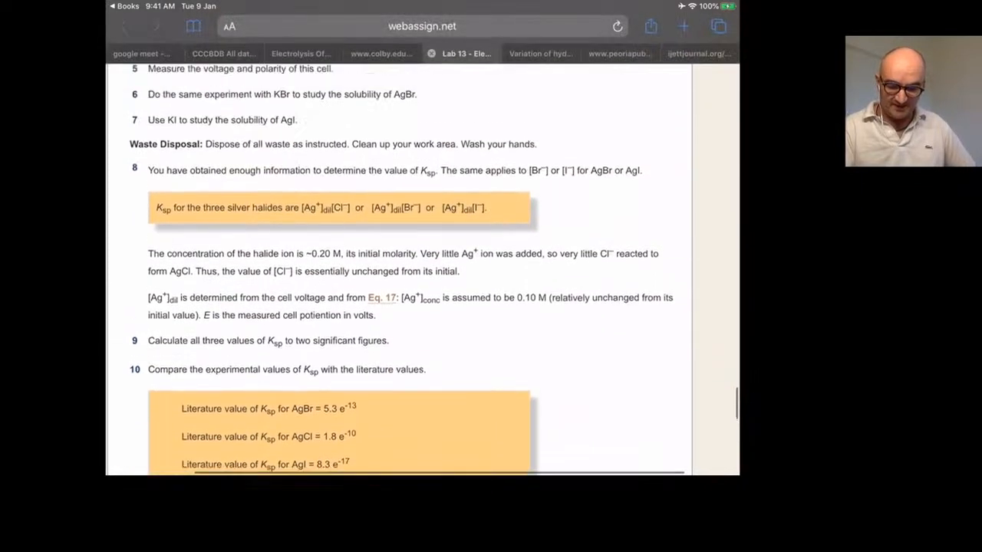
{"action": "scroll", "scroll_direction": "up", "scroll_amount": 3}
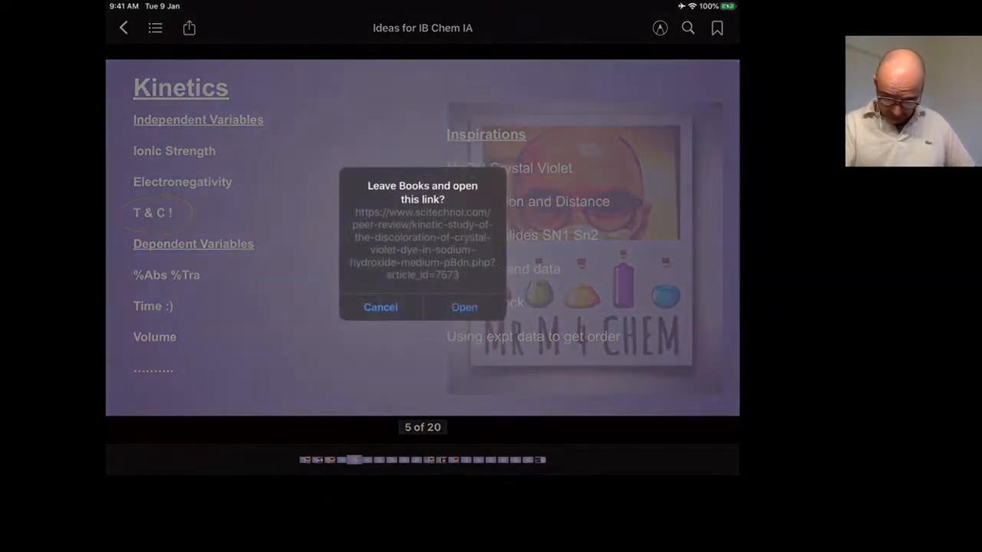
- Leave Books for the scitechnol crystal violet kinetics article and scroll into its results
{"action": "left_click", "coordinate": [463, 306]}
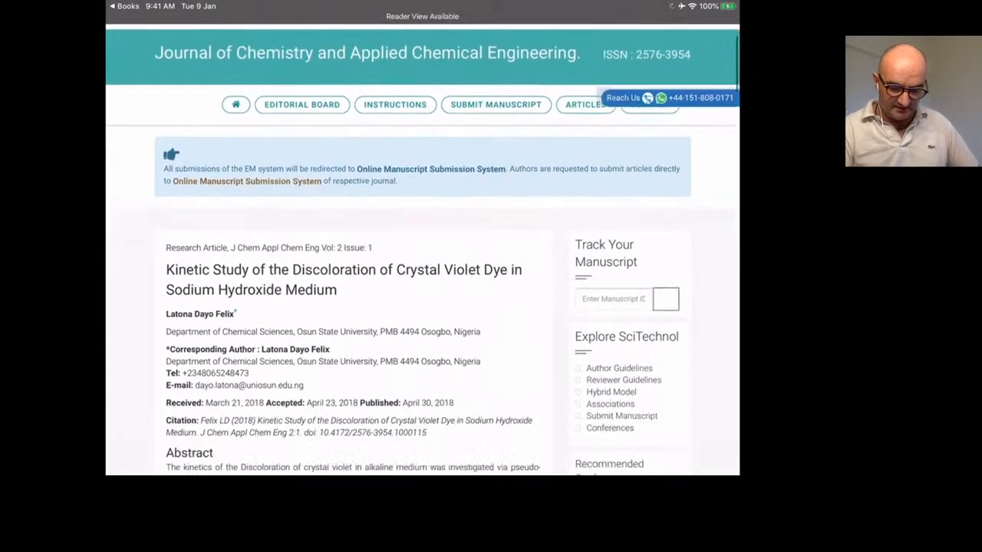
{"action": "scroll", "scroll_direction": "down", "scroll_amount": 3}
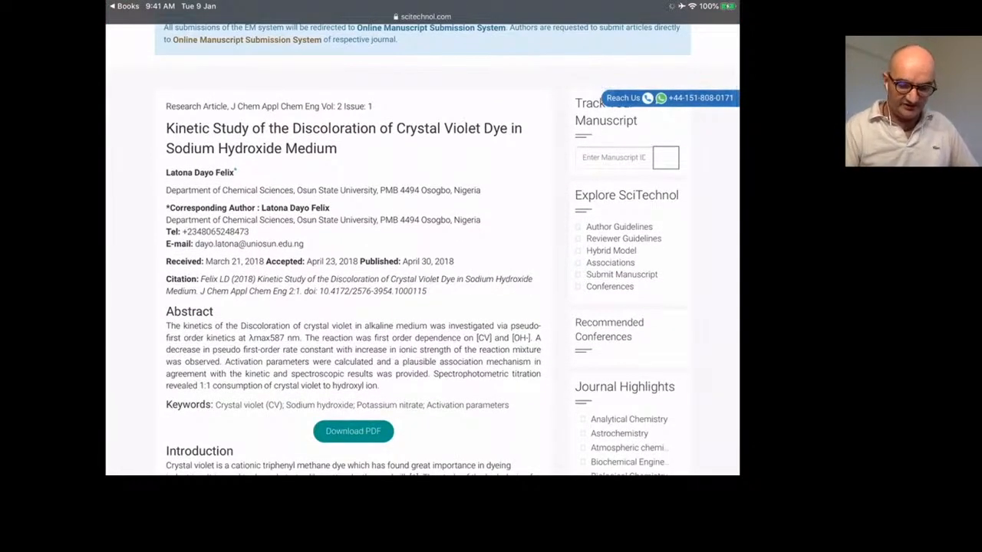
{"action": "scroll", "scroll_direction": "down", "scroll_amount": 3}
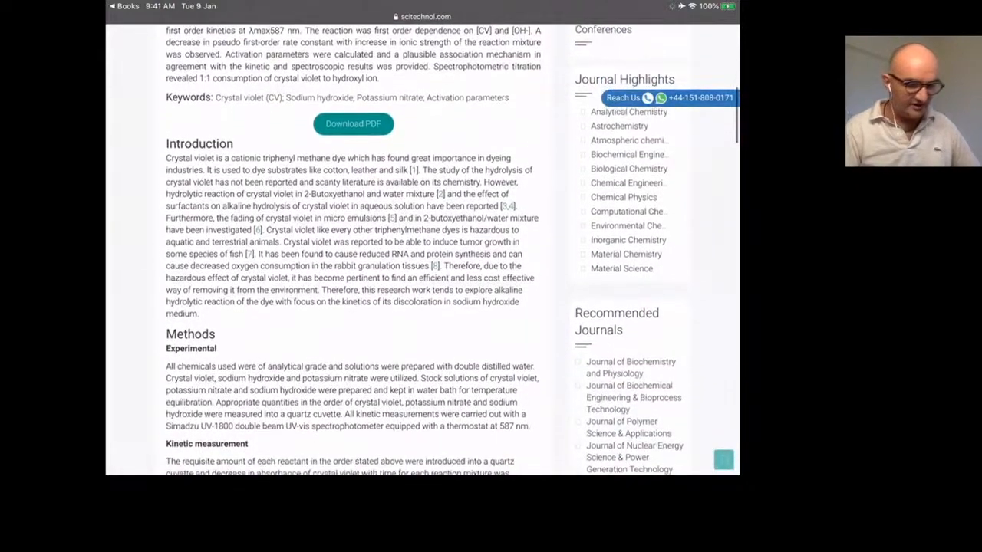
{"action": "scroll", "scroll_direction": "down", "scroll_amount": 3}
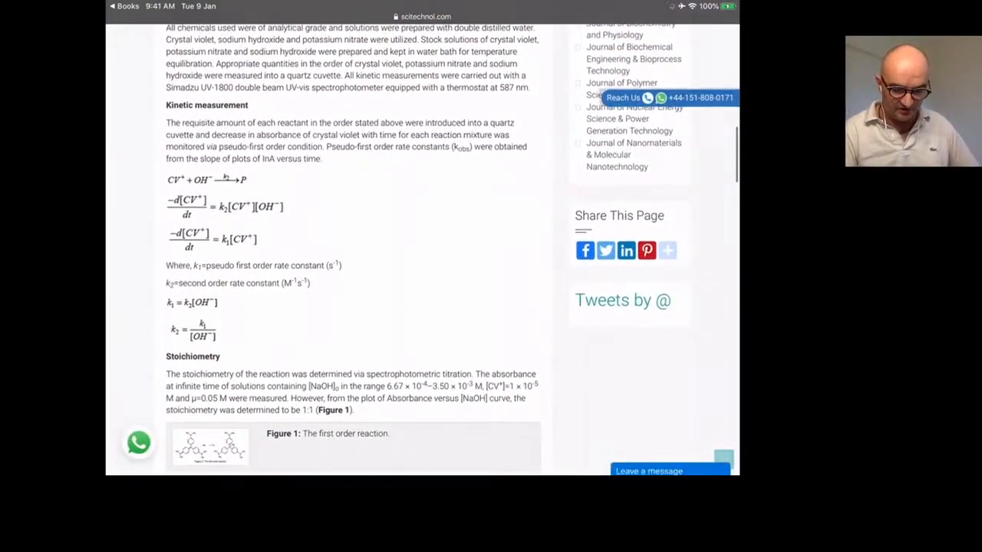
{"action": "scroll", "scroll_direction": "down", "scroll_amount": 3}
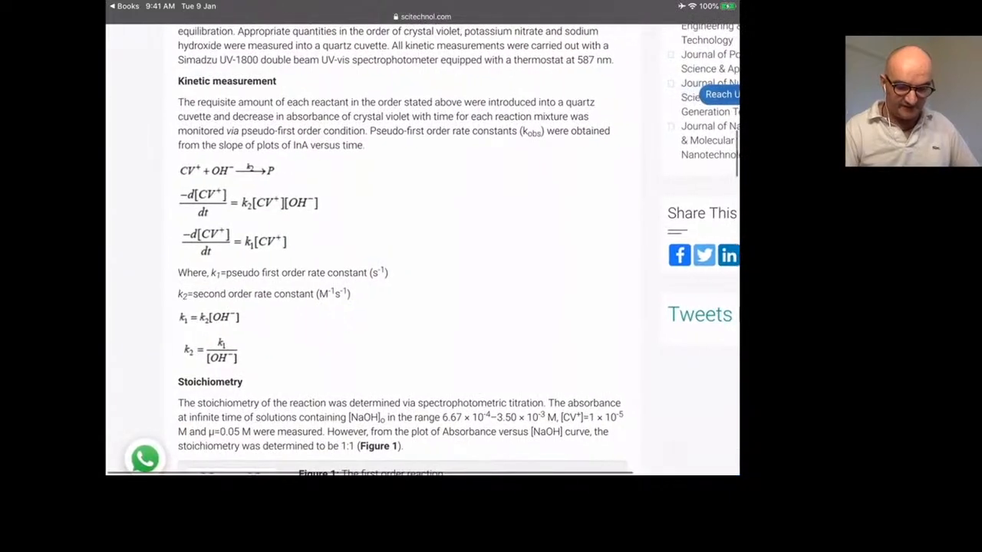
{"action": "scroll", "scroll_direction": "down", "scroll_amount": 3}
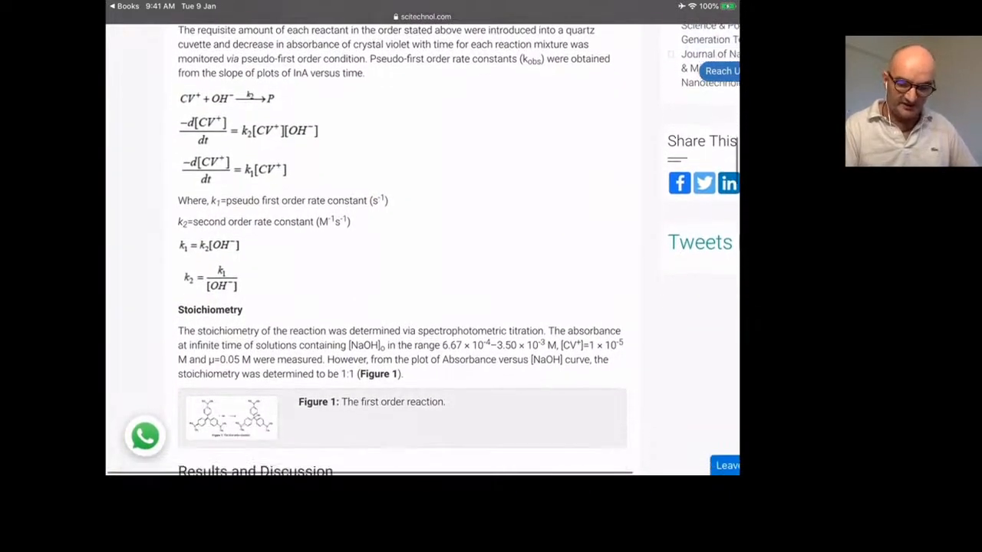
- Read on through the rate tables and figures, then move to the UCSD Belousov-Zhabotinskii paper
{"action": "scroll", "scroll_direction": "down", "scroll_amount": 3}
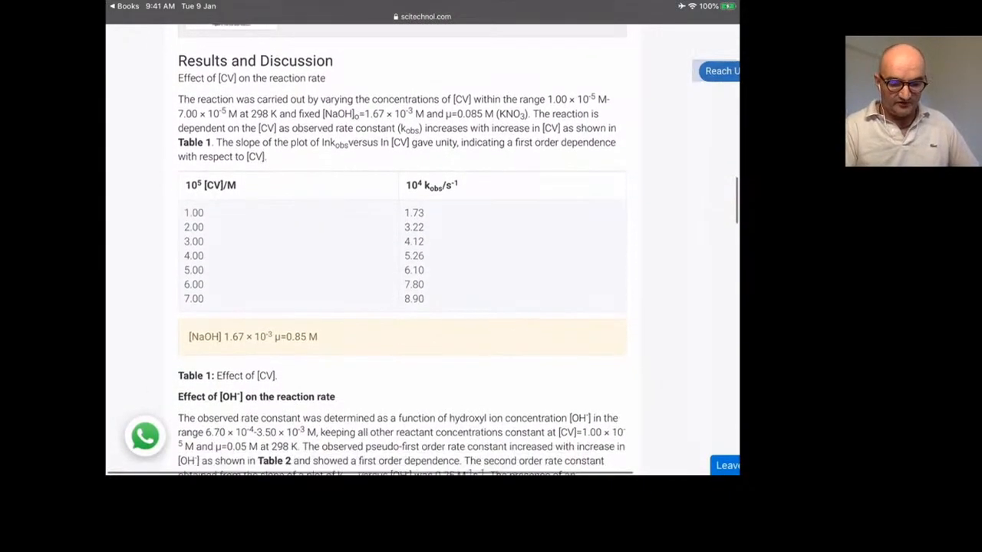
{"action": "scroll", "scroll_direction": "down", "scroll_amount": 3}
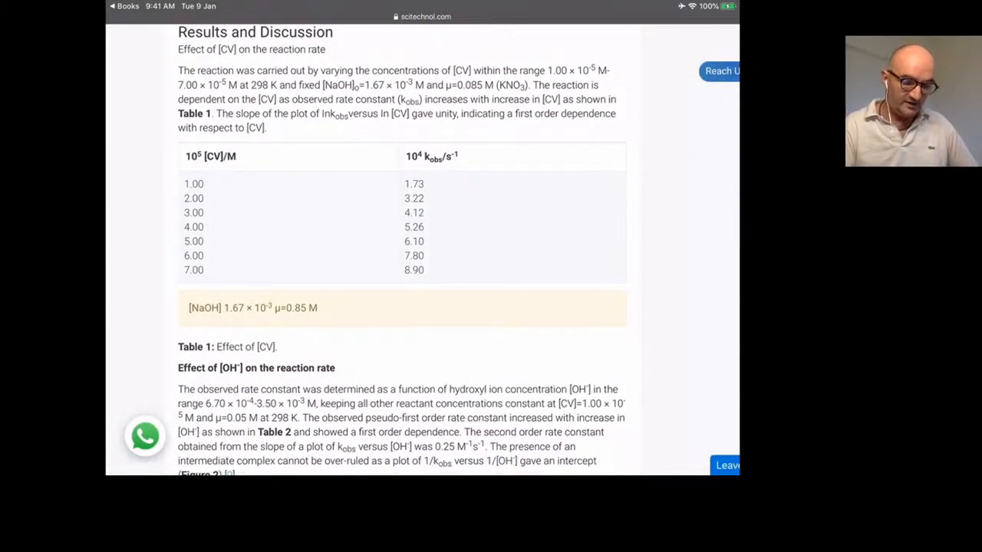
{"action": "scroll", "scroll_direction": "down", "scroll_amount": 3}
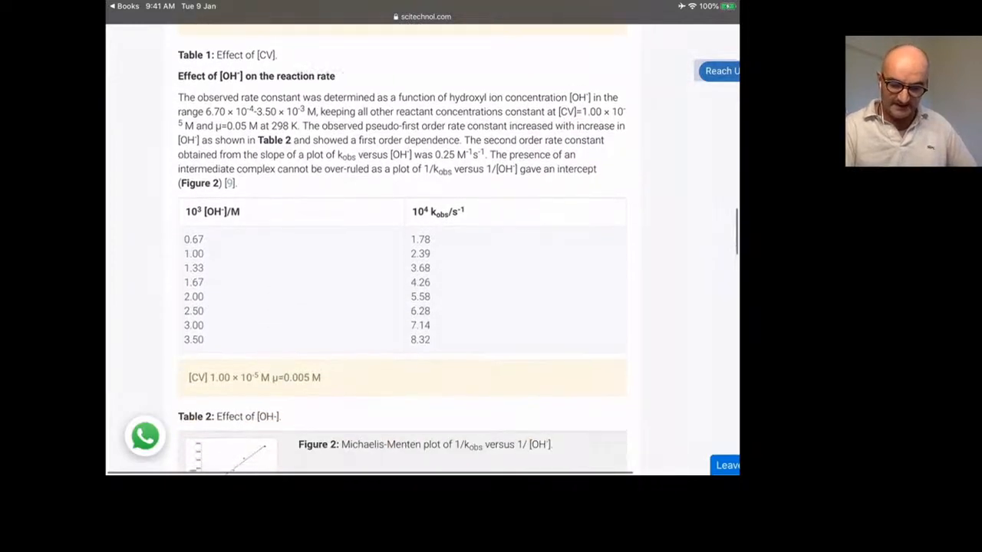
{"action": "scroll", "scroll_direction": "down", "scroll_amount": 3}
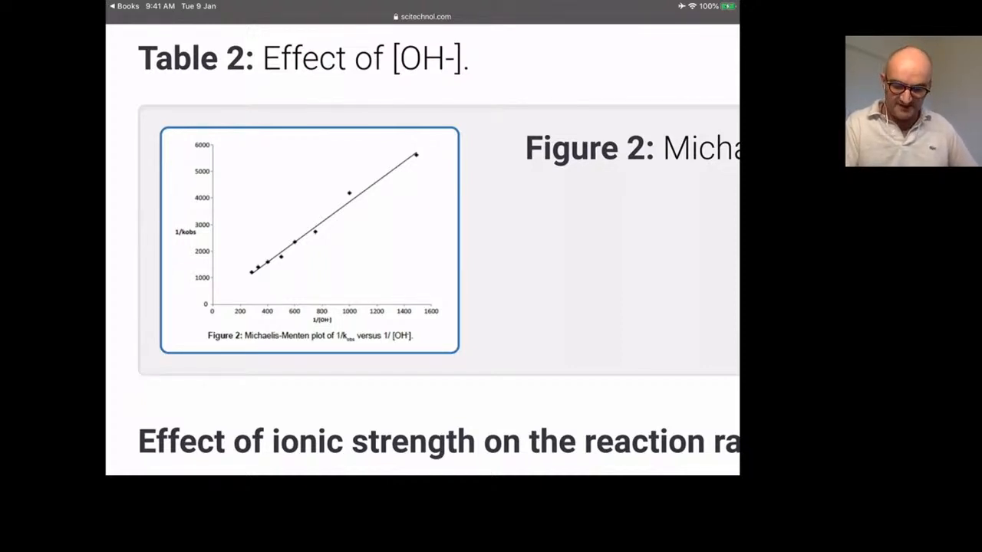
{"action": "scroll", "scroll_direction": "down", "scroll_amount": 3}
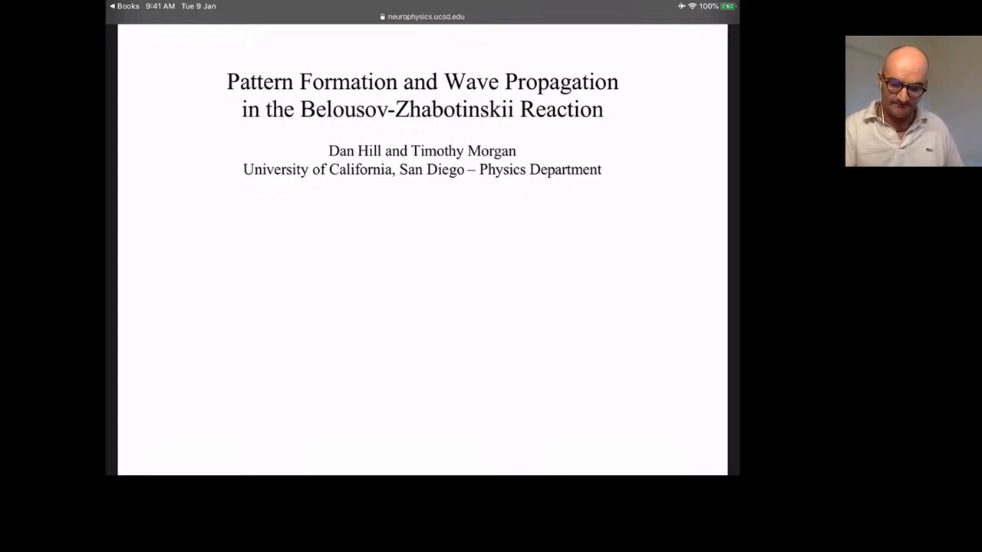
- Scroll the Belousov-Zhabotinskii paper through its methods to the Results and Analysis heading
{"action": "scroll", "scroll_direction": "down", "scroll_amount": 3}
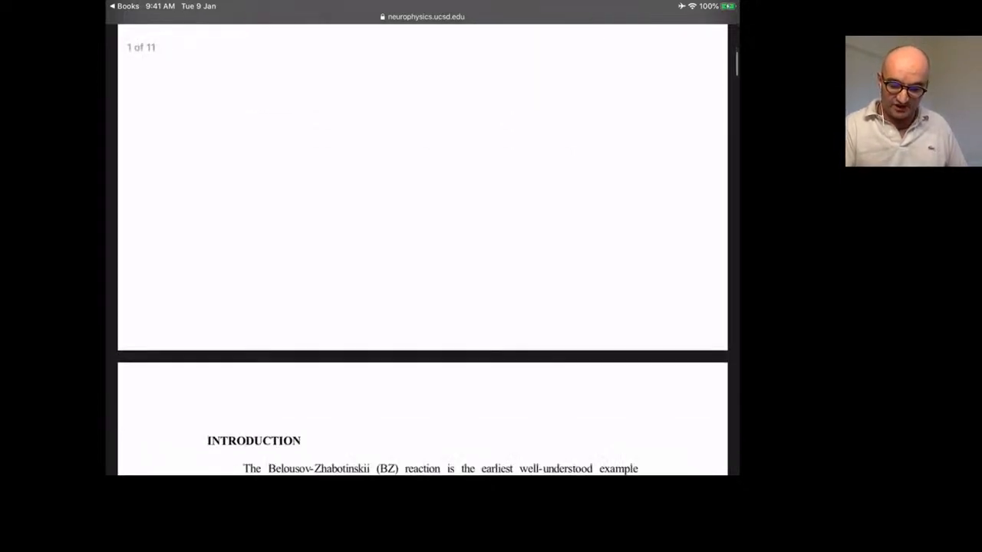
{"action": "scroll", "scroll_direction": "down", "scroll_amount": 3}
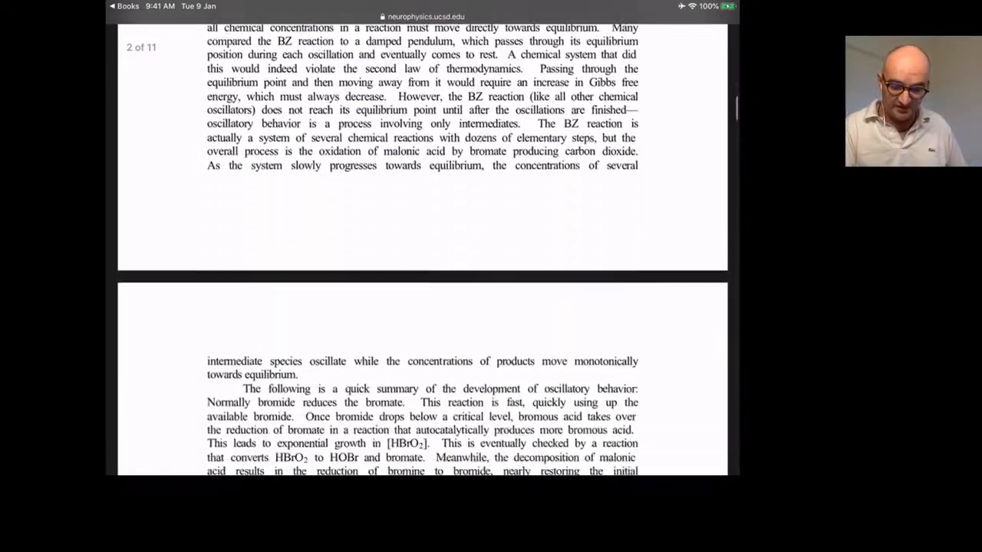
{"action": "scroll", "scroll_direction": "down", "scroll_amount": 3}
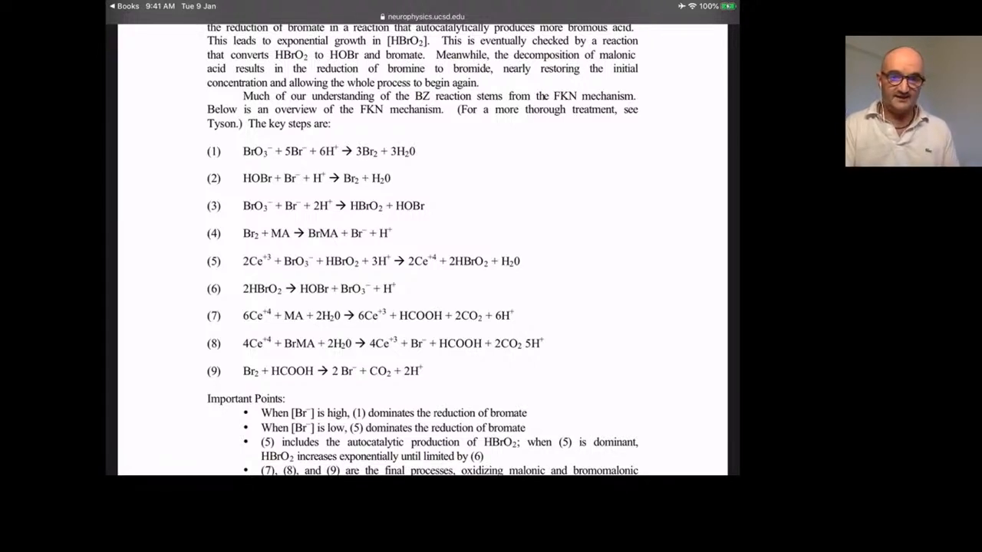
{"action": "scroll", "scroll_direction": "down", "scroll_amount": 3}
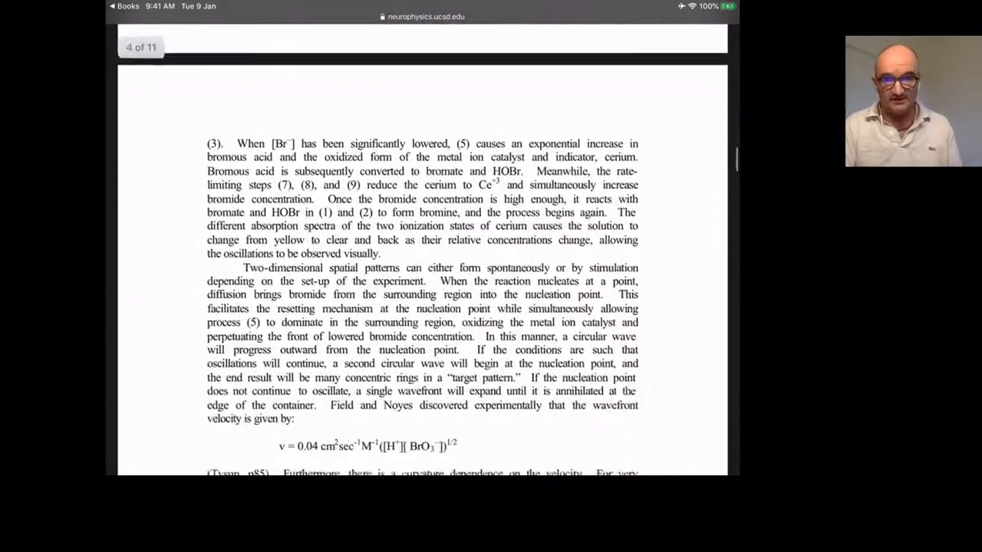
{"action": "scroll", "scroll_direction": "down", "scroll_amount": 3}
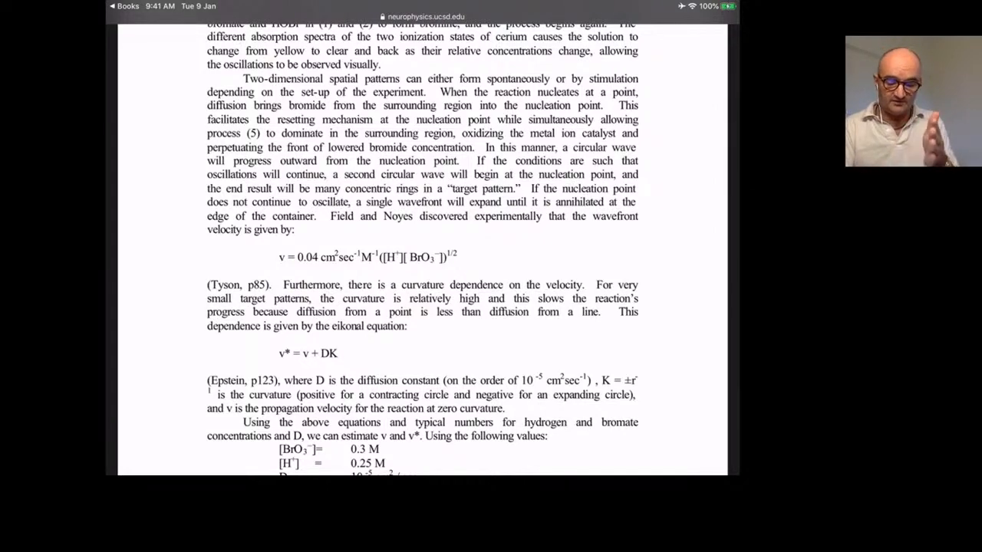
{"action": "scroll", "scroll_direction": "down", "scroll_amount": 3}
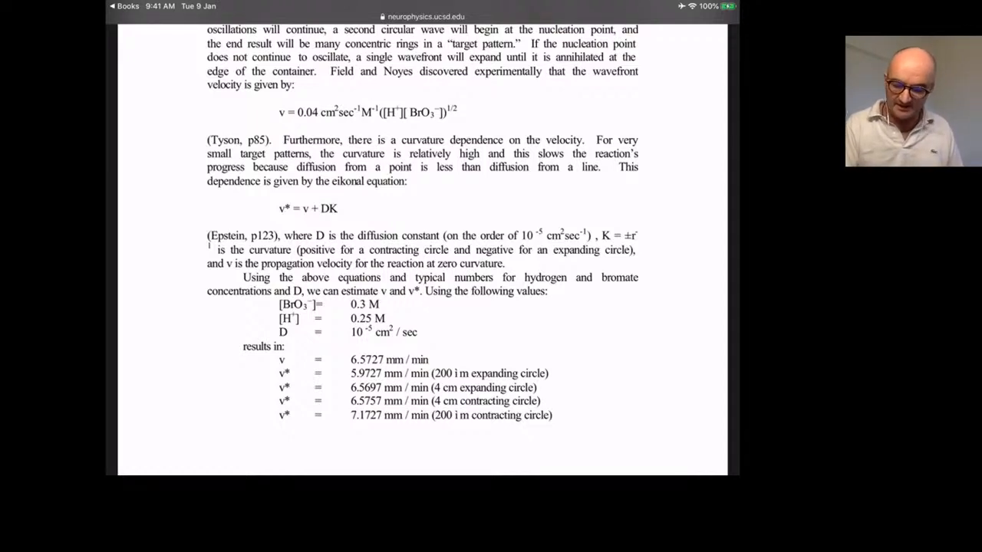
- Continue to the Radius Vs. Time for Six Target Patterns graphs on page 7
{"action": "scroll", "scroll_direction": "down", "scroll_amount": 3}
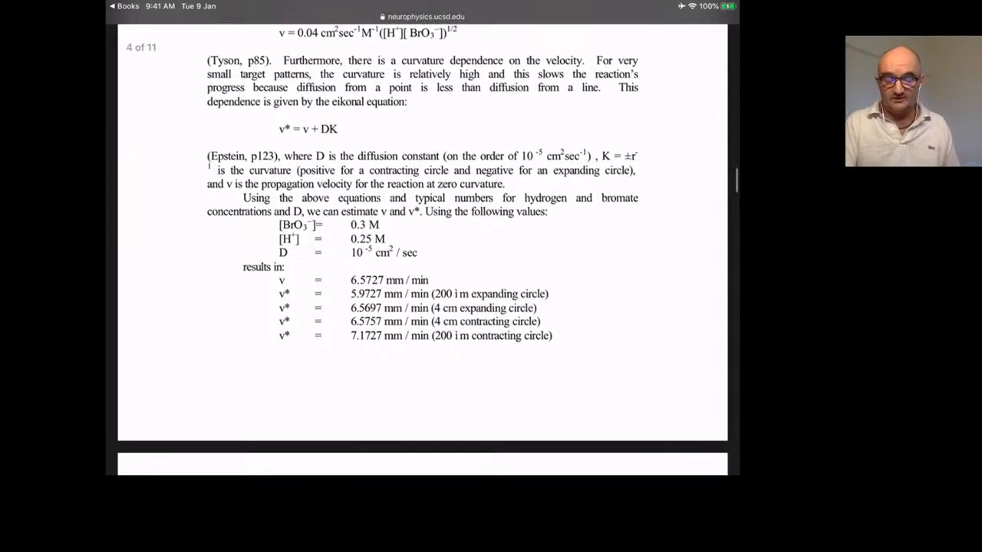
{"action": "scroll", "scroll_direction": "down", "scroll_amount": 3}
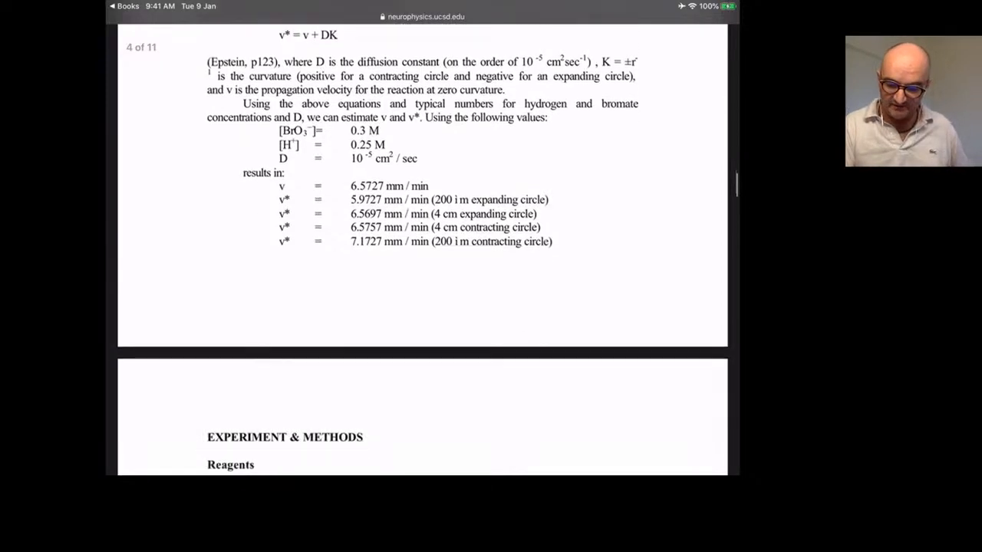
{"action": "scroll", "scroll_direction": "down", "scroll_amount": 3}
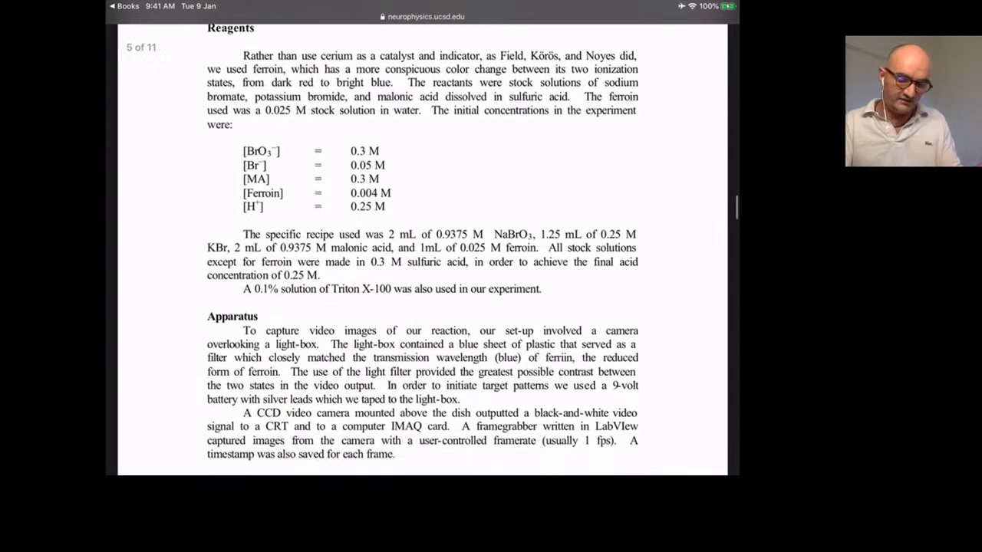
{"action": "scroll", "scroll_direction": "down", "scroll_amount": 3}
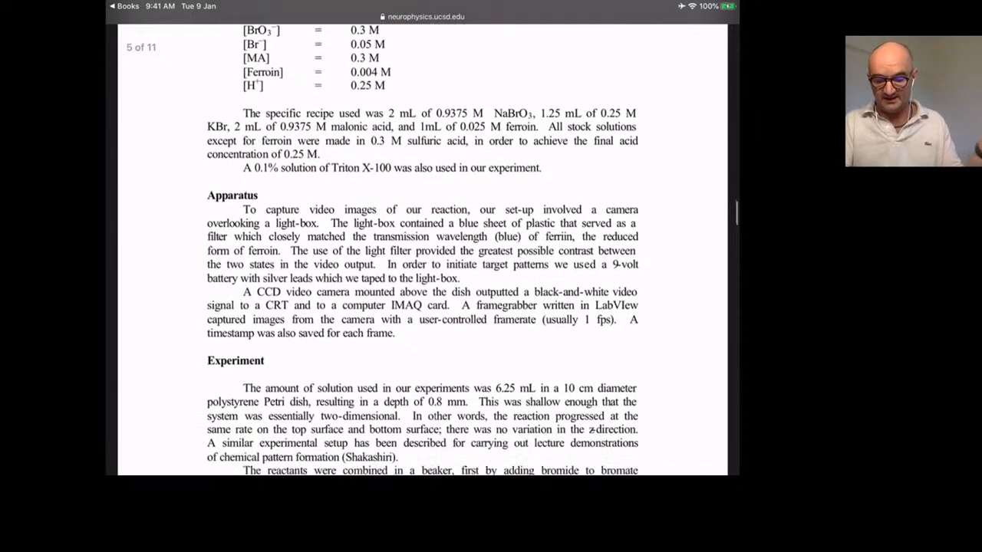
{"action": "scroll", "scroll_direction": "down", "scroll_amount": 3}
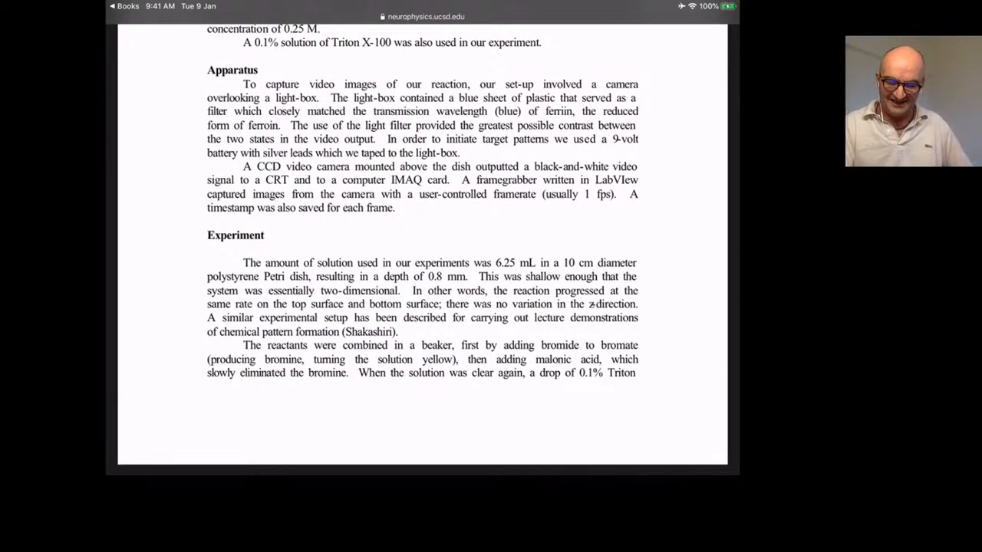
{"action": "scroll", "scroll_direction": "down", "scroll_amount": 3}
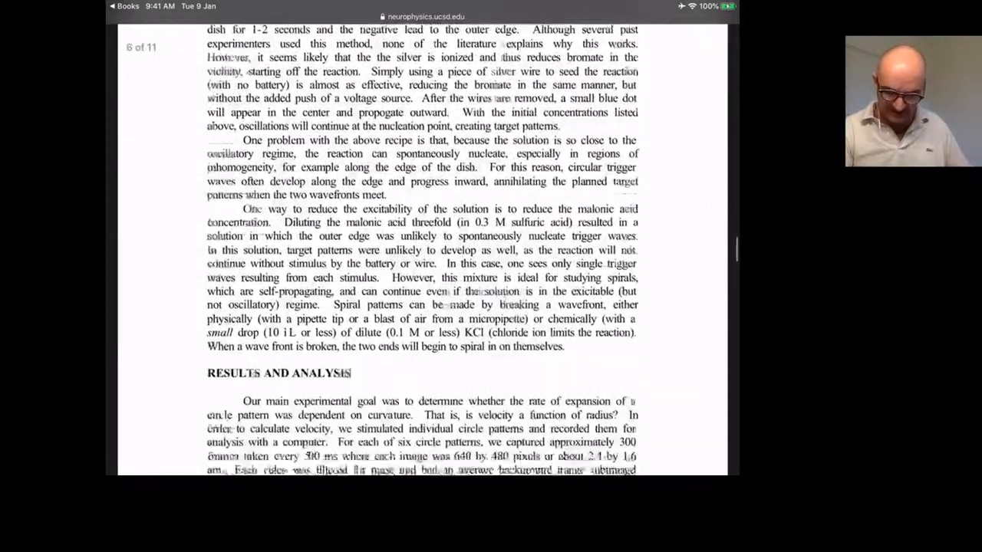
{"action": "scroll", "scroll_direction": "down", "scroll_amount": 3}
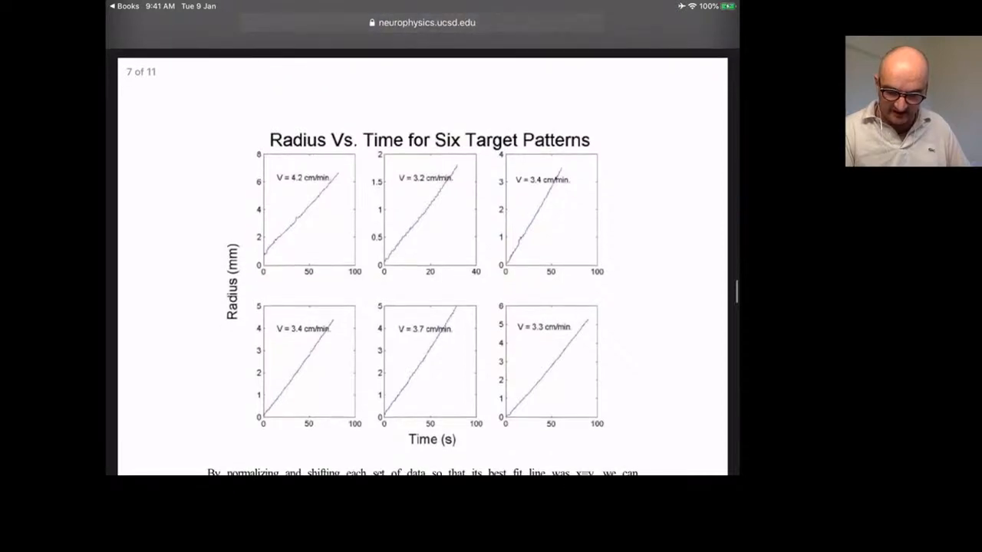
- Scroll past the Comparison of All Data graph to the eikonal modelling plot and Oregonator equations on page 8
{"action": "scroll", "scroll_direction": "down", "scroll_amount": 3}
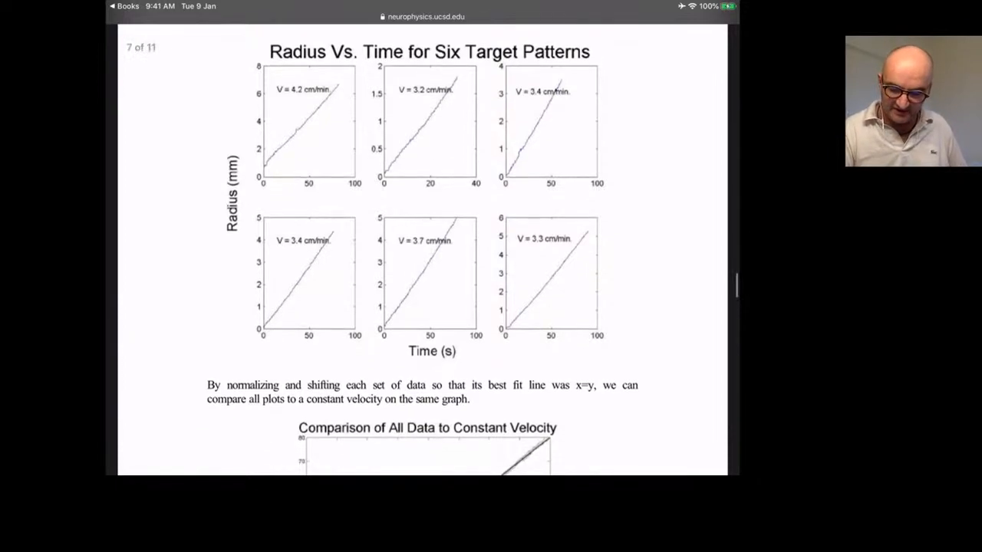
{"action": "scroll", "scroll_direction": "down", "scroll_amount": 3}
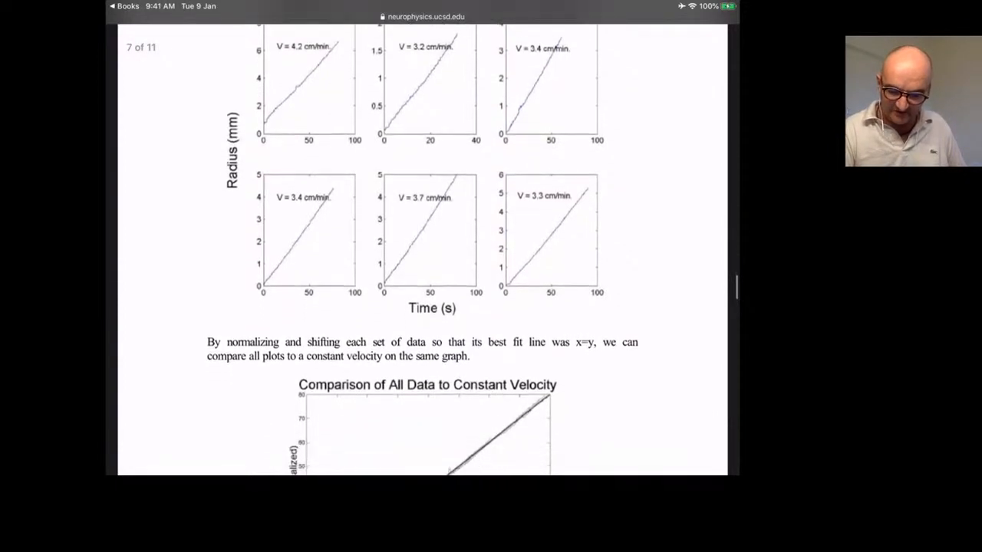
{"action": "scroll", "scroll_direction": "down", "scroll_amount": 3}
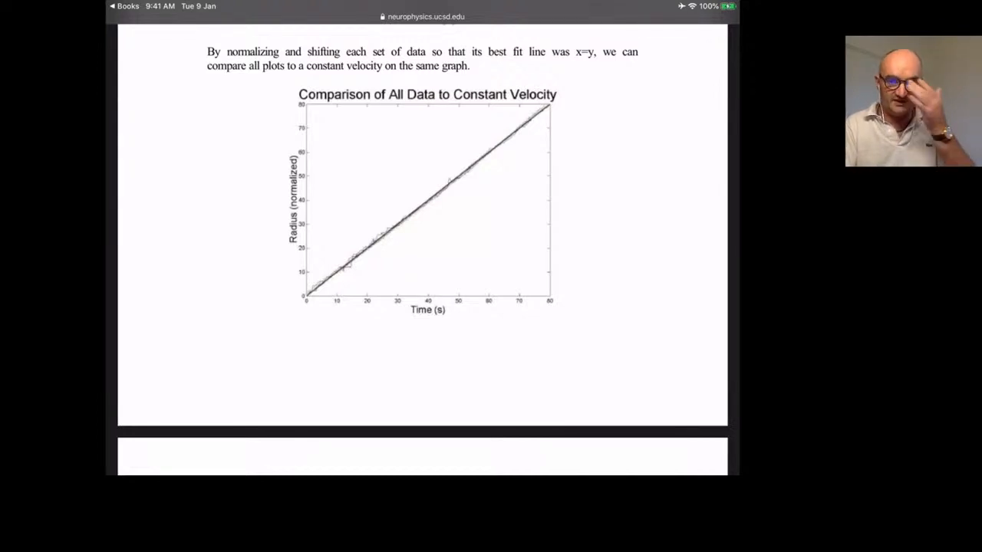
{"action": "scroll", "scroll_direction": "down", "scroll_amount": 3}
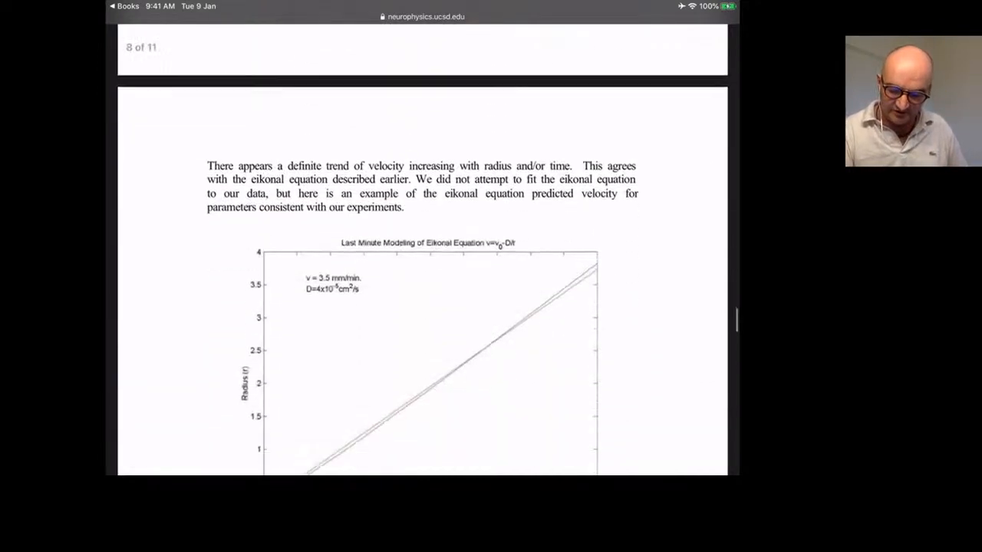
{"action": "scroll", "scroll_direction": "down", "scroll_amount": 3}
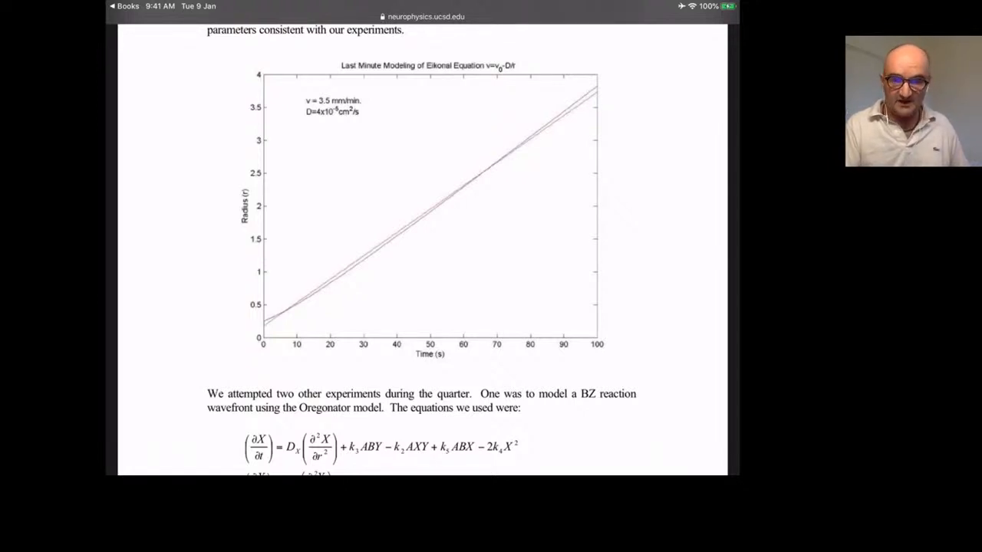
{"action": "scroll", "scroll_direction": "down", "scroll_amount": 3}
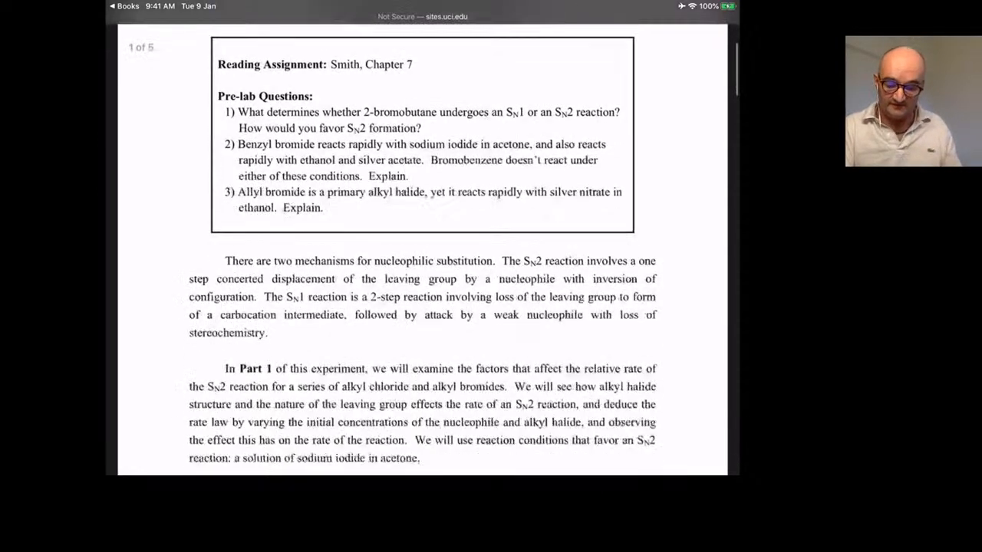
- Scroll the UCI SN1/SN2 handout from page 1 to the Part 2 Results and Conclusions questions on page 4
{"action": "scroll", "scroll_direction": "down", "scroll_amount": 3}
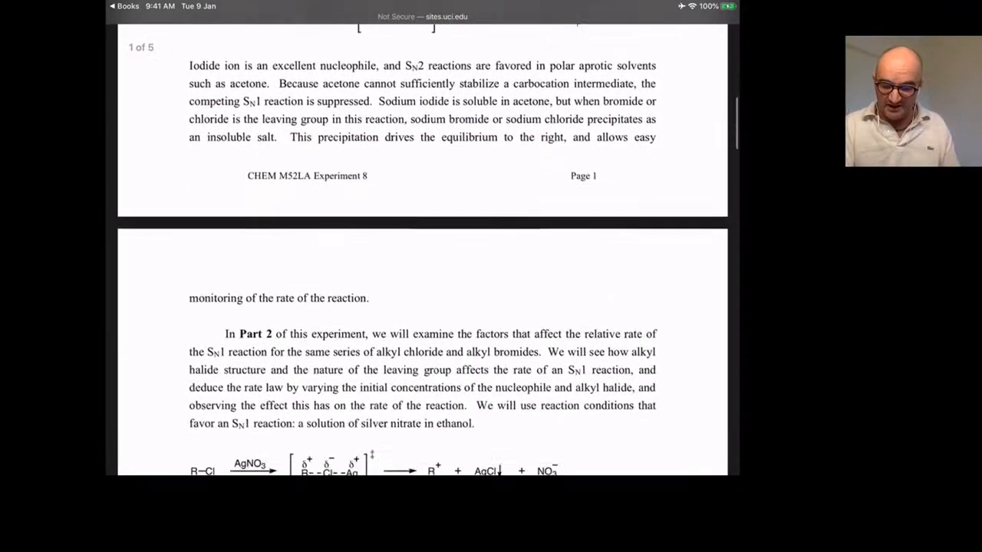
{"action": "scroll", "scroll_direction": "down", "scroll_amount": 3}
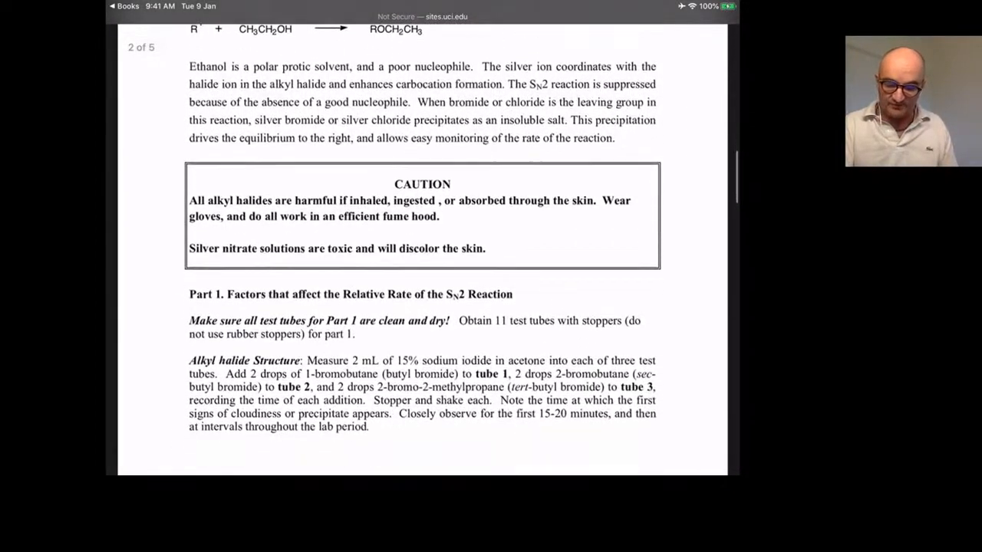
{"action": "scroll", "scroll_direction": "down", "scroll_amount": 3}
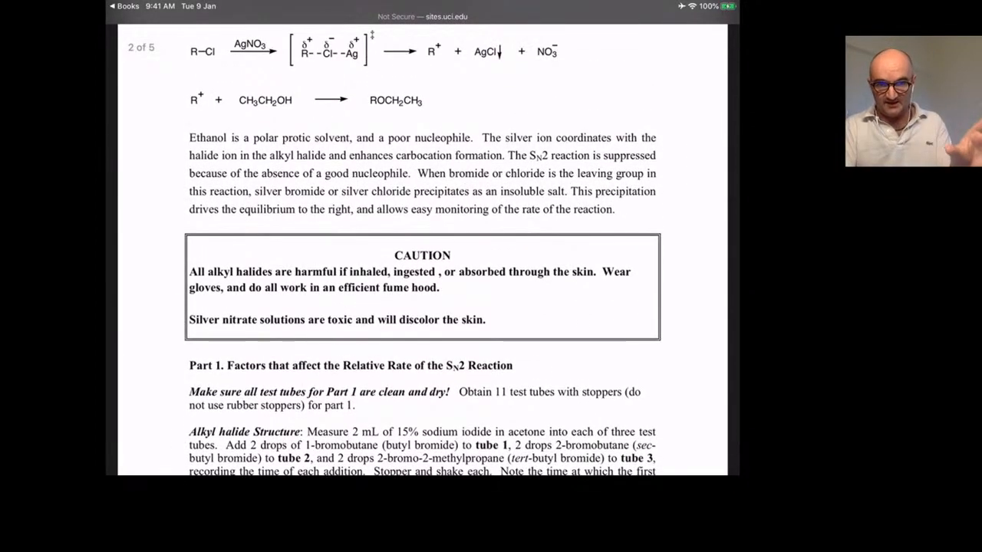
{"action": "scroll", "scroll_direction": "down", "scroll_amount": 3}
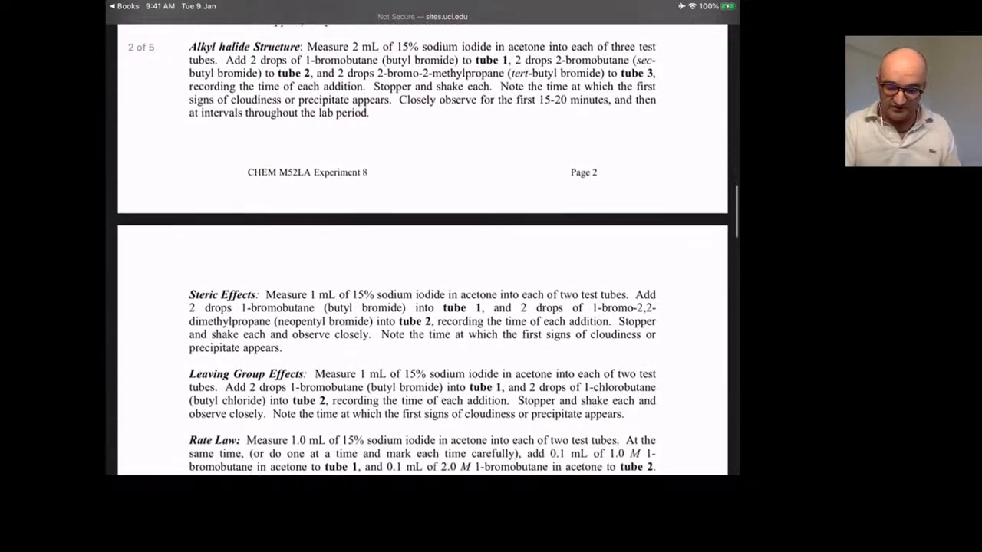
{"action": "scroll", "scroll_direction": "down", "scroll_amount": 3}
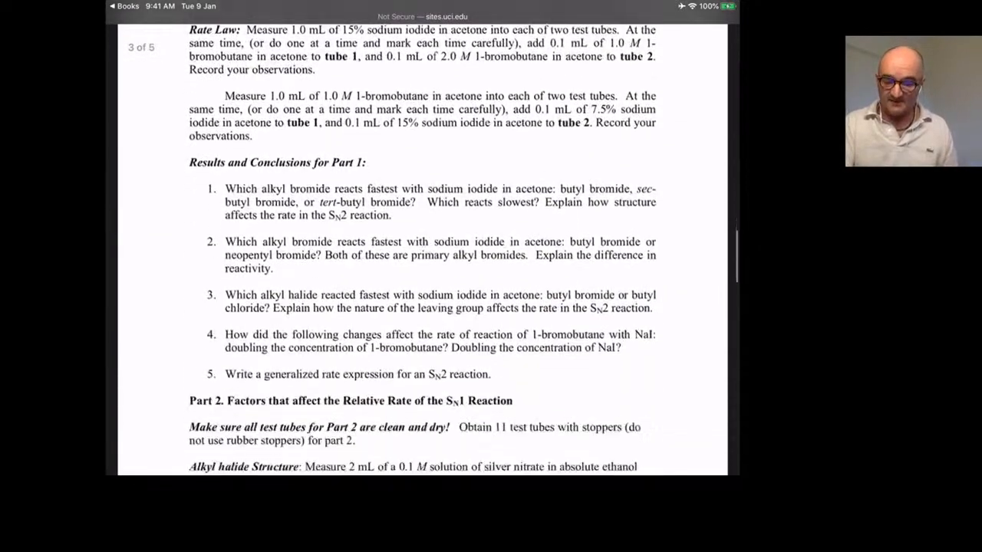
{"action": "scroll", "scroll_direction": "down", "scroll_amount": 3}
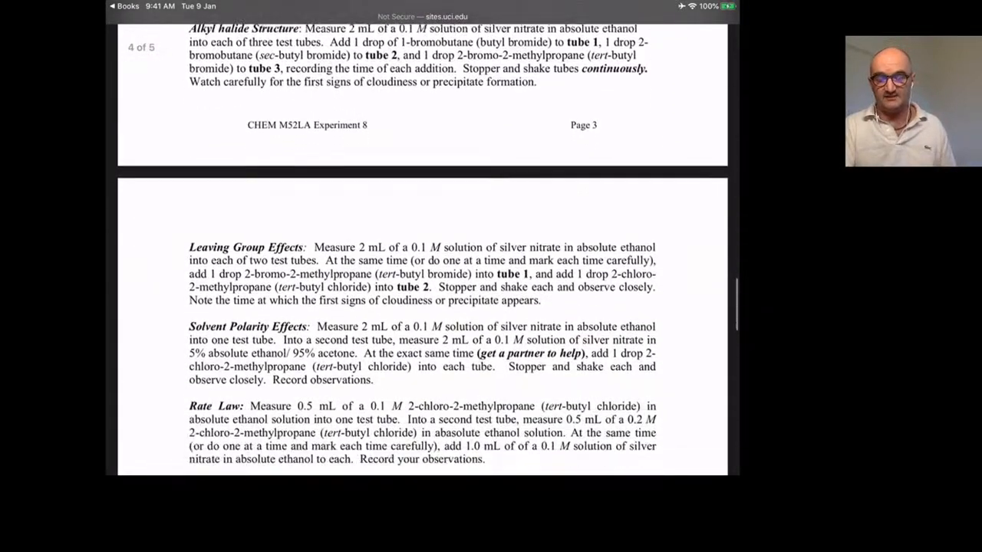
{"action": "scroll", "scroll_direction": "down", "scroll_amount": 3}
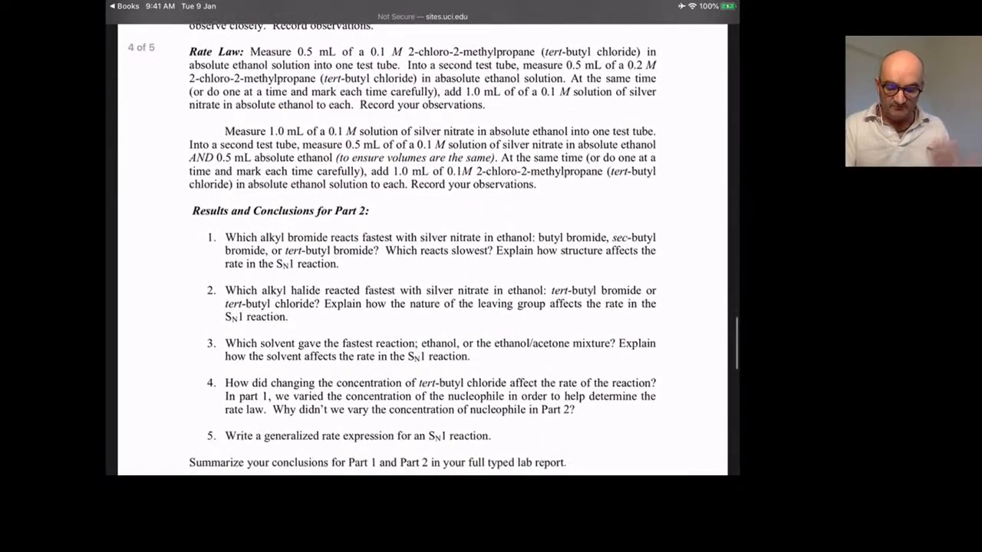
{"action": "scroll", "scroll_direction": "down", "scroll_amount": 3}
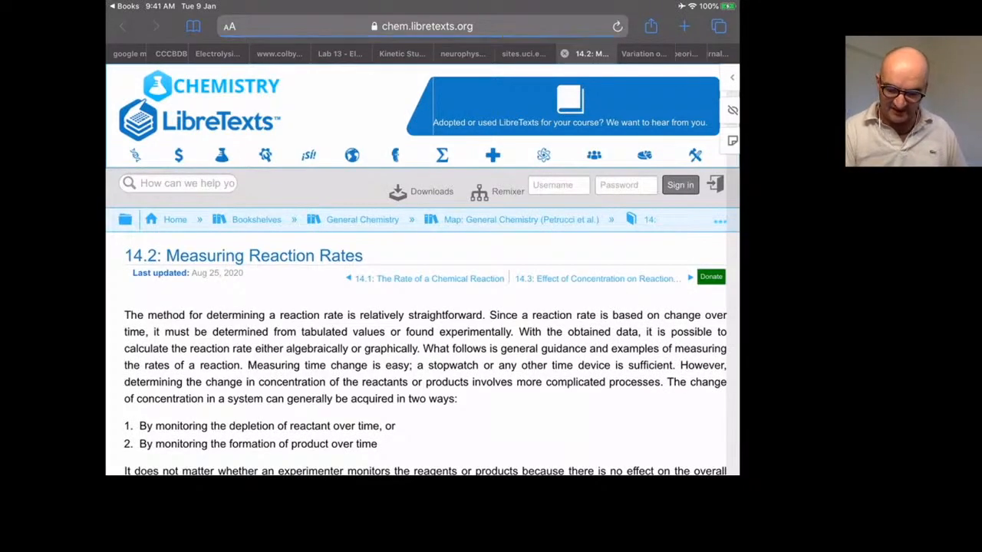
- Scroll the LibreTexts Measuring Reaction Rates page down past the iodine clock video
{"action": "scroll", "scroll_direction": "down", "scroll_amount": 3}
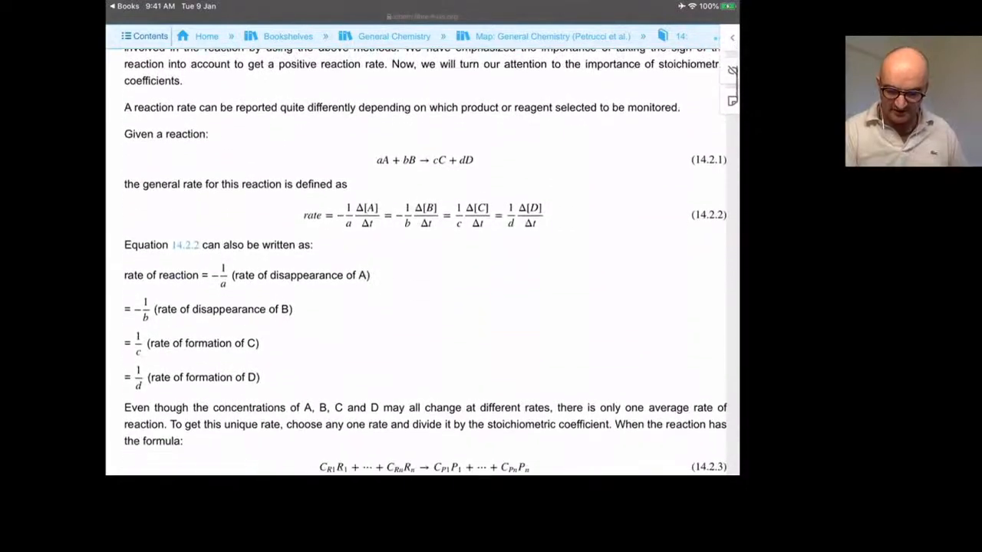
{"action": "scroll", "scroll_direction": "down", "scroll_amount": 3}
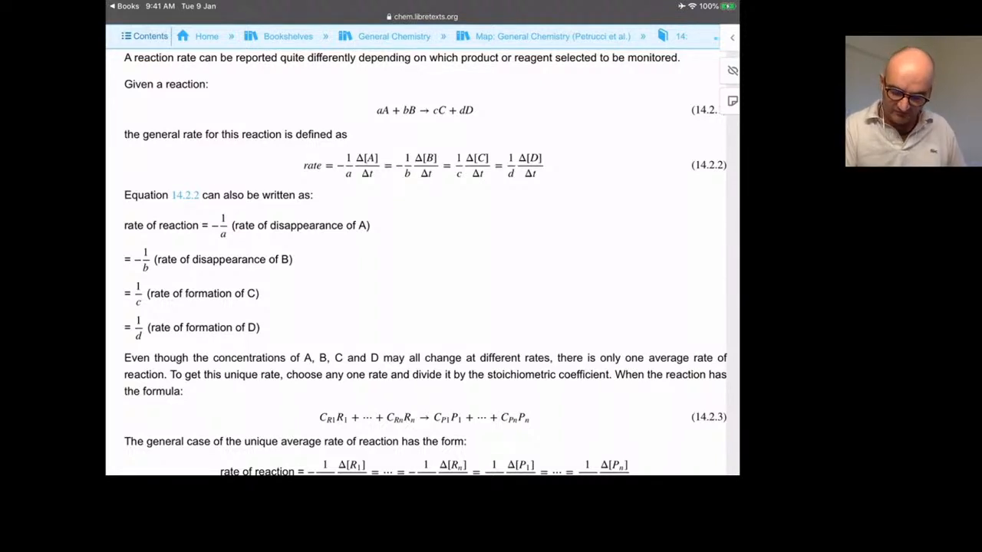
{"action": "scroll", "scroll_direction": "down", "scroll_amount": 3}
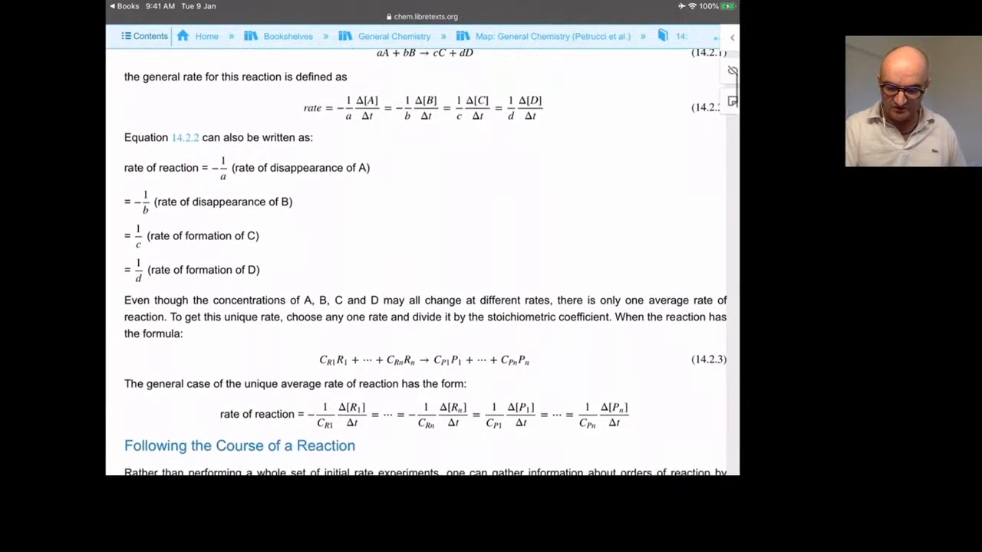
{"action": "scroll", "scroll_direction": "down", "scroll_amount": 3}
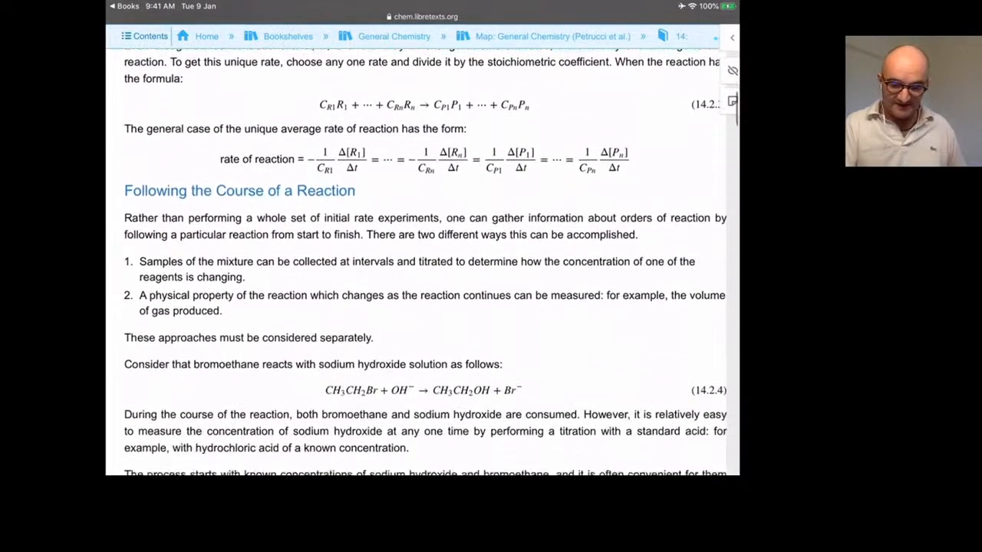
{"action": "scroll", "scroll_direction": "down", "scroll_amount": 3}
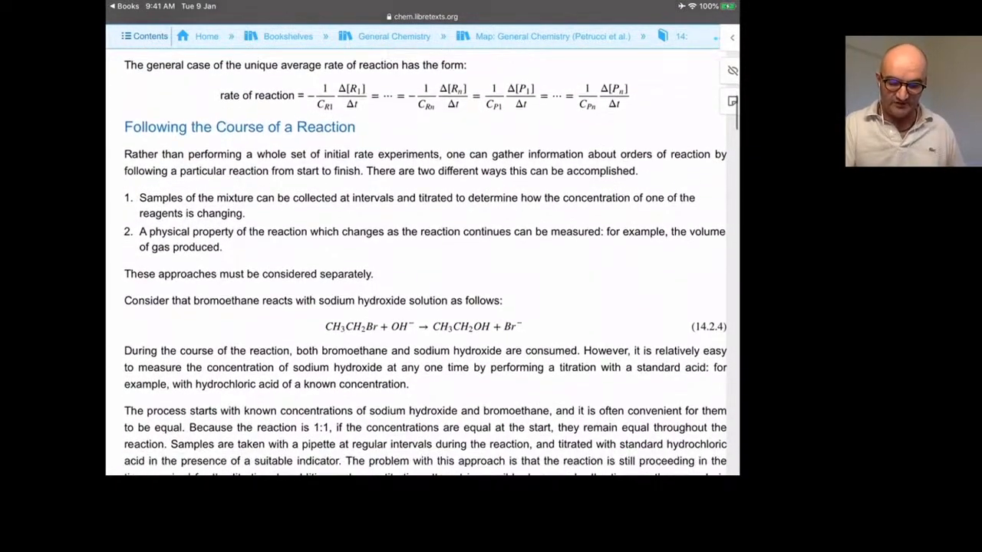
{"action": "scroll", "scroll_direction": "down", "scroll_amount": 3}
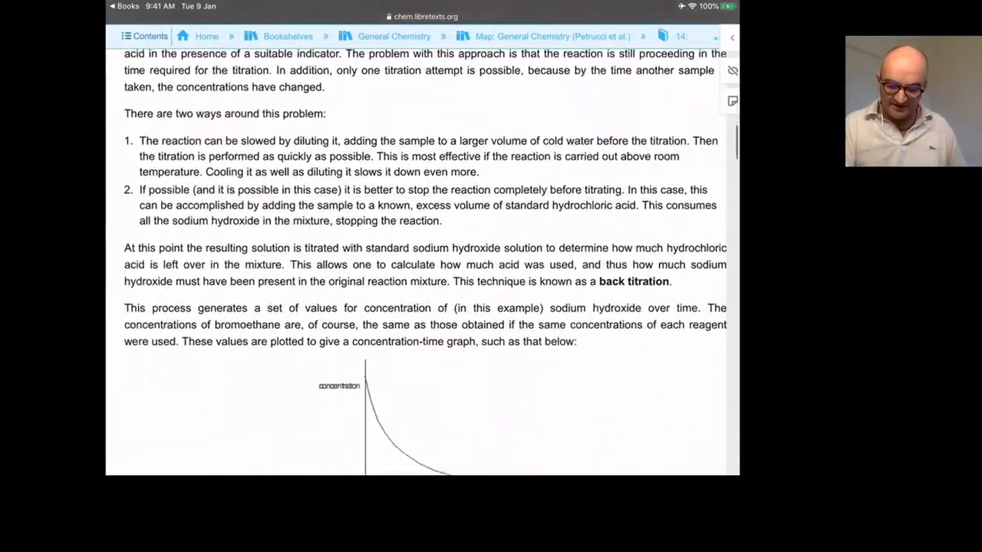
{"action": "scroll", "scroll_direction": "down", "scroll_amount": 3}
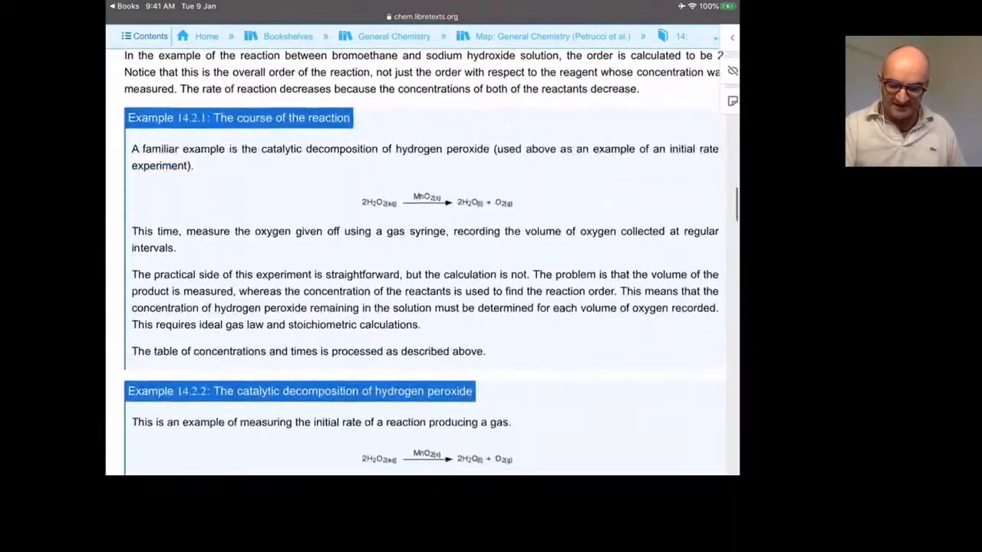
{"action": "scroll", "scroll_direction": "down", "scroll_amount": 3}
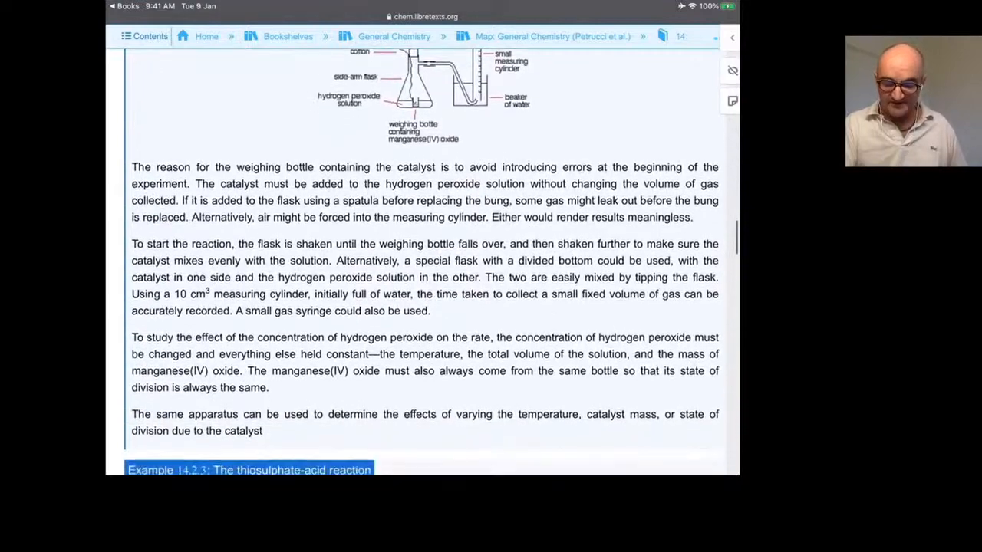
{"action": "scroll", "scroll_direction": "down", "scroll_amount": 3}
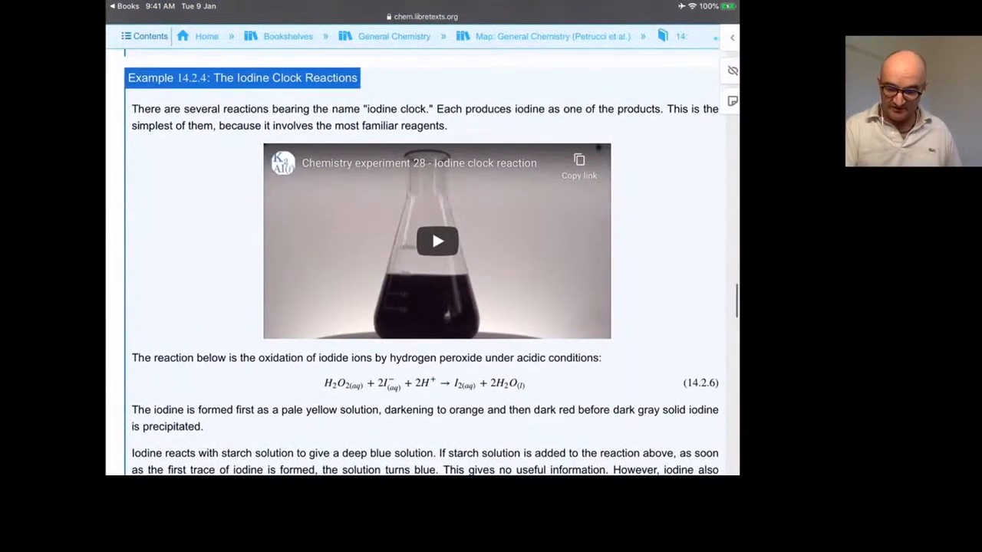
- Continue down to Example 14.2.2, the Initial Rate of Reaction worked example and its table
{"action": "scroll", "scroll_direction": "down", "scroll_amount": 3}
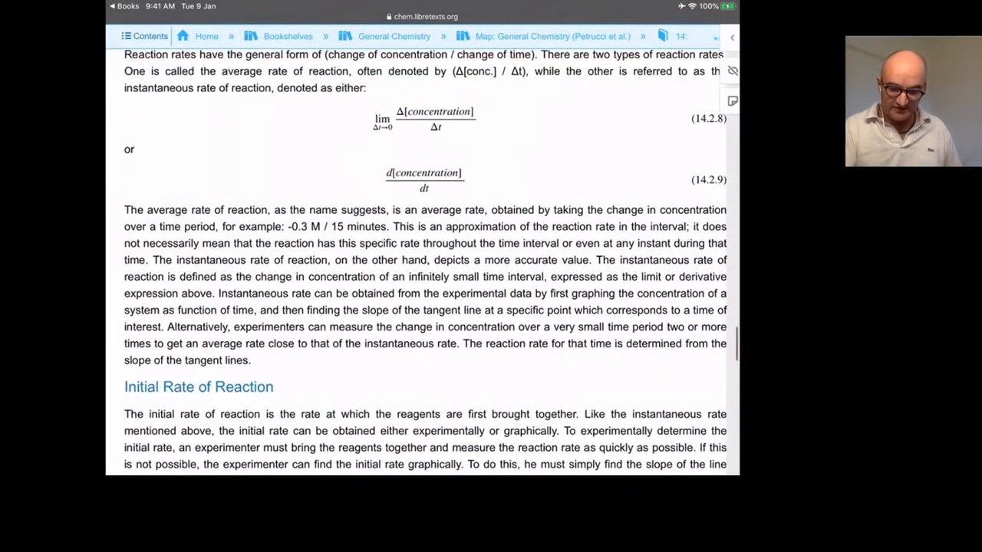
{"action": "scroll", "scroll_direction": "down", "scroll_amount": 3}
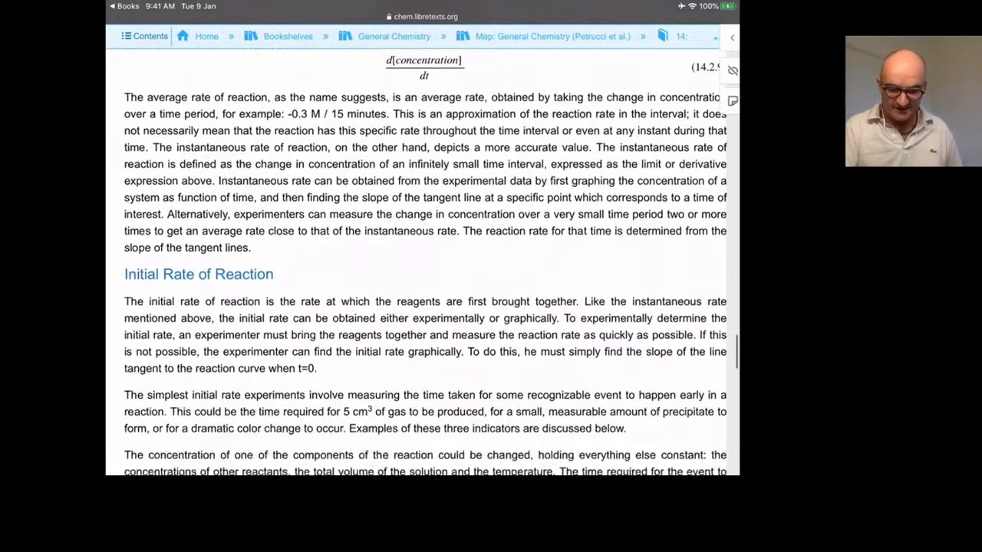
{"action": "scroll", "scroll_direction": "down", "scroll_amount": 3}
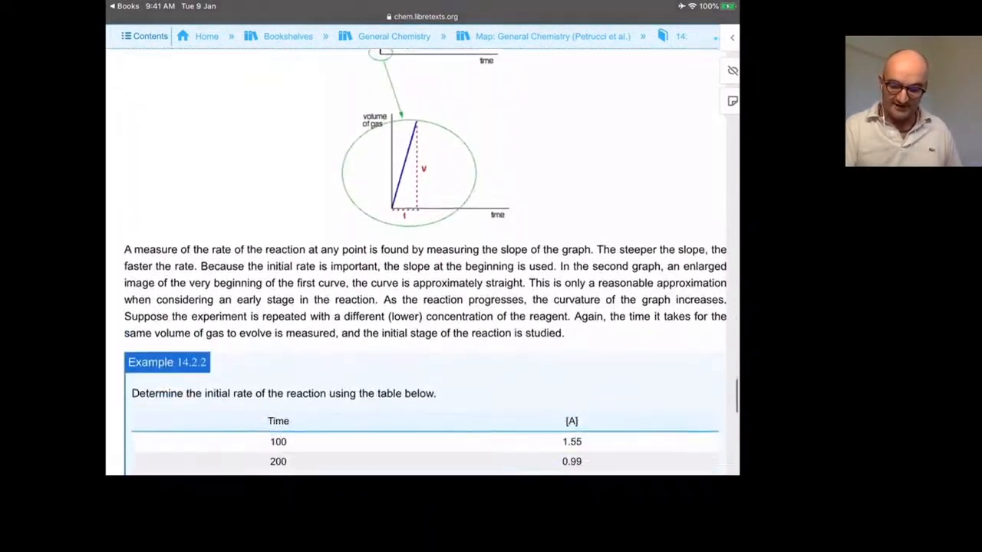
{"action": "scroll", "scroll_direction": "down", "scroll_amount": 3}
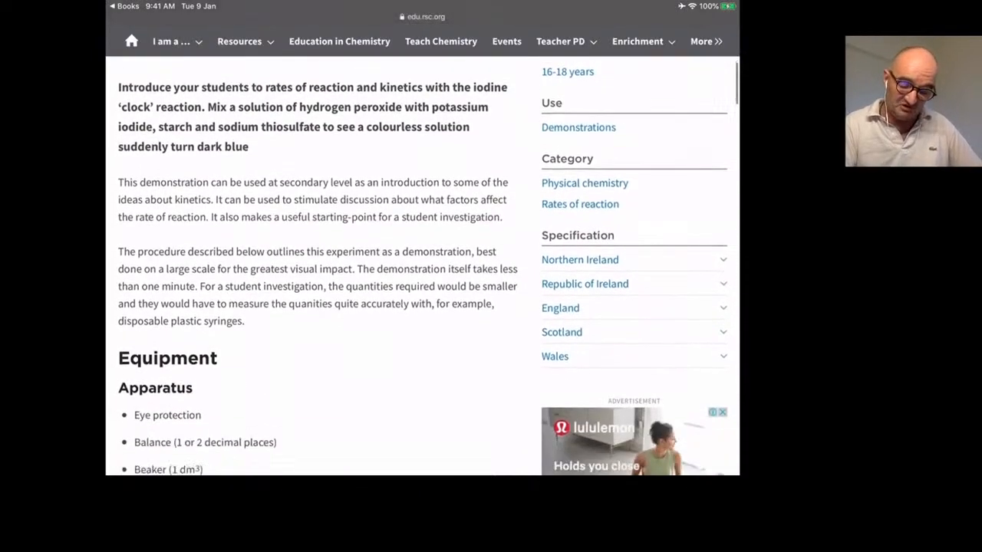
{"action": "scroll", "scroll_direction": "down", "scroll_amount": 3}
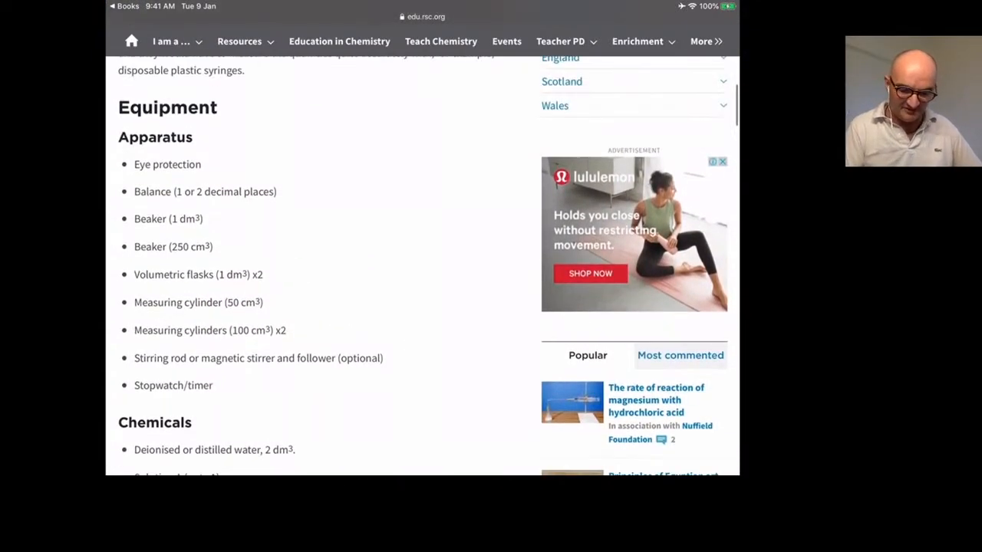
{"action": "scroll", "scroll_direction": "down", "scroll_amount": 3}
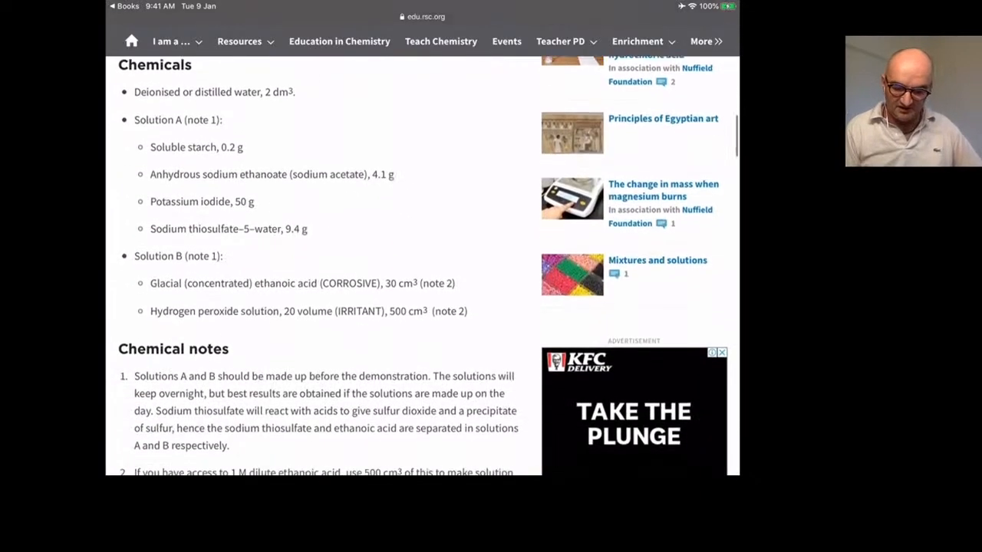
{"action": "scroll", "scroll_direction": "down", "scroll_amount": 3}
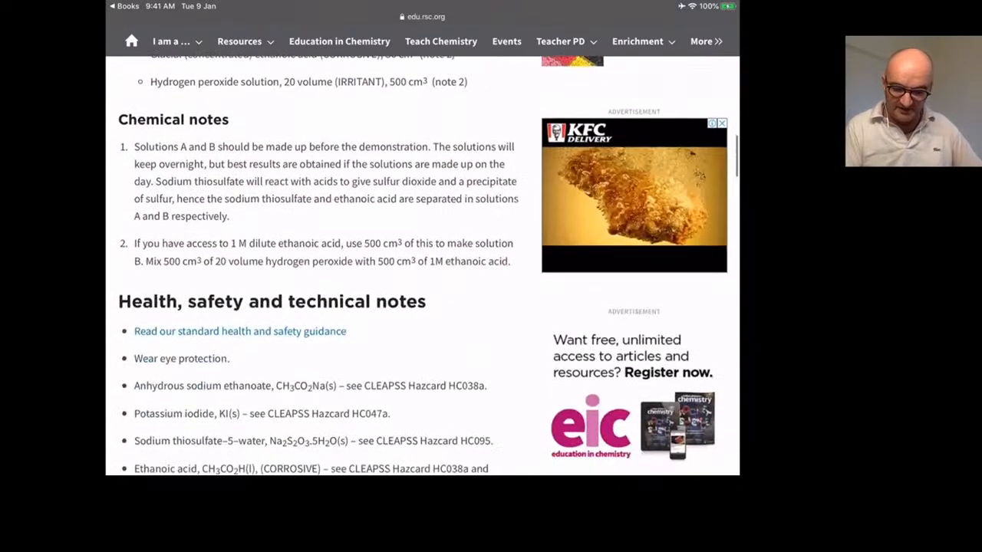
{"action": "scroll", "scroll_direction": "down", "scroll_amount": 3}
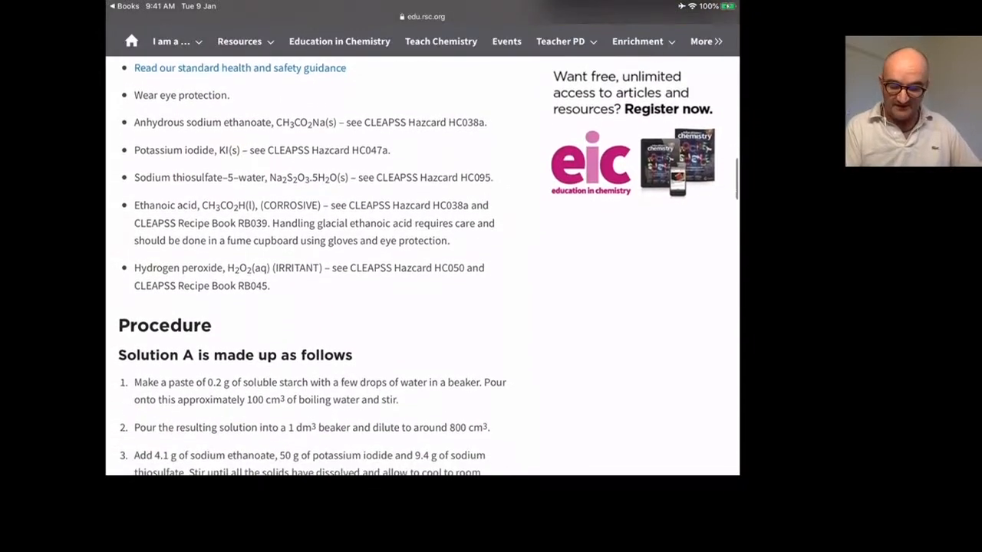
{"action": "scroll", "scroll_direction": "down", "scroll_amount": 3}
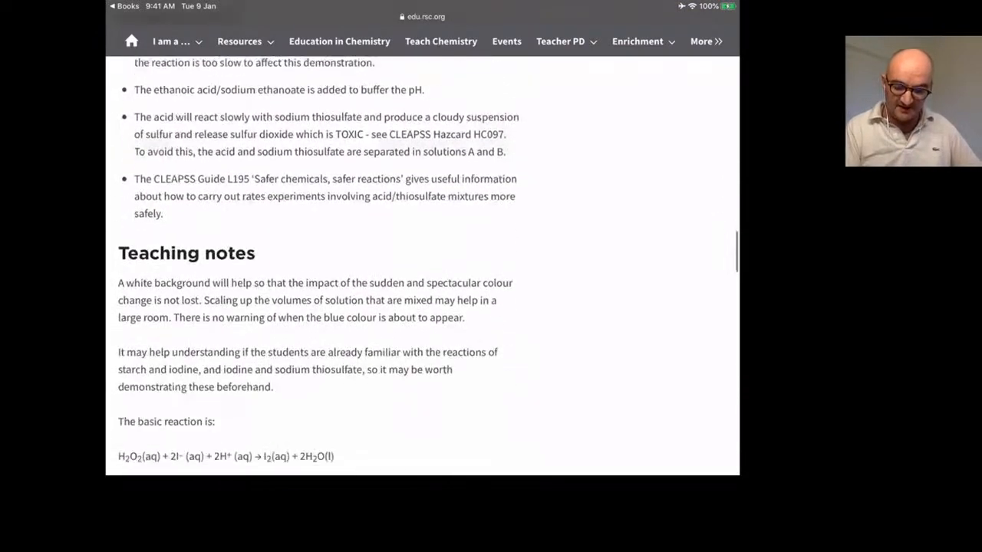
{"action": "scroll", "scroll_direction": "down", "scroll_amount": 3}
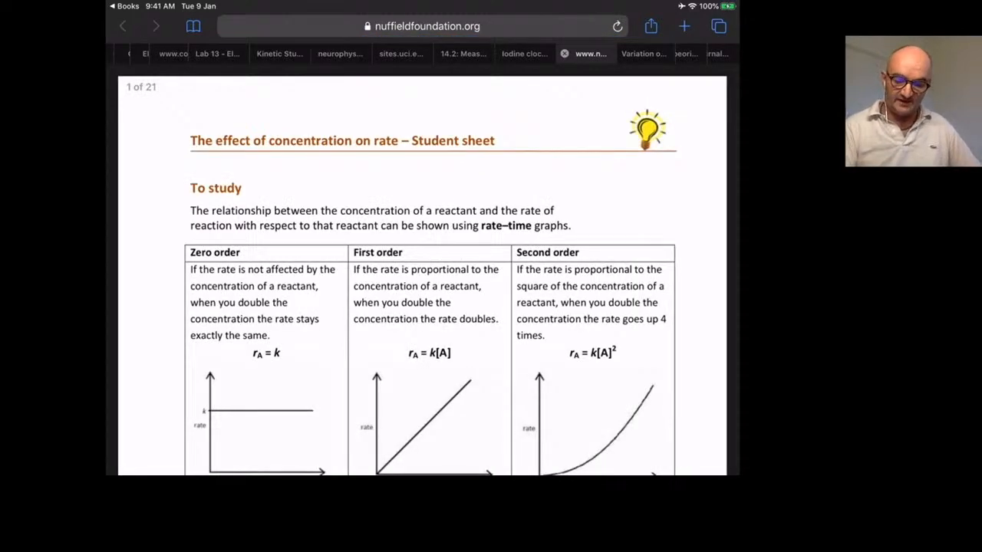
- Scroll the Nuffield concentration-and-rate student sheet down to its card sort
{"action": "scroll", "scroll_direction": "down", "scroll_amount": 3}
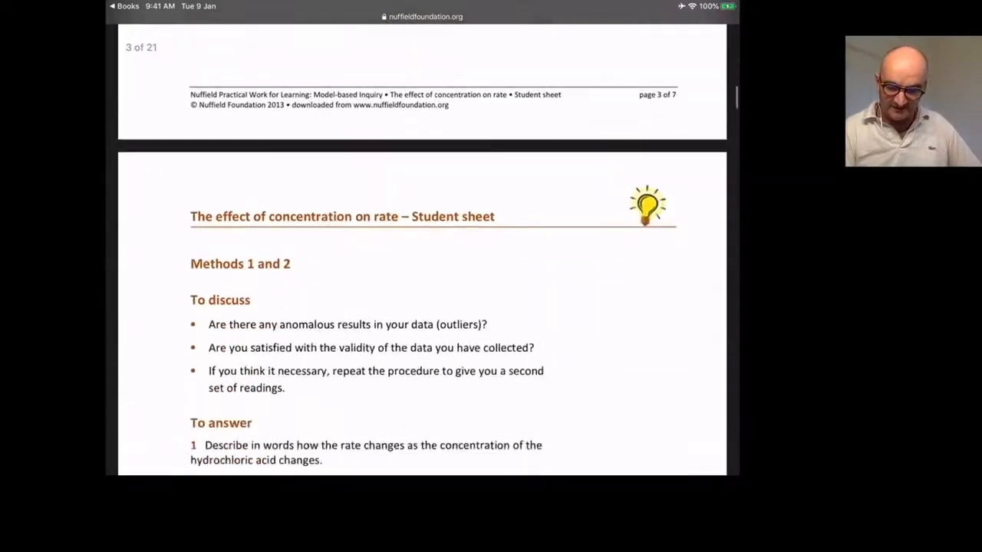
{"action": "scroll", "scroll_direction": "down", "scroll_amount": 3}
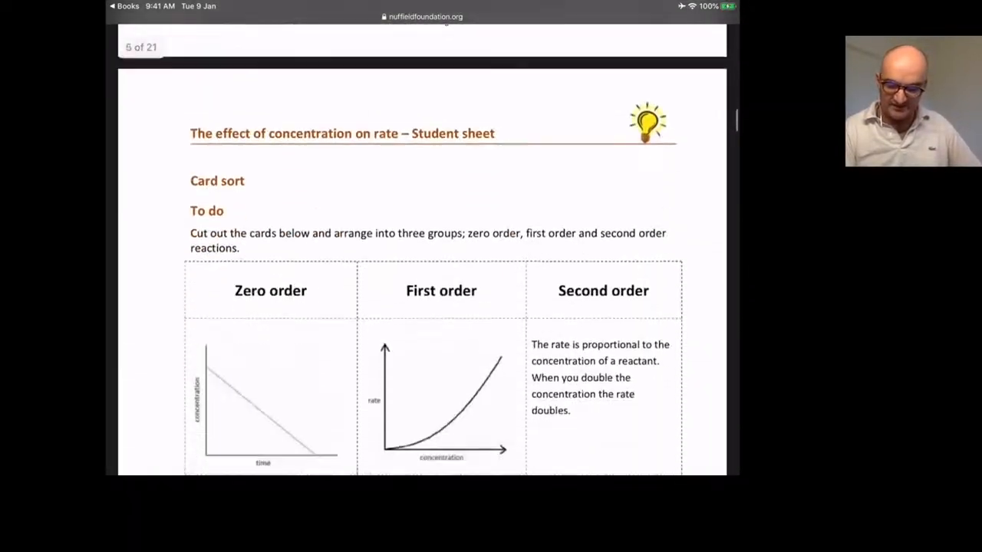
{"action": "scroll", "scroll_direction": "down", "scroll_amount": 3}
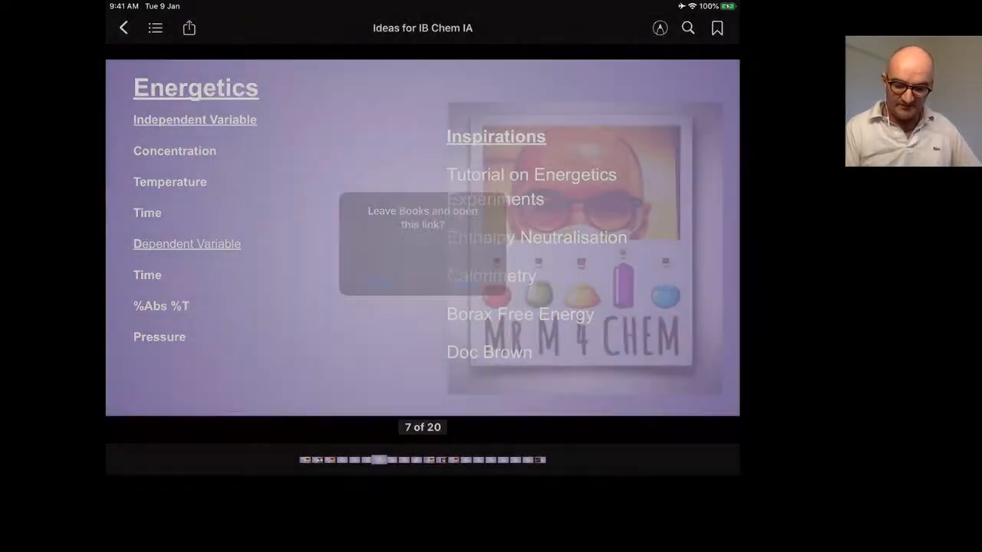
{"action": "left_click", "coordinate": [475, 268]}
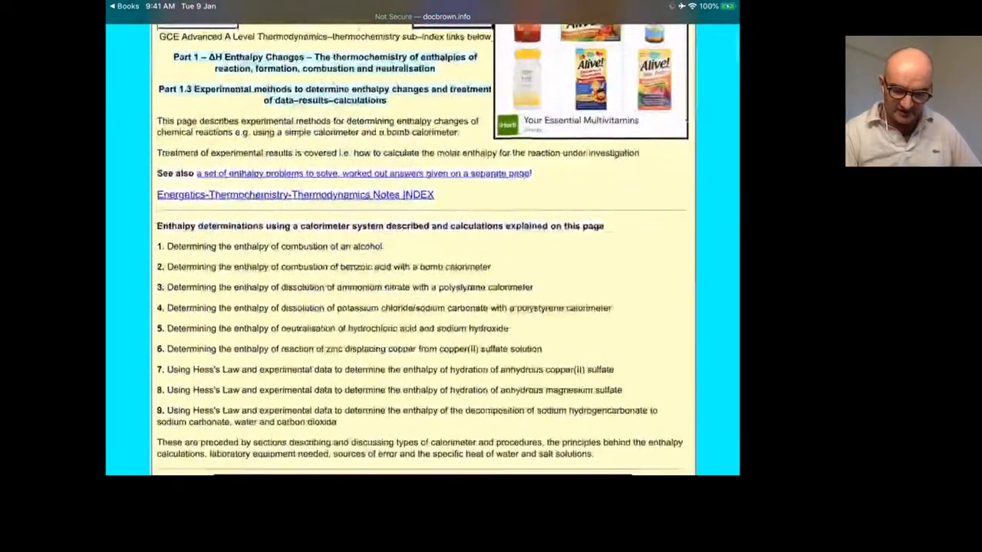
{"action": "scroll", "scroll_direction": "down", "scroll_amount": 3}
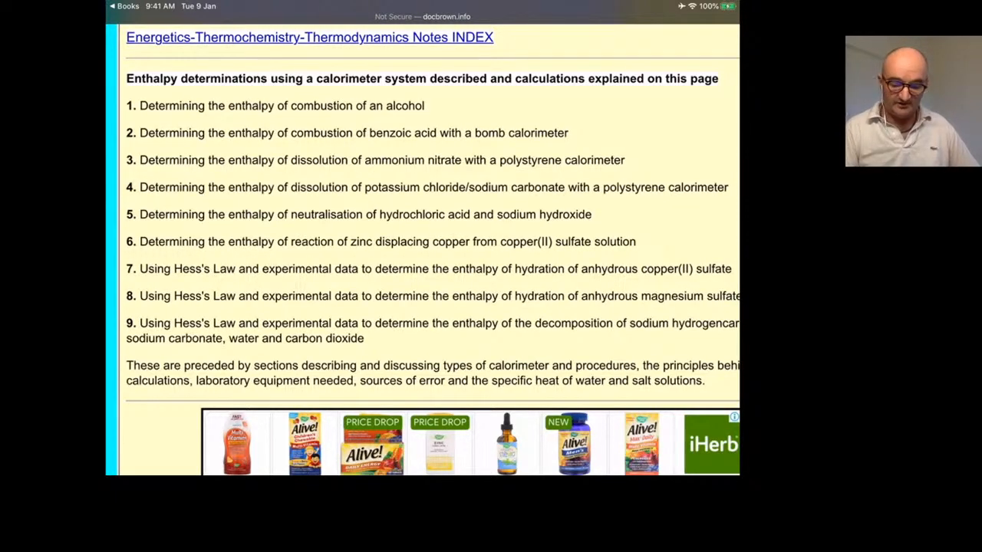
{"action": "scroll", "scroll_direction": "down", "scroll_amount": 3}
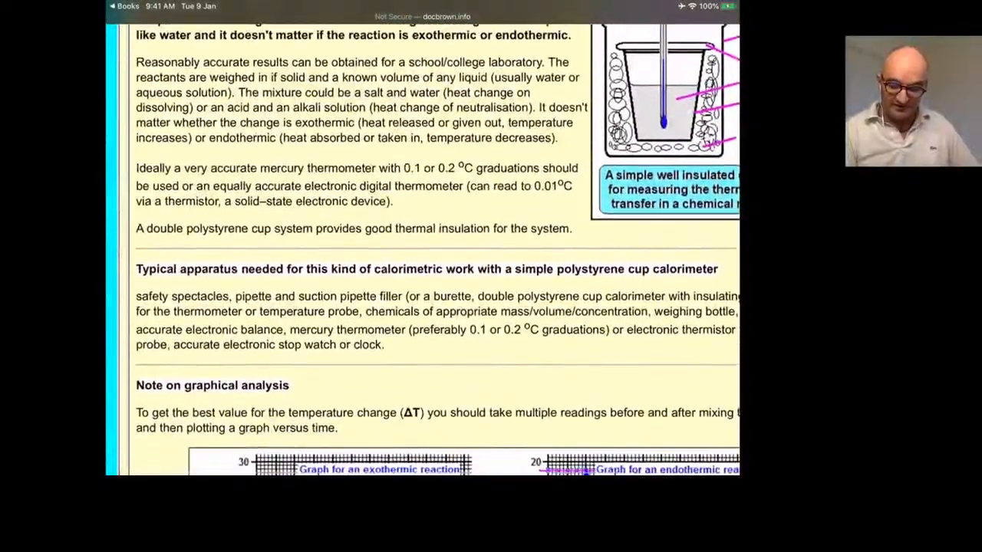
{"action": "scroll", "scroll_direction": "down", "scroll_amount": 3}
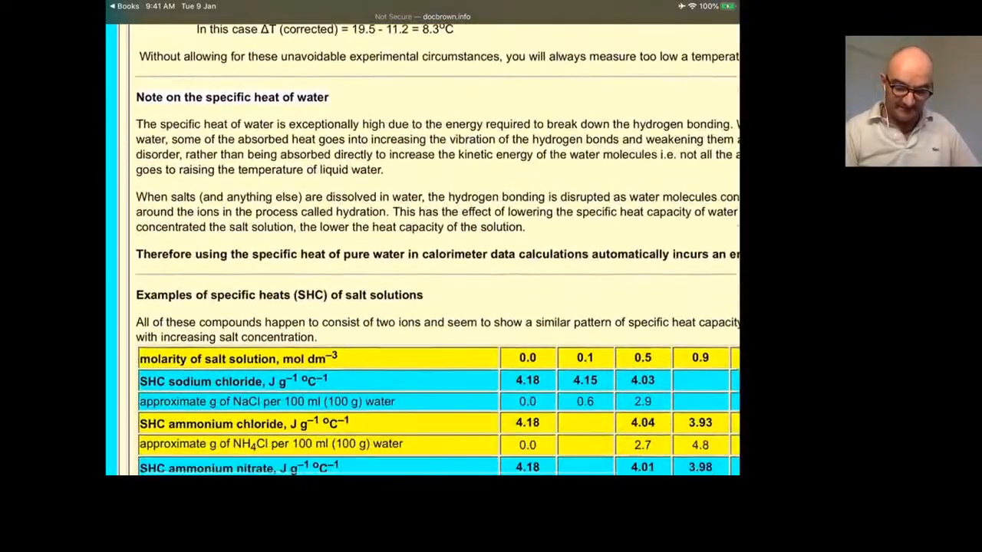
{"action": "scroll", "scroll_direction": "down", "scroll_amount": 3}
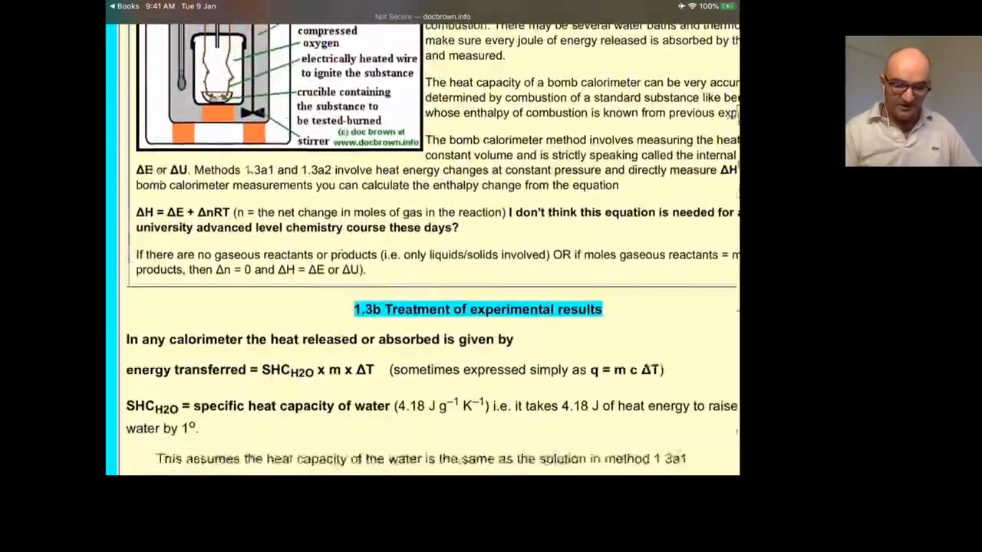
{"action": "scroll", "scroll_direction": "down", "scroll_amount": 3}
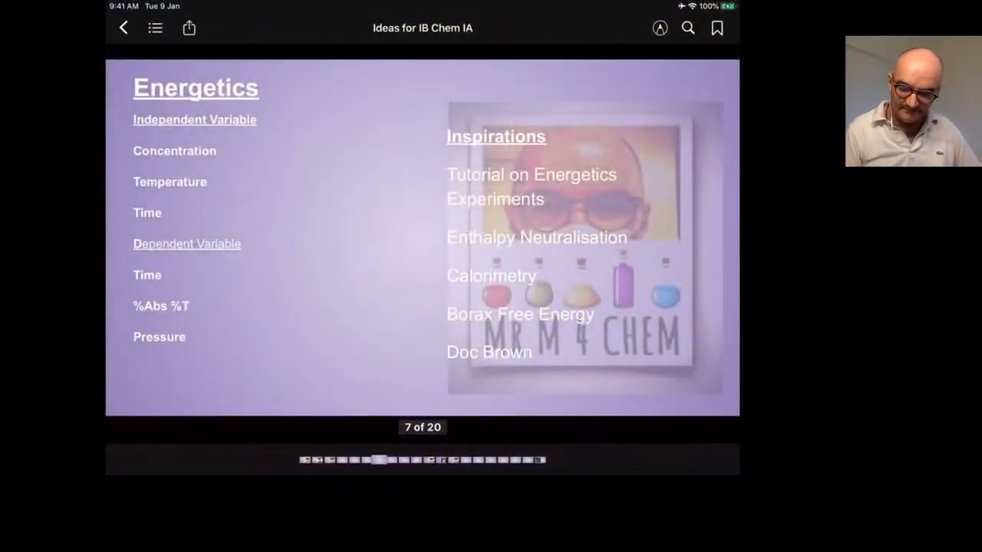
- Open the Borax Free Energy source from the Energetics slide into Safari
{"action": "left_click", "coordinate": [520, 313]}
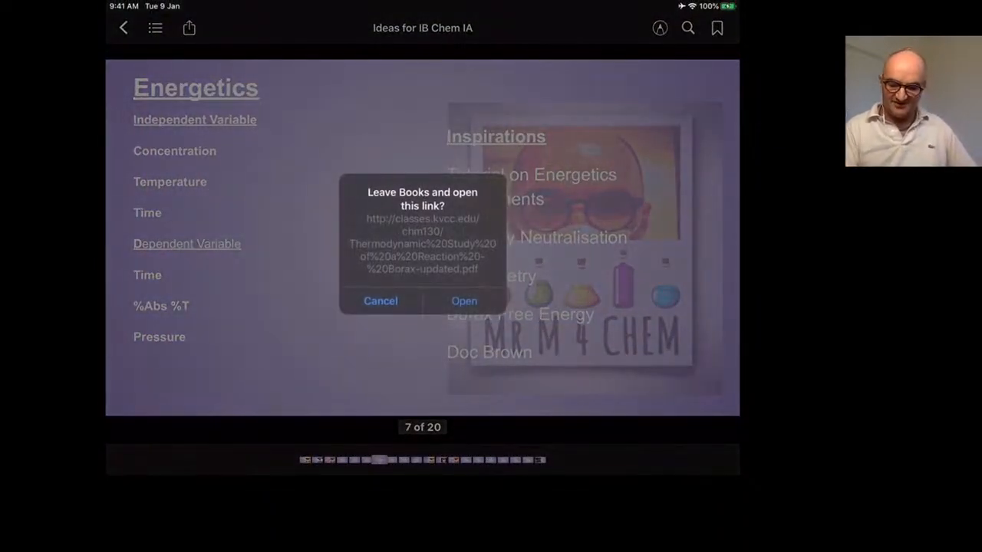
{"action": "left_click", "coordinate": [463, 301]}
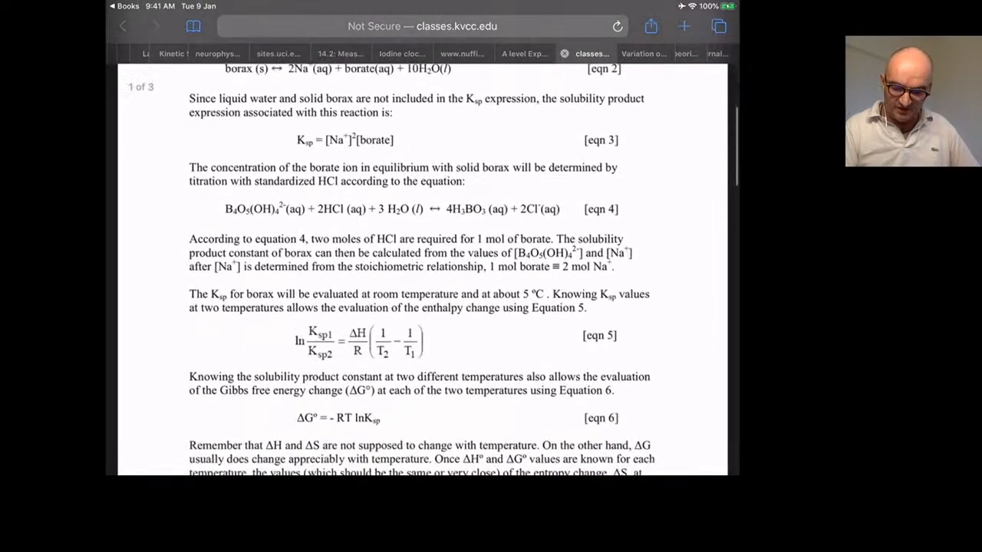
- Read through the KVCC borax thermodynamics handout down to its calculations section
{"action": "scroll", "scroll_direction": "down", "scroll_amount": 3}
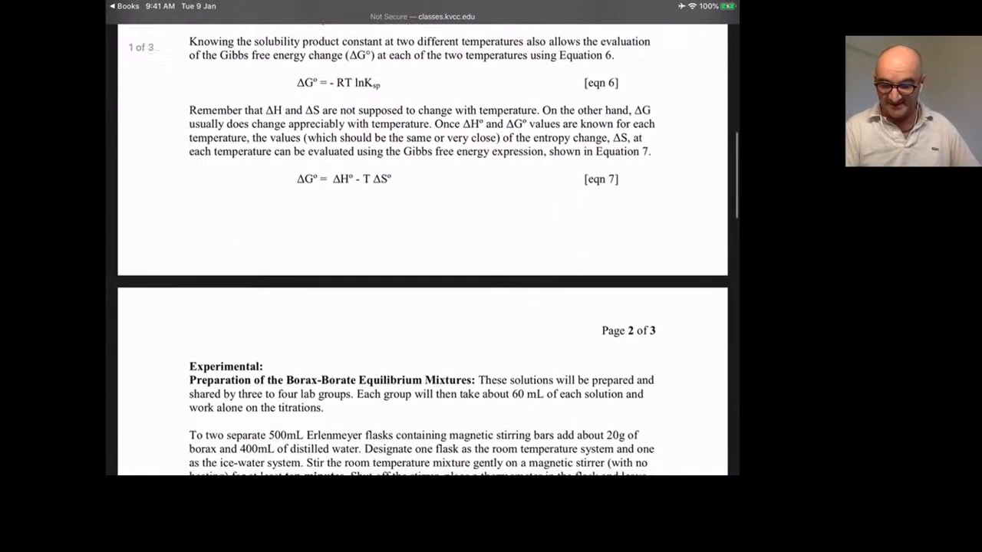
{"action": "scroll", "scroll_direction": "down", "scroll_amount": 3}
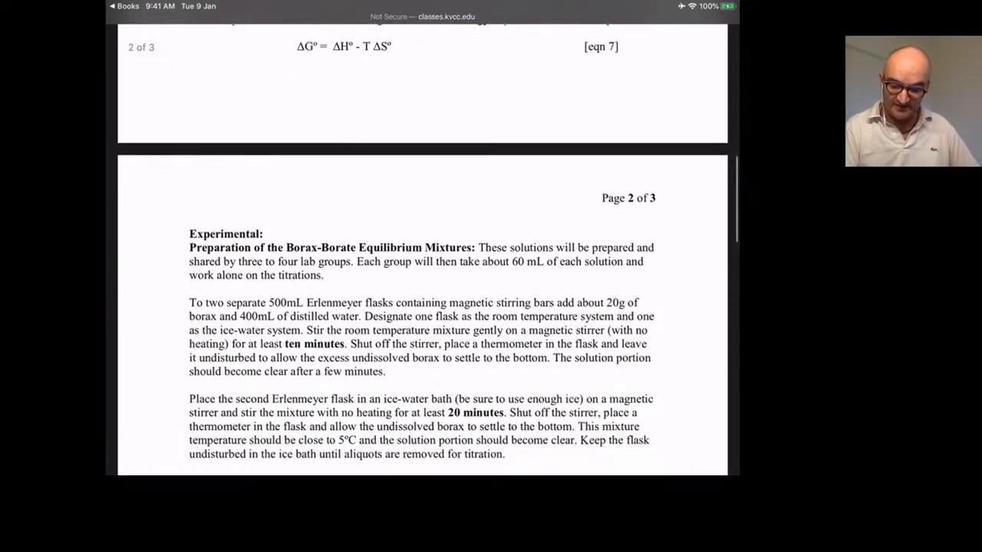
{"action": "scroll", "scroll_direction": "down", "scroll_amount": 3}
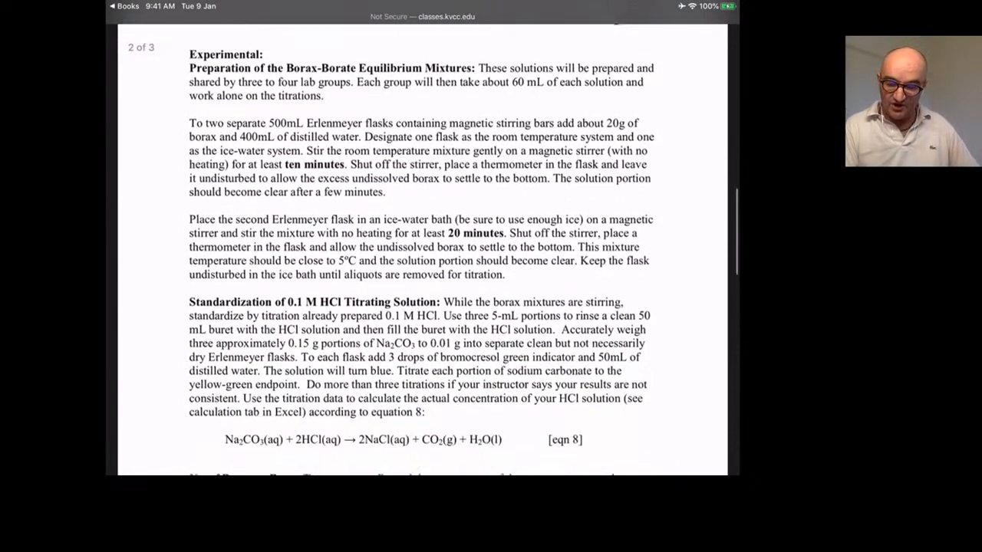
{"action": "scroll", "scroll_direction": "down", "scroll_amount": 3}
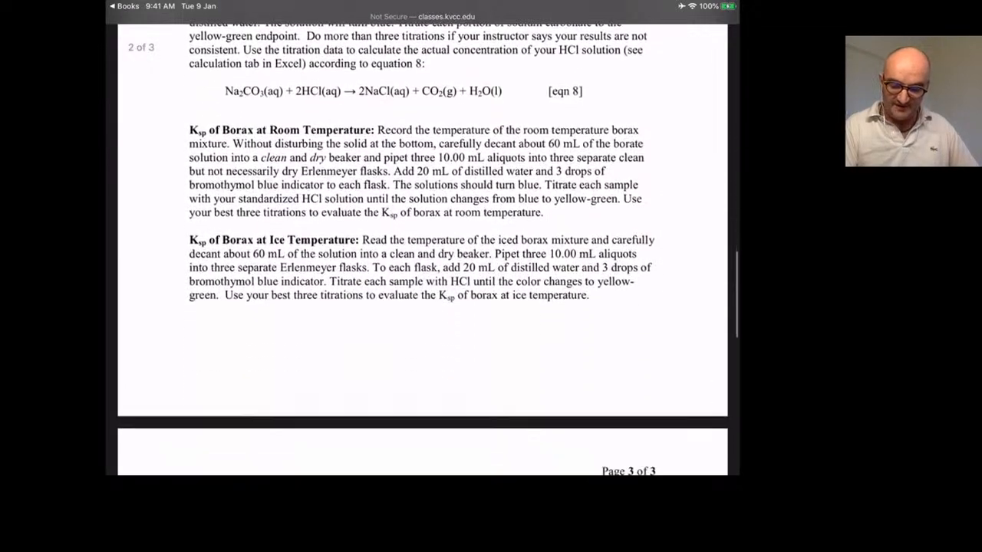
{"action": "scroll", "scroll_direction": "down", "scroll_amount": 3}
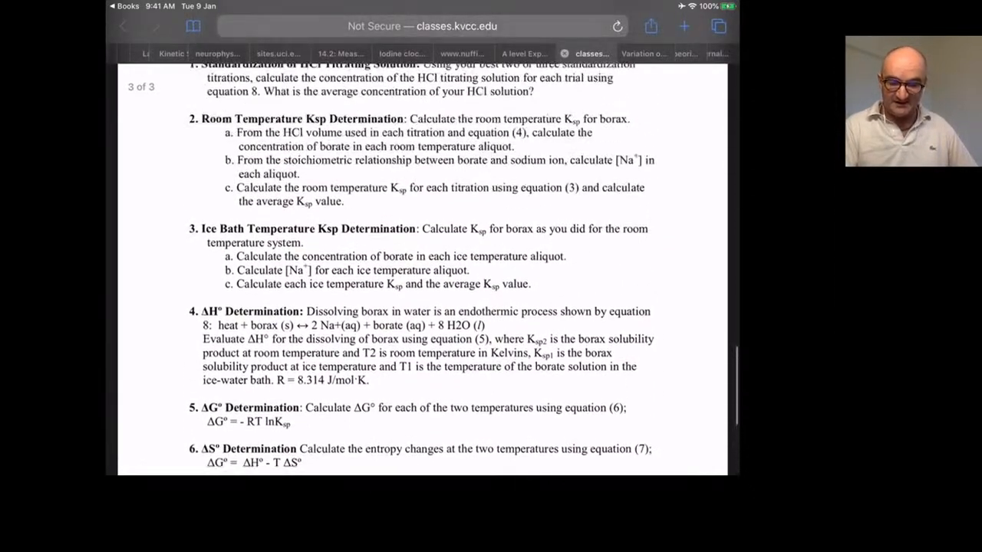
{"action": "scroll", "scroll_direction": "down", "scroll_amount": 3}
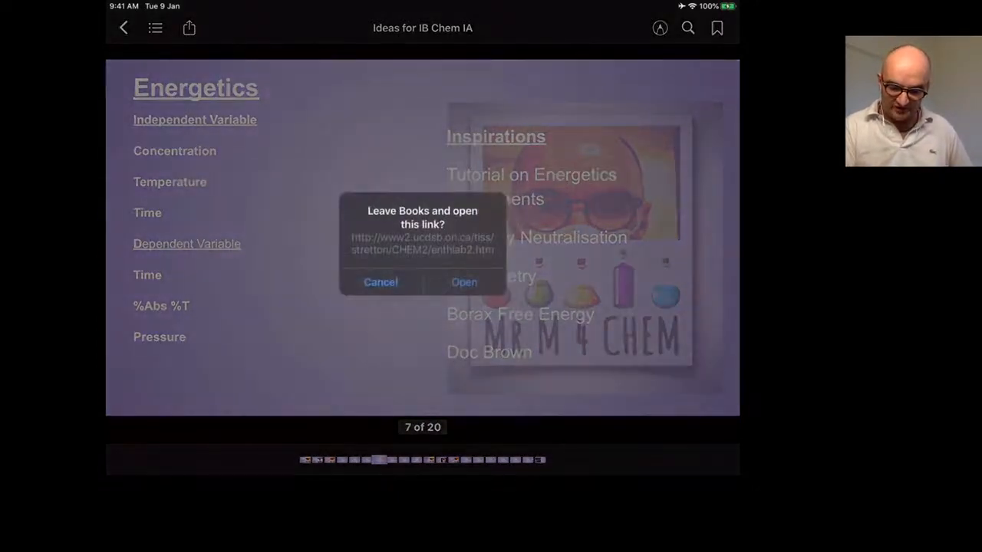
- Open the UCDSB Thermochemistry Lab #2 Hess's Law page and scroll to its data table
{"action": "left_click", "coordinate": [463, 283]}
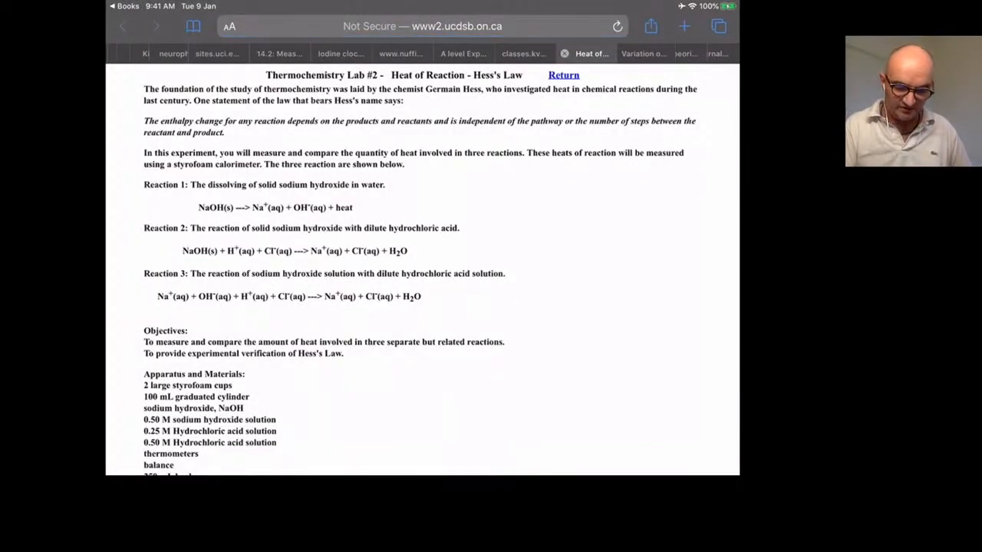
{"action": "scroll", "scroll_direction": "down", "scroll_amount": 3}
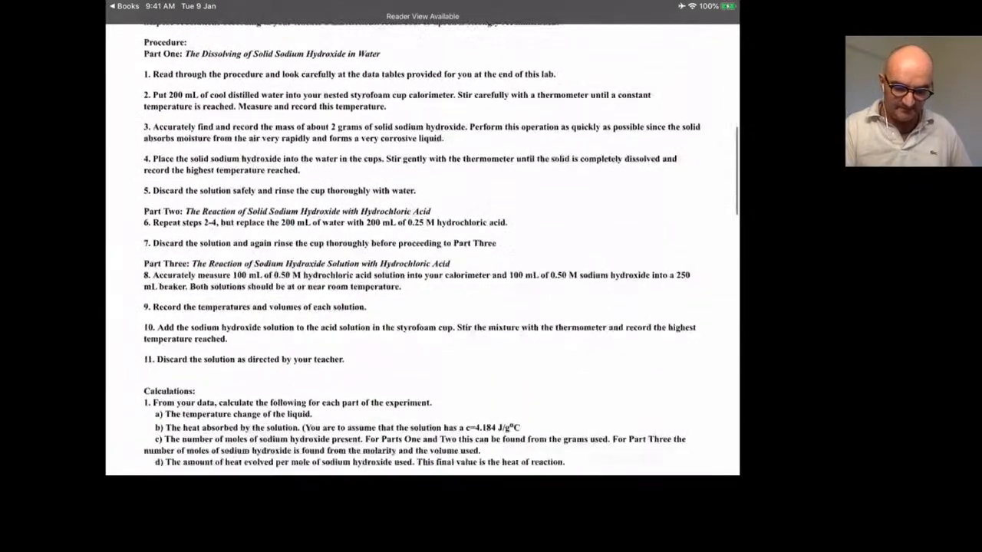
{"action": "scroll", "scroll_direction": "down", "scroll_amount": 3}
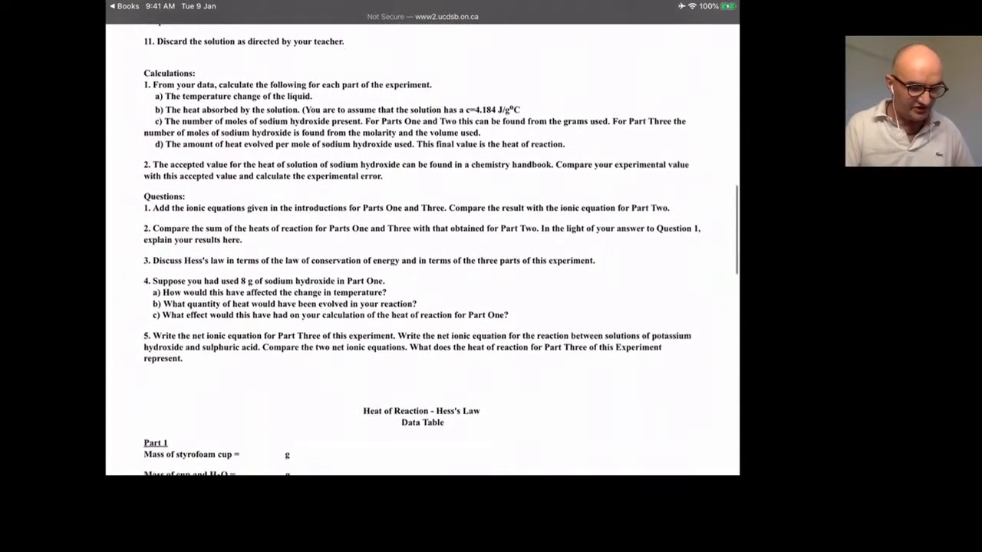
{"action": "scroll", "scroll_direction": "down", "scroll_amount": 3}
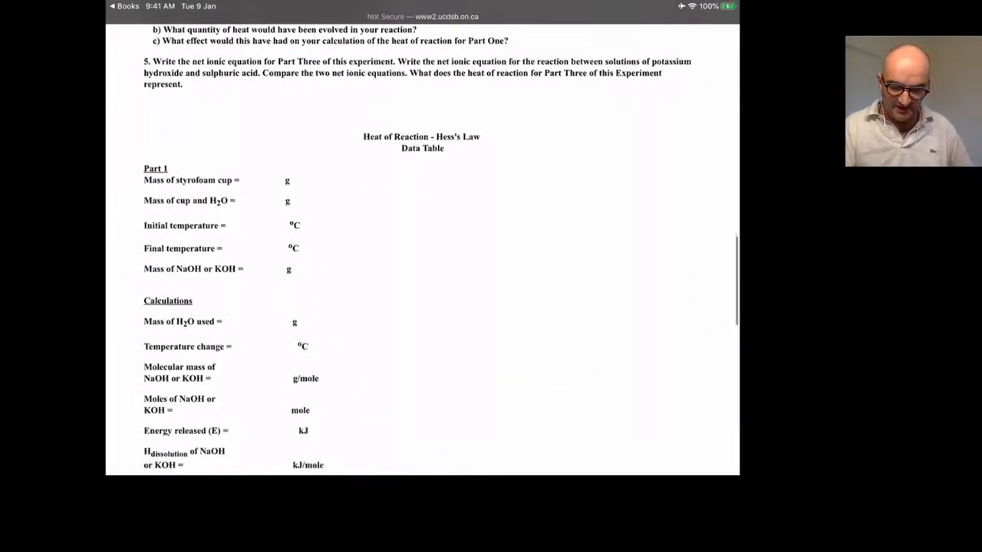
{"action": "scroll", "scroll_direction": "down", "scroll_amount": 3}
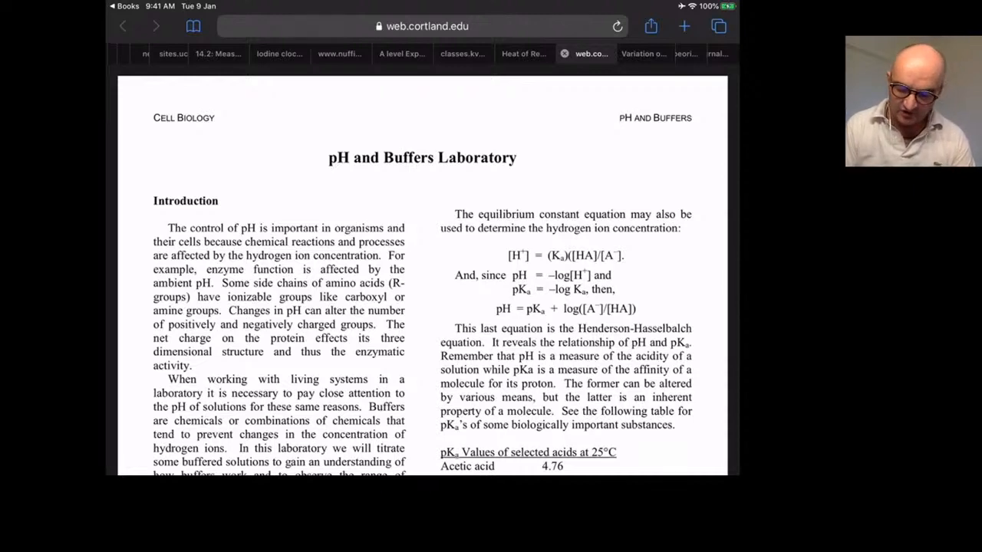
- Scroll through the pace.edu.in acetic acid pKa experiment PDF in Safari
{"action": "scroll", "scroll_direction": "down", "scroll_amount": 3}
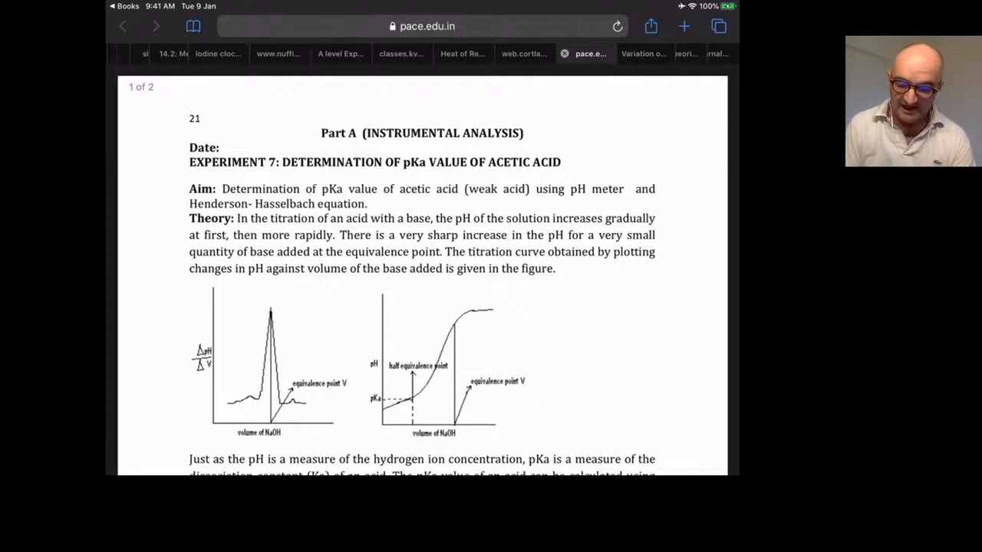
{"action": "scroll", "scroll_direction": "down", "scroll_amount": 3}
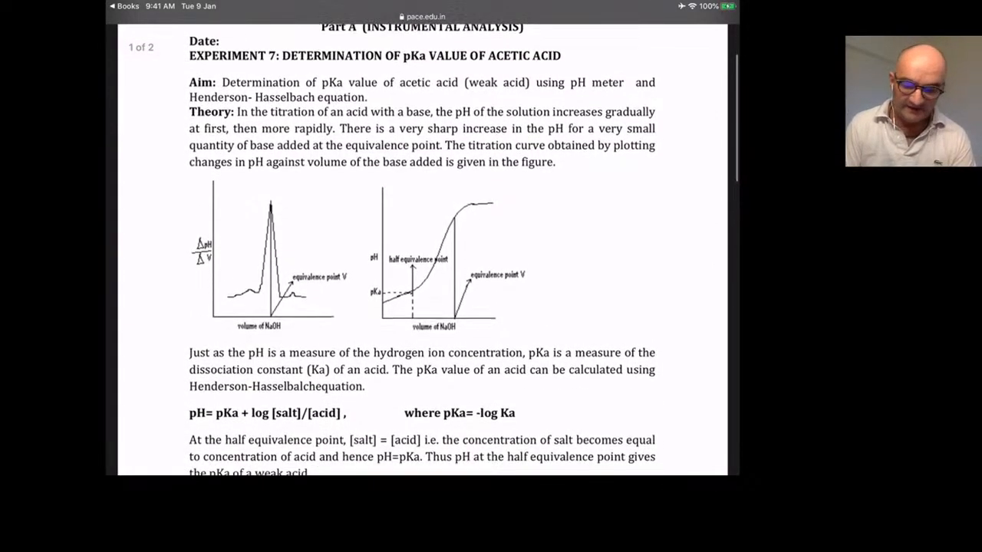
{"action": "scroll", "scroll_direction": "down", "scroll_amount": 3}
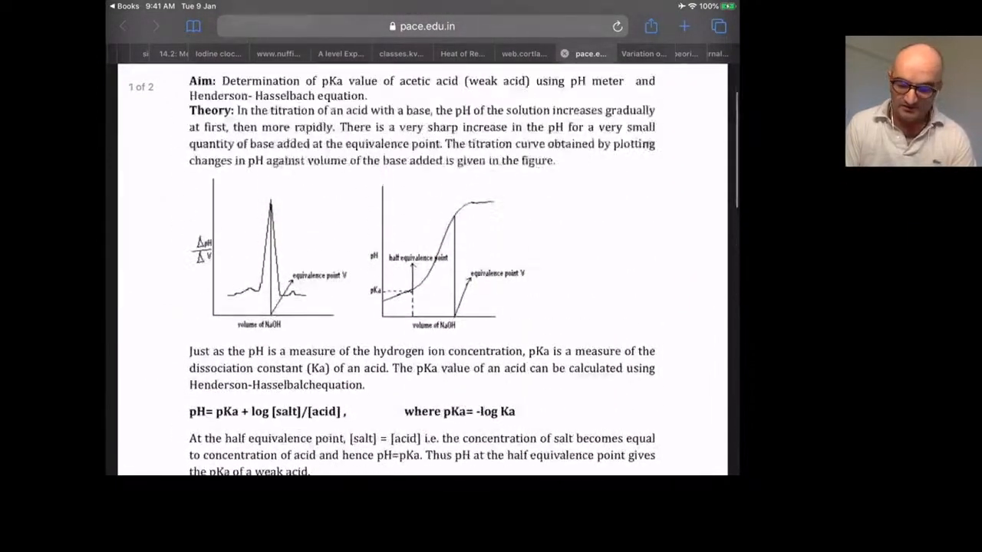
{"action": "scroll", "scroll_direction": "down", "scroll_amount": 3}
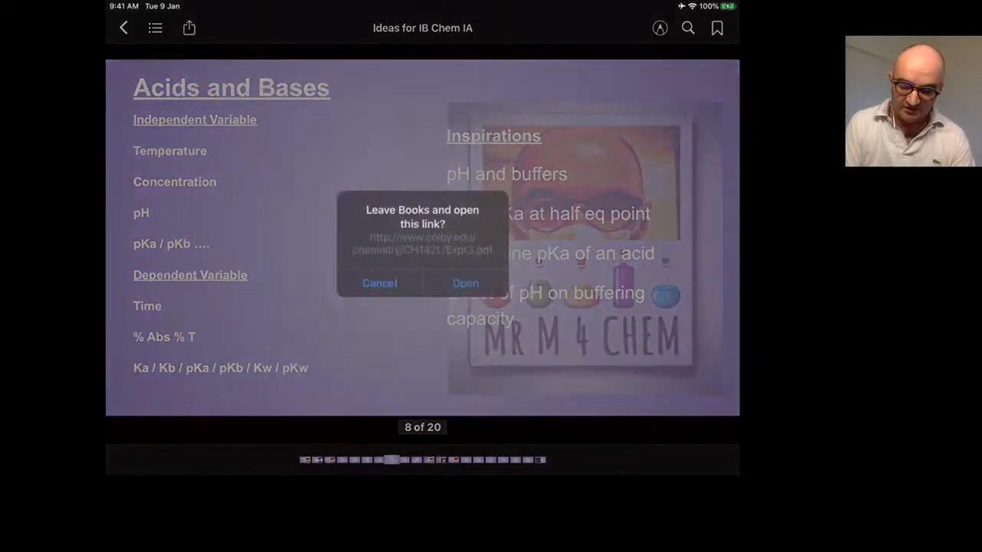
- Open the Colby Weak Acids and Bases handout and scroll down to its KHP section
{"action": "left_click", "coordinate": [464, 282]}
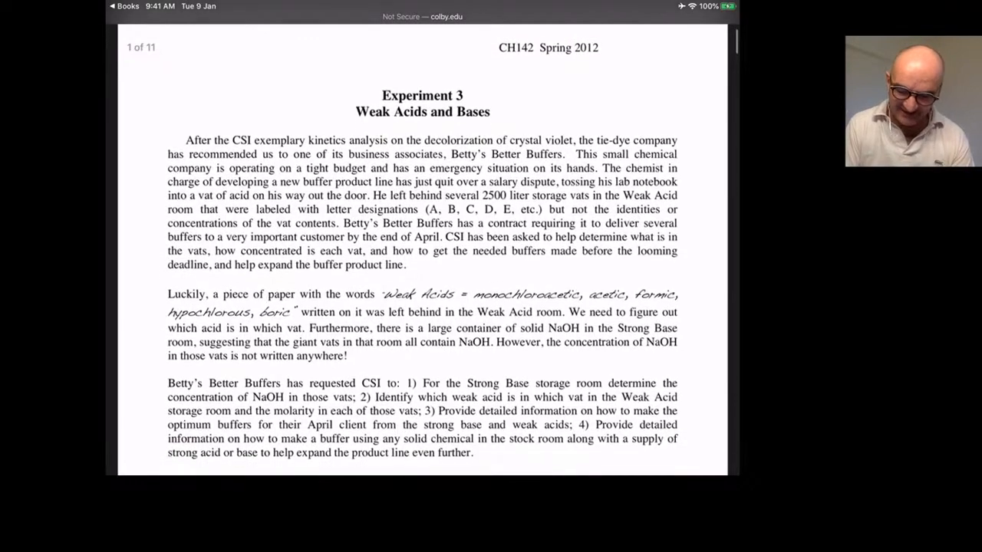
{"action": "scroll", "scroll_direction": "down", "scroll_amount": 3}
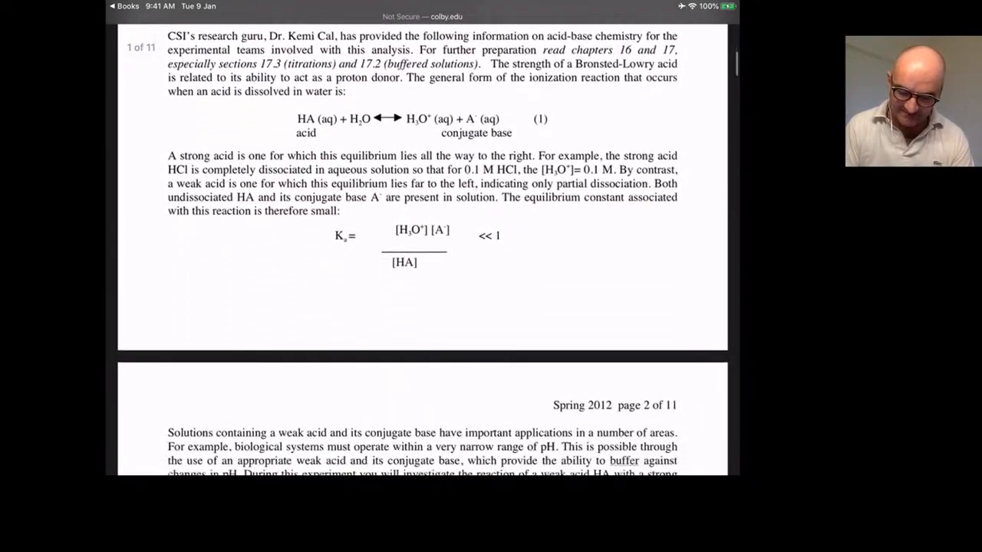
{"action": "scroll", "scroll_direction": "down", "scroll_amount": 3}
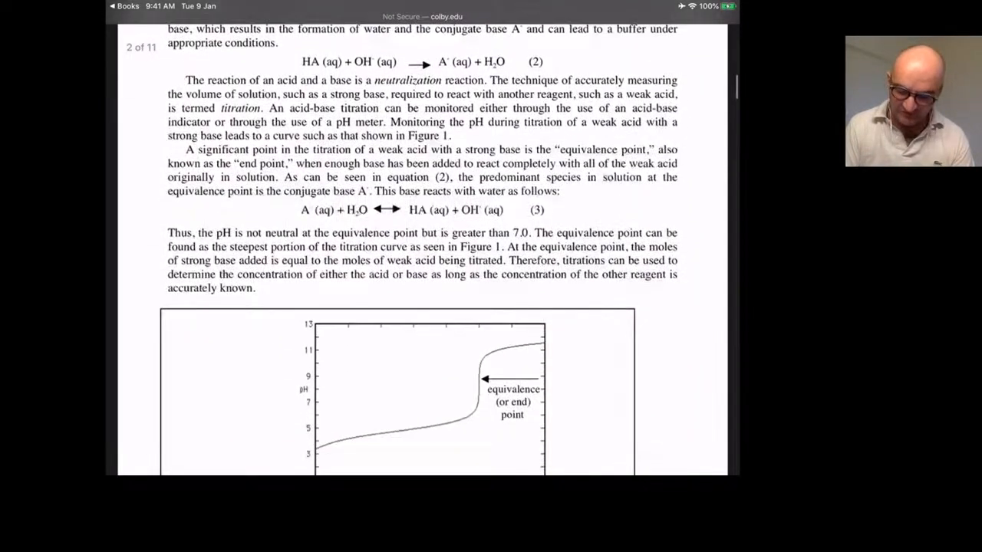
{"action": "scroll", "scroll_direction": "down", "scroll_amount": 3}
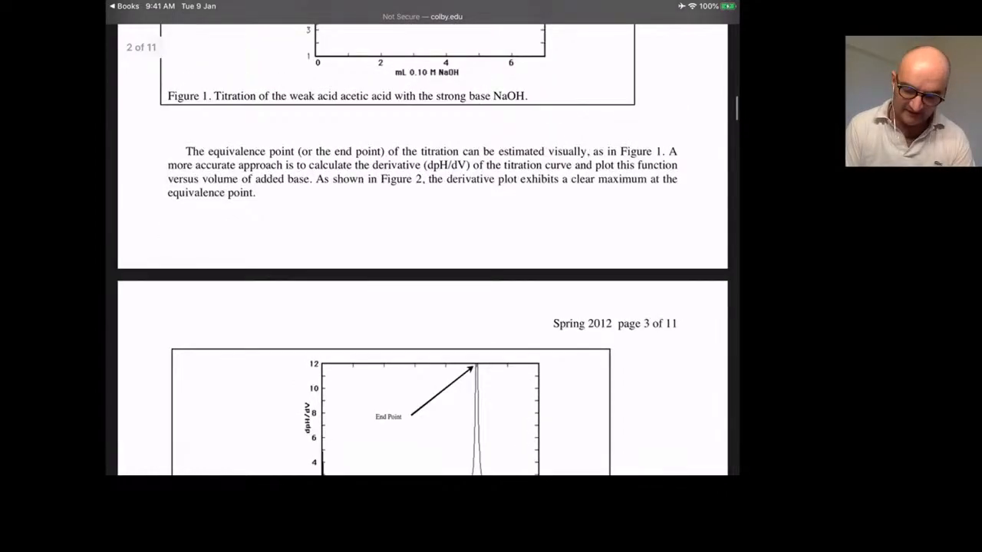
{"action": "scroll", "scroll_direction": "down", "scroll_amount": 3}
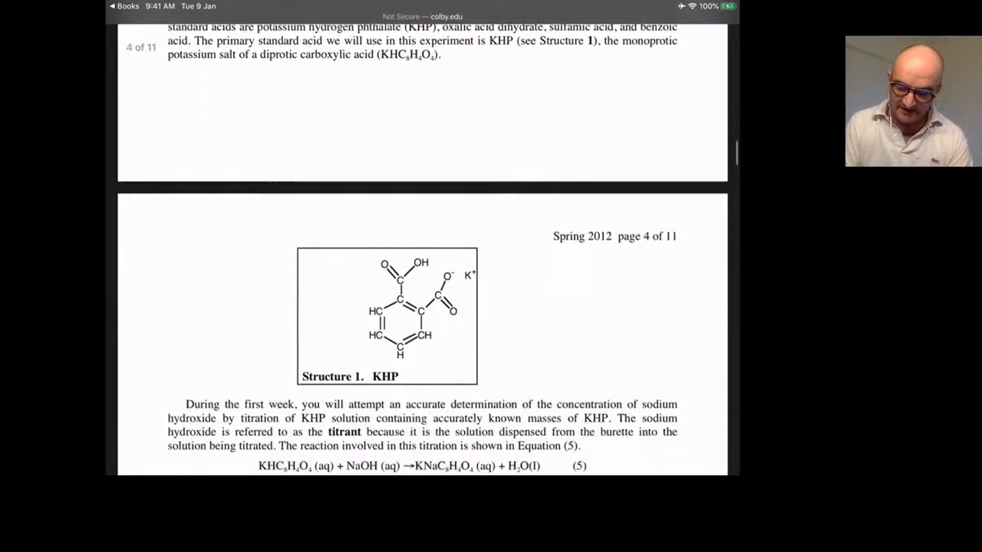
{"action": "scroll", "scroll_direction": "down", "scroll_amount": 3}
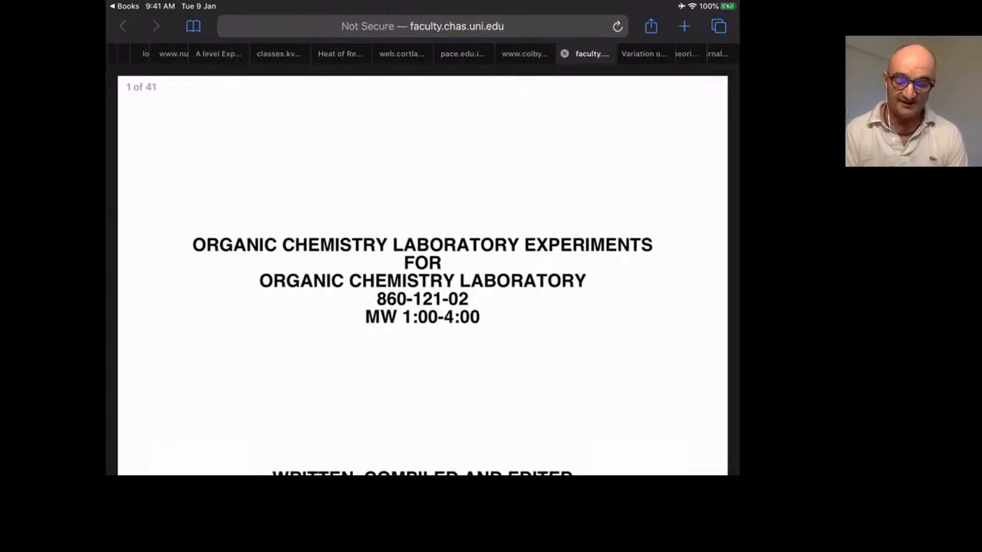
- Scroll the UNI Organic Chemistry Laboratory Experiments manual toward the limonene section
{"action": "scroll", "scroll_direction": "down", "scroll_amount": 3}
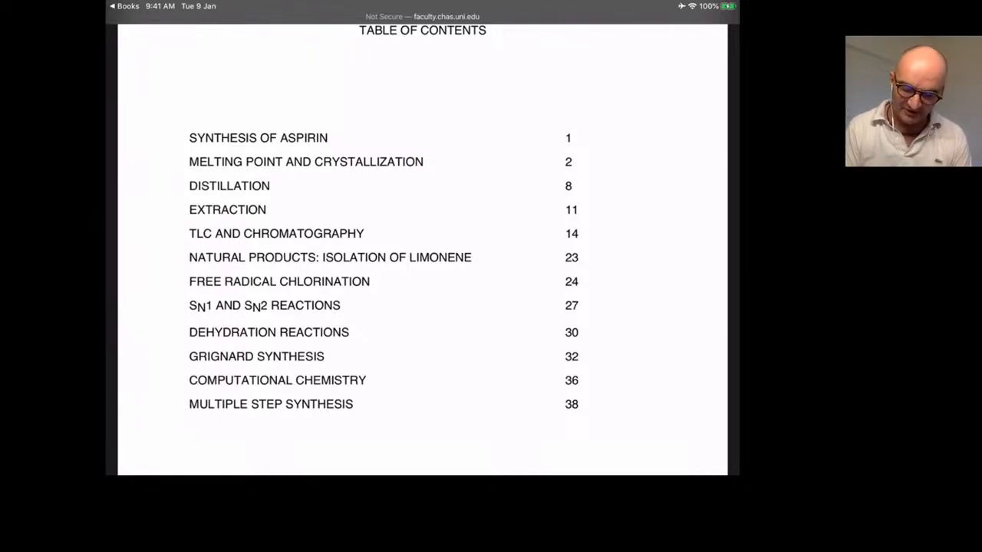
{"action": "scroll", "scroll_direction": "down", "scroll_amount": 3}
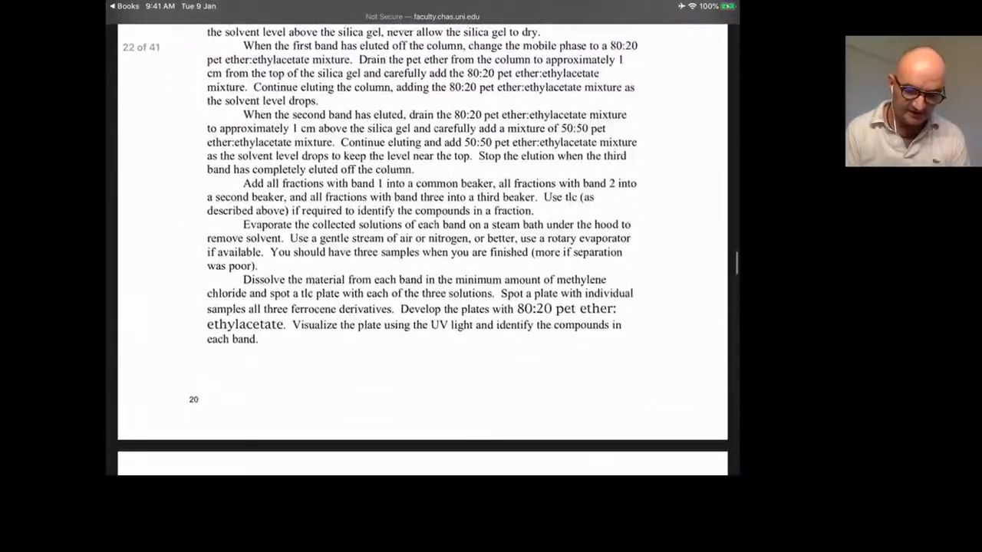
{"action": "scroll", "scroll_direction": "down", "scroll_amount": 3}
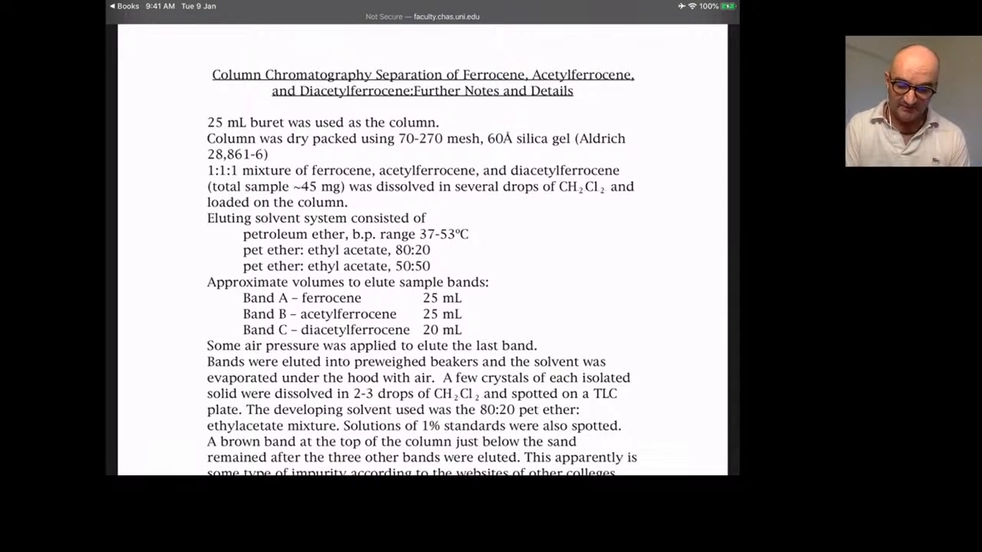
{"action": "scroll", "scroll_direction": "down", "scroll_amount": 3}
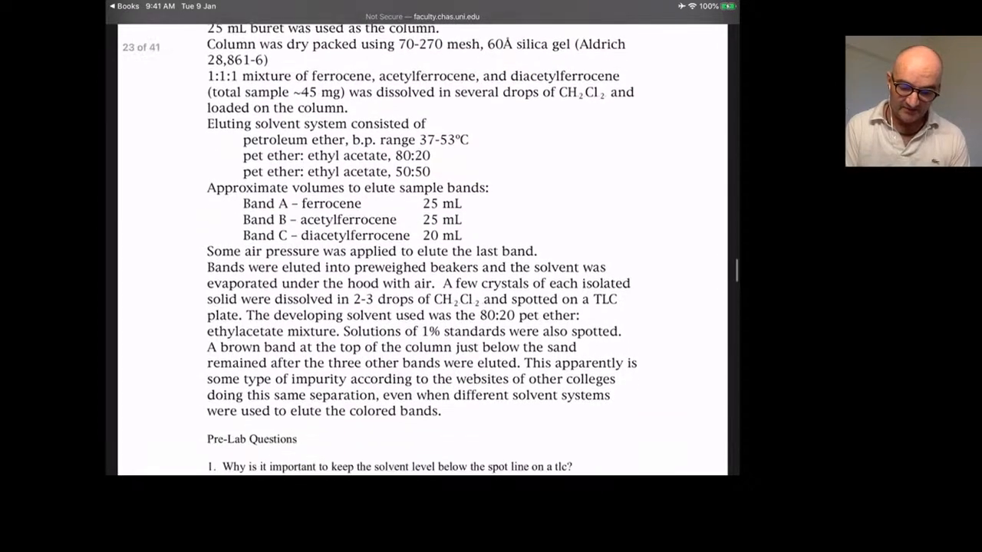
{"action": "scroll", "scroll_direction": "down", "scroll_amount": 3}
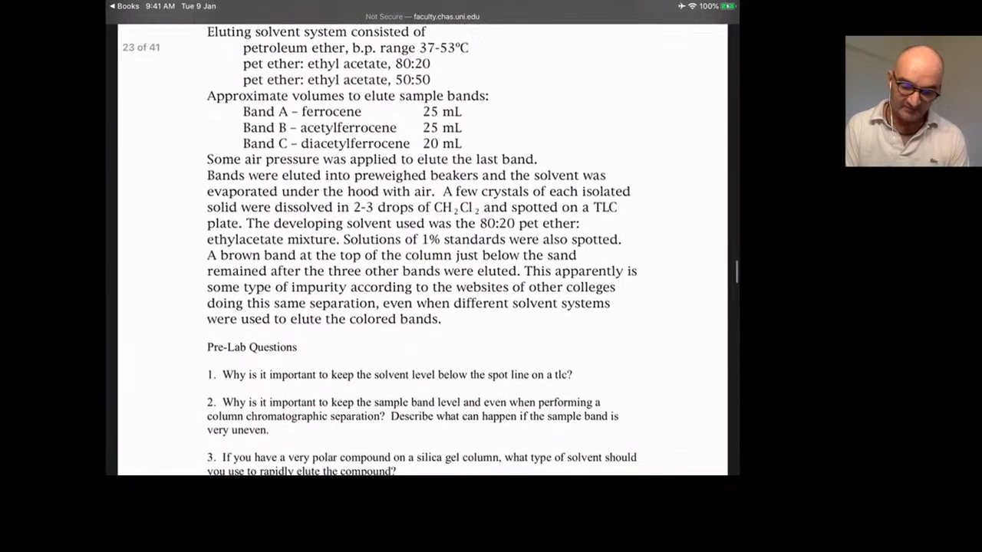
- Read through the limonene extraction experiment procedure in the UNI manual
{"action": "scroll", "scroll_direction": "down", "scroll_amount": 3}
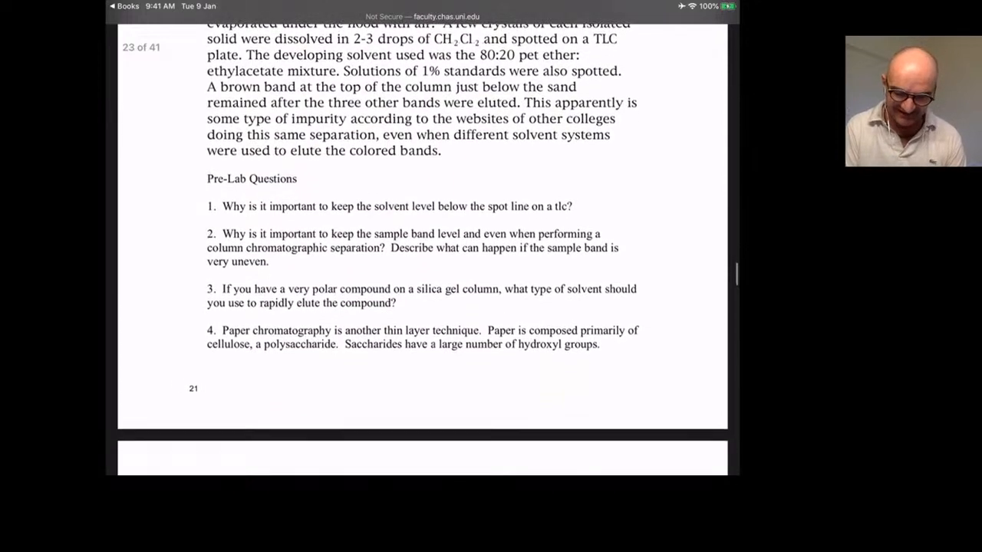
{"action": "scroll", "scroll_direction": "down", "scroll_amount": 3}
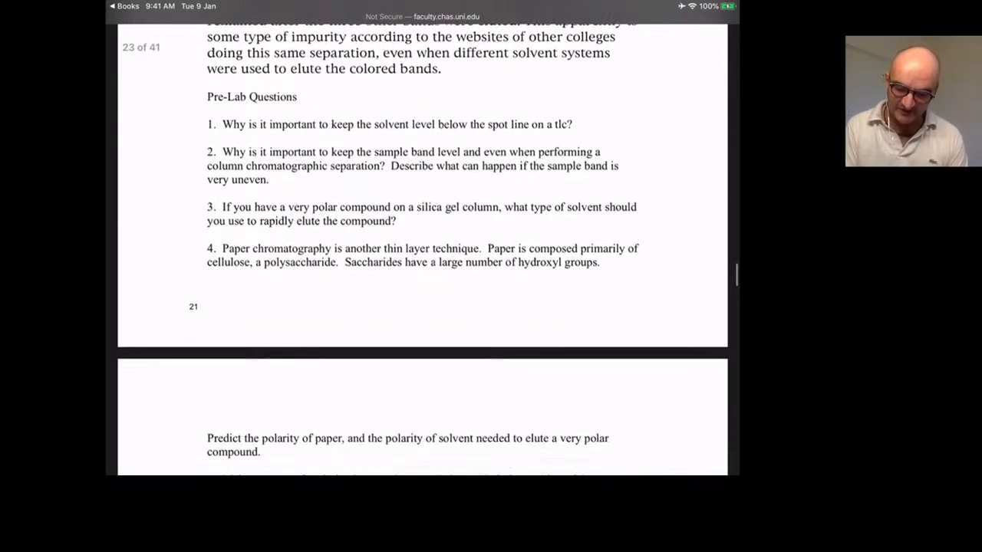
{"action": "scroll", "scroll_direction": "down", "scroll_amount": 3}
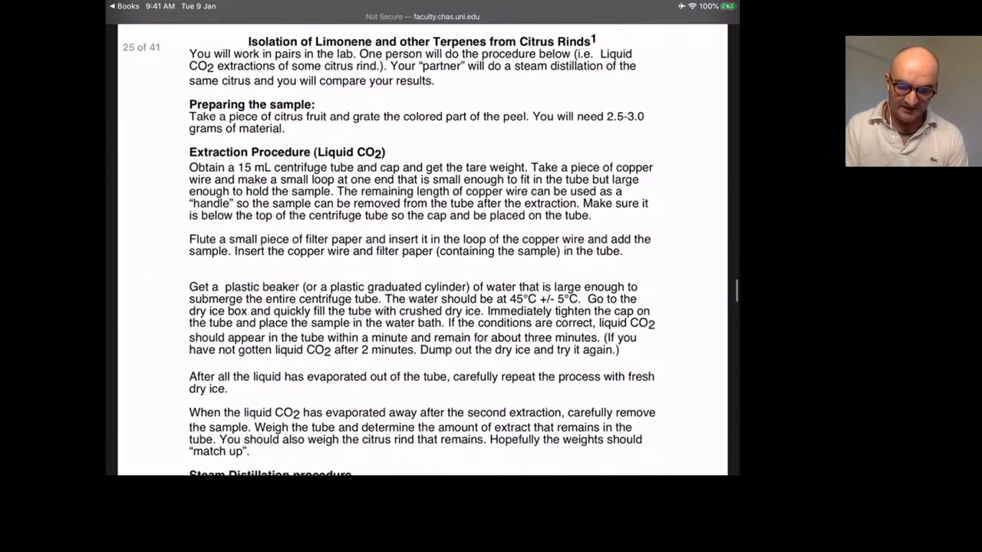
{"action": "scroll", "scroll_direction": "down", "scroll_amount": 3}
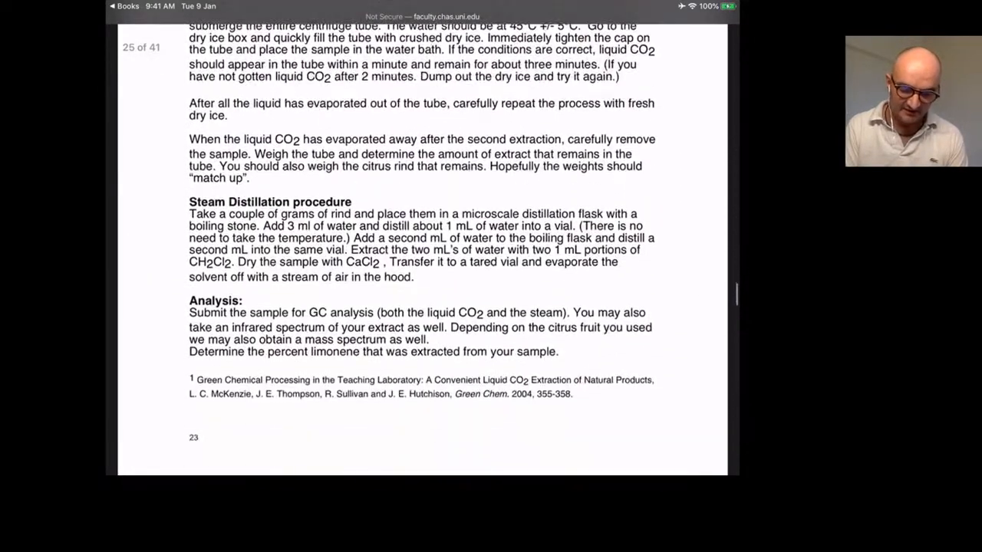
{"action": "scroll", "scroll_direction": "down", "scroll_amount": 3}
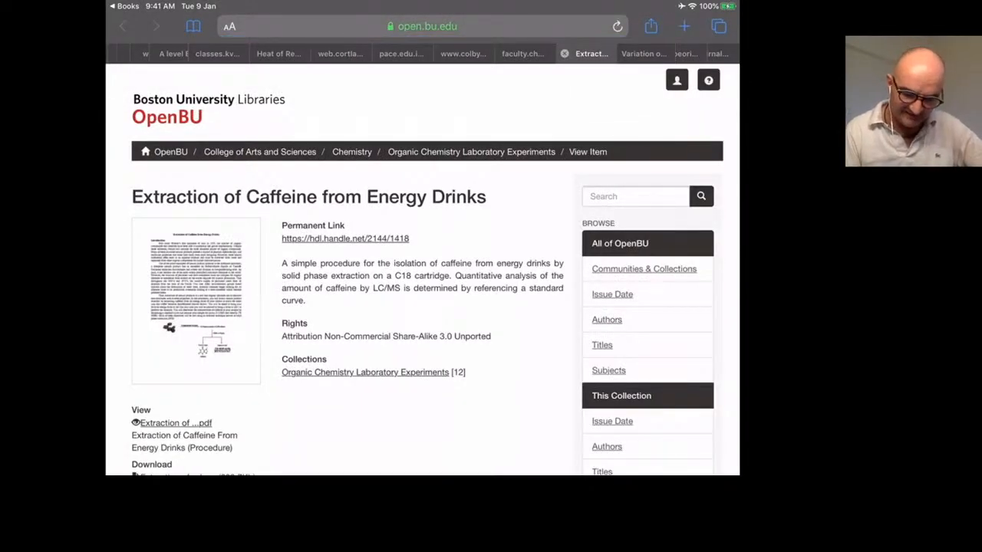
{"action": "left_click", "coordinate": [345, 238]}
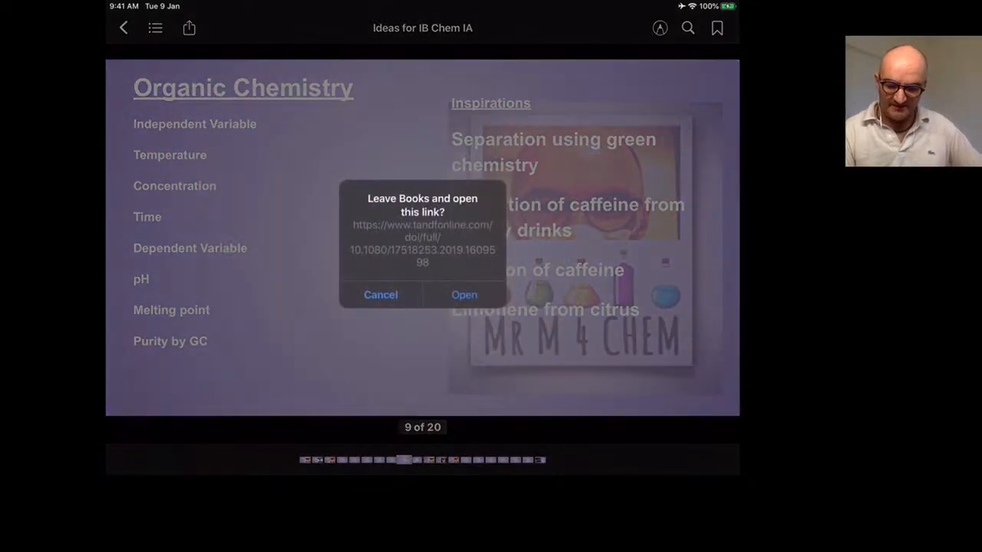
{"action": "left_click", "coordinate": [463, 295]}
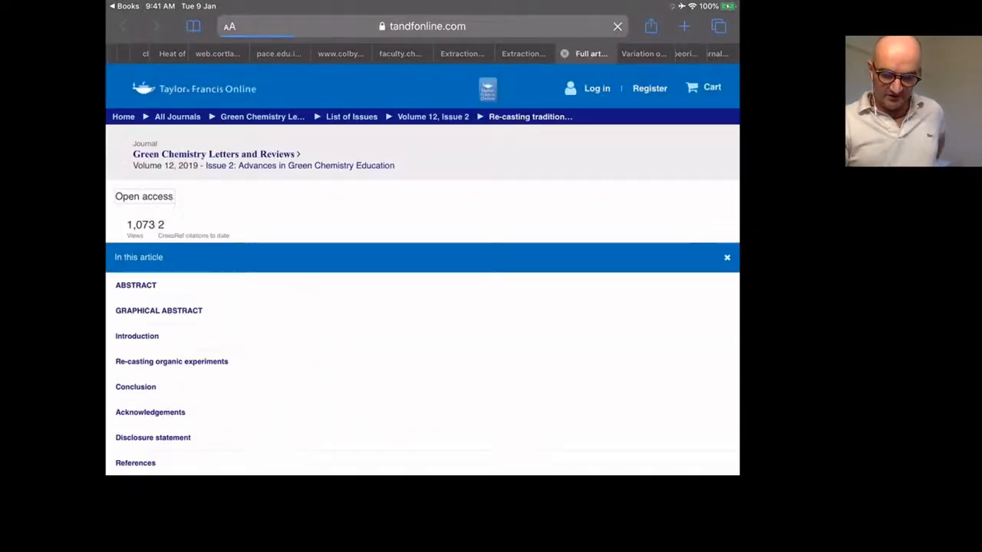
{"action": "left_click", "coordinate": [727, 258]}
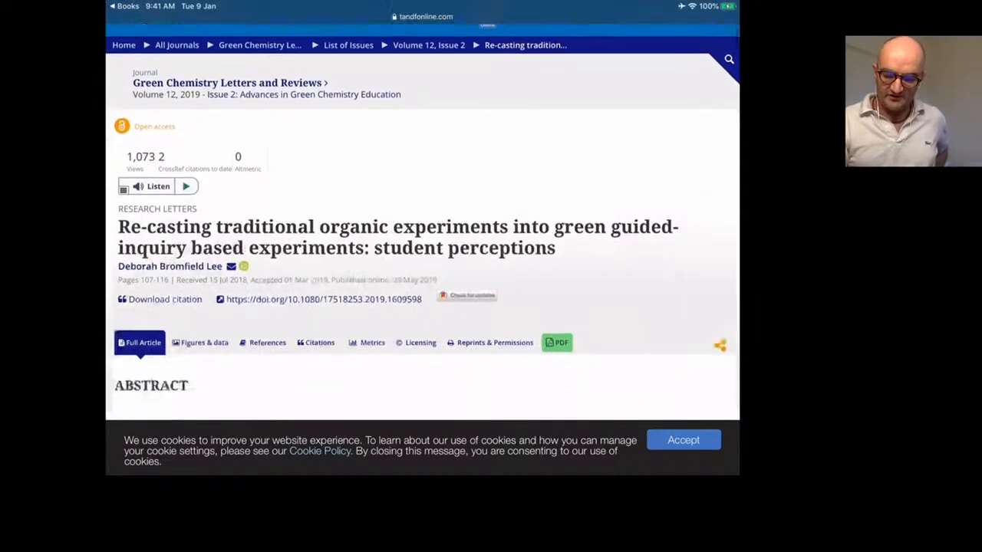
{"action": "scroll", "scroll_direction": "down", "scroll_amount": 3}
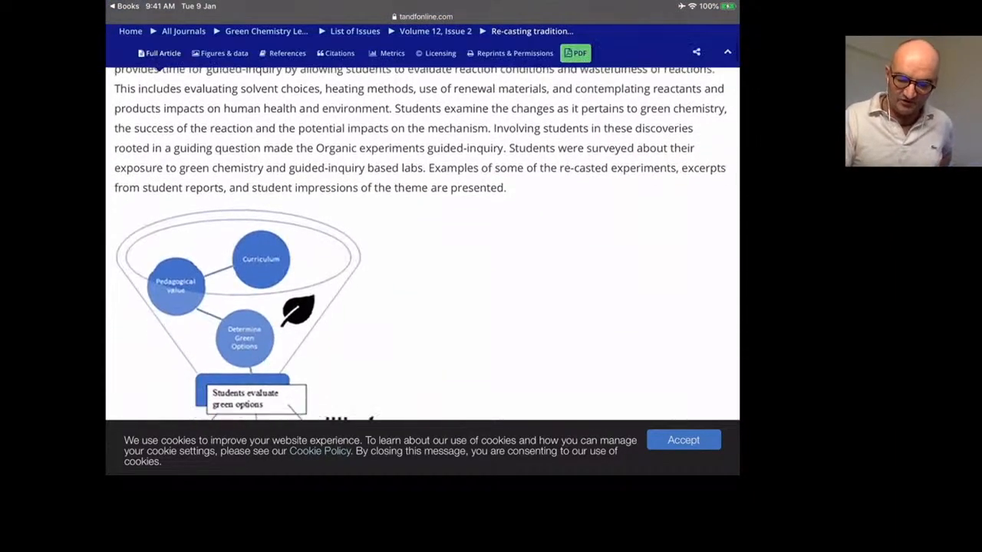
{"action": "scroll", "scroll_direction": "down", "scroll_amount": 3}
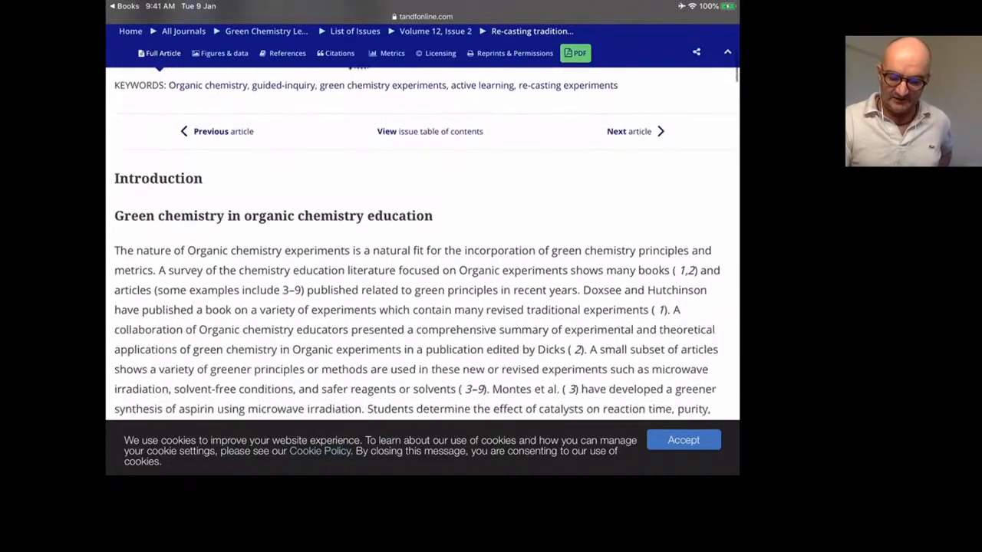
{"action": "scroll", "scroll_direction": "down", "scroll_amount": 3}
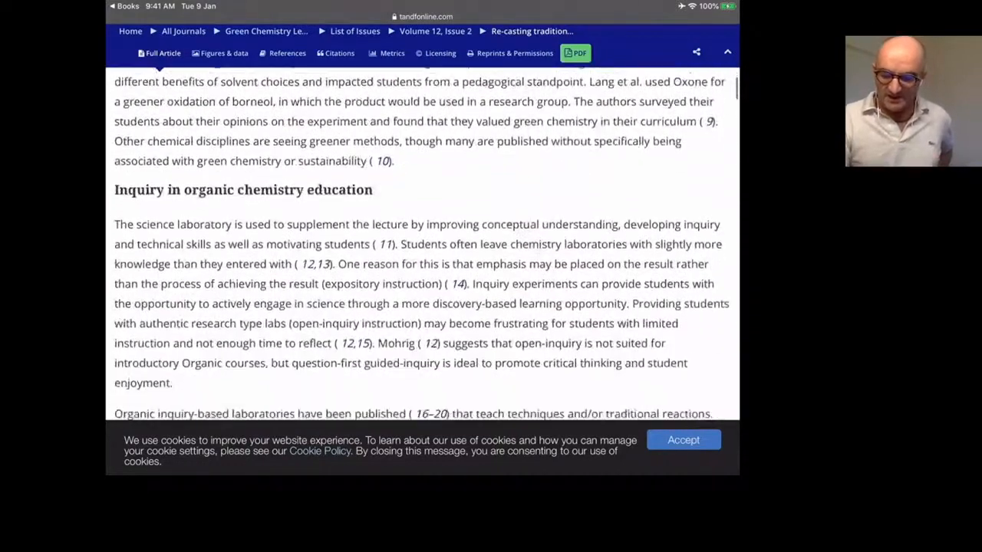
{"action": "scroll", "scroll_direction": "down", "scroll_amount": 3}
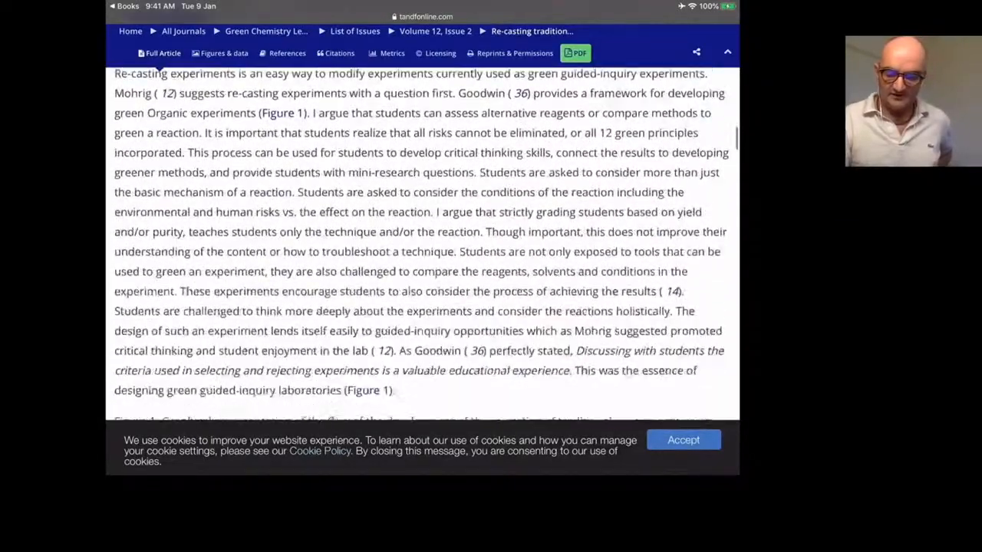
{"action": "scroll", "scroll_direction": "down", "scroll_amount": 3}
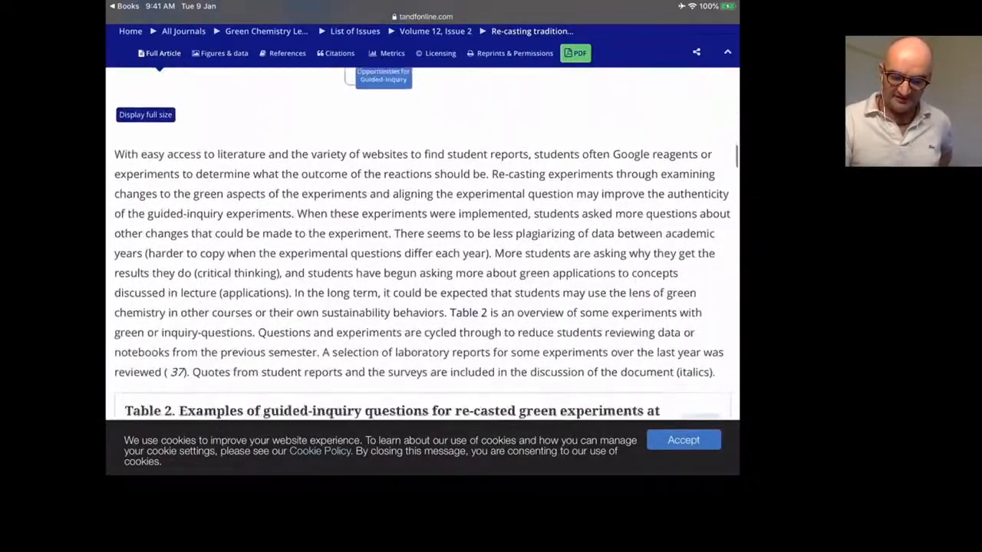
{"action": "scroll", "scroll_direction": "down", "scroll_amount": 3}
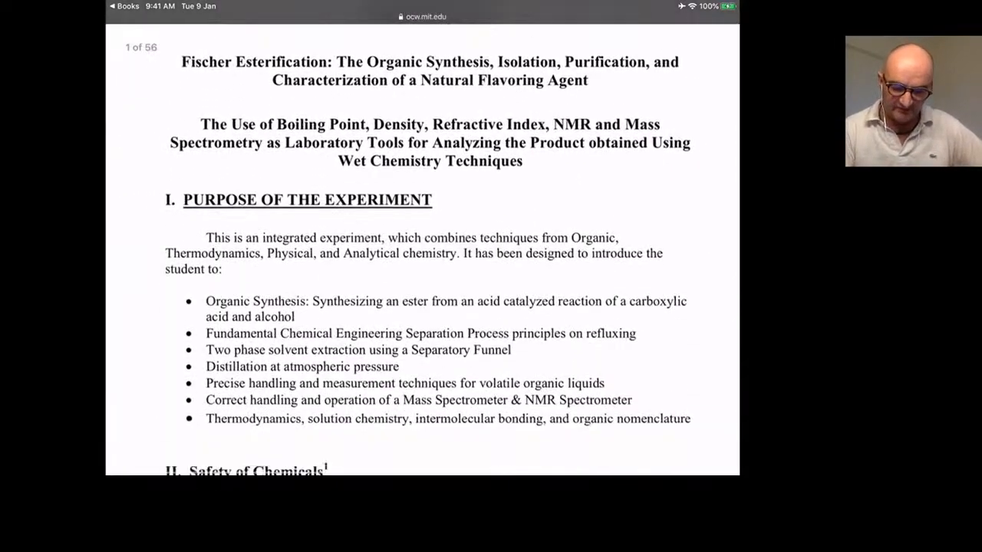
{"action": "scroll", "scroll_direction": "down", "scroll_amount": 3}
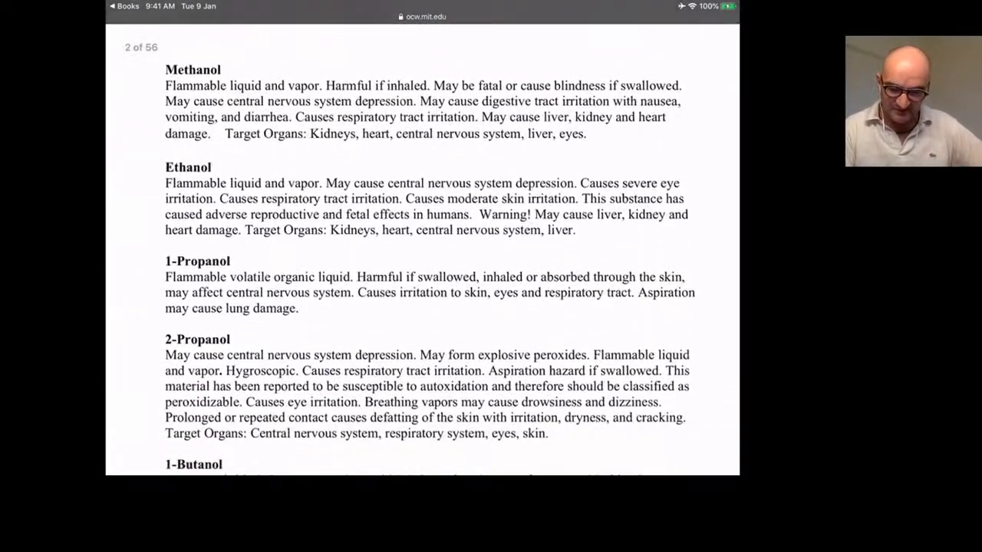
{"action": "scroll", "scroll_direction": "down", "scroll_amount": 3}
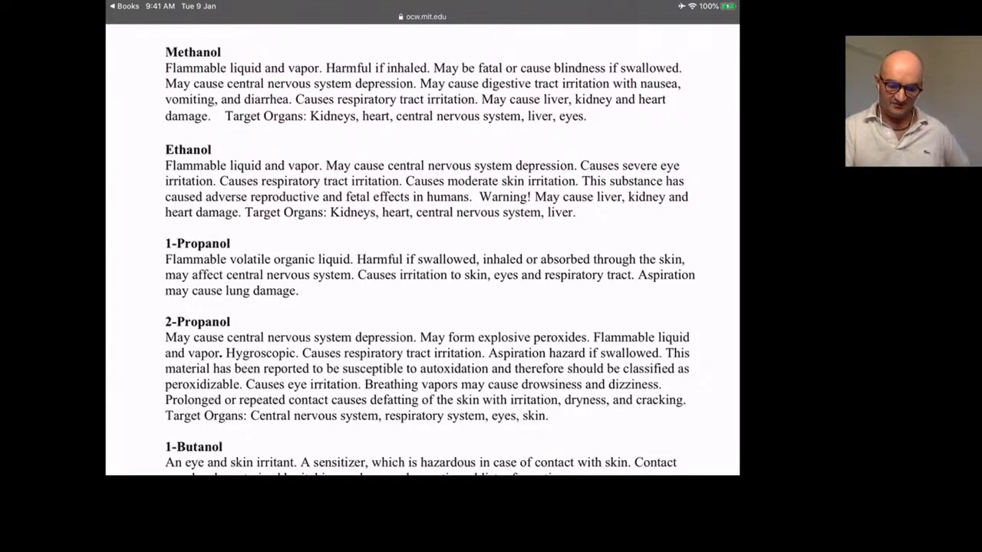
{"action": "scroll", "scroll_direction": "down", "scroll_amount": 3}
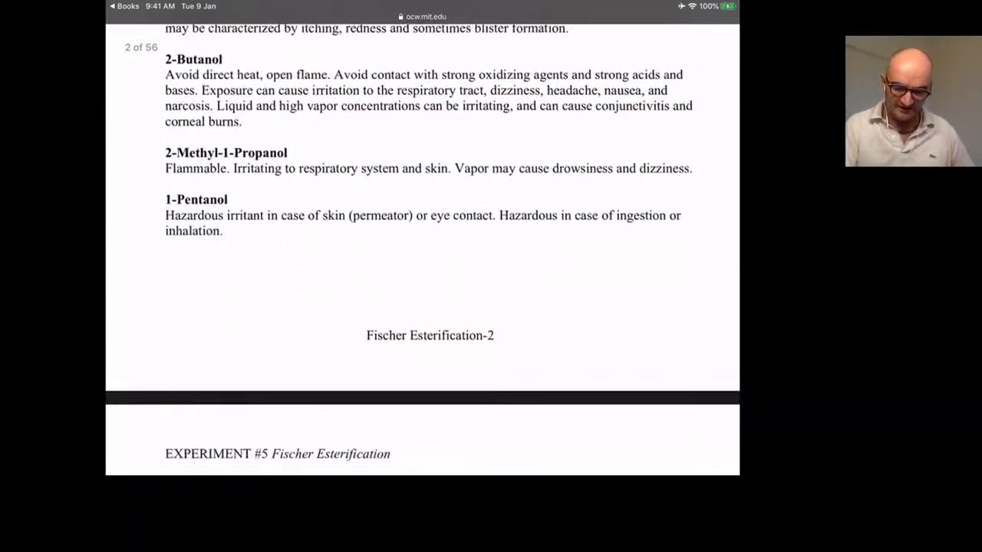
{"action": "scroll", "scroll_direction": "down", "scroll_amount": 3}
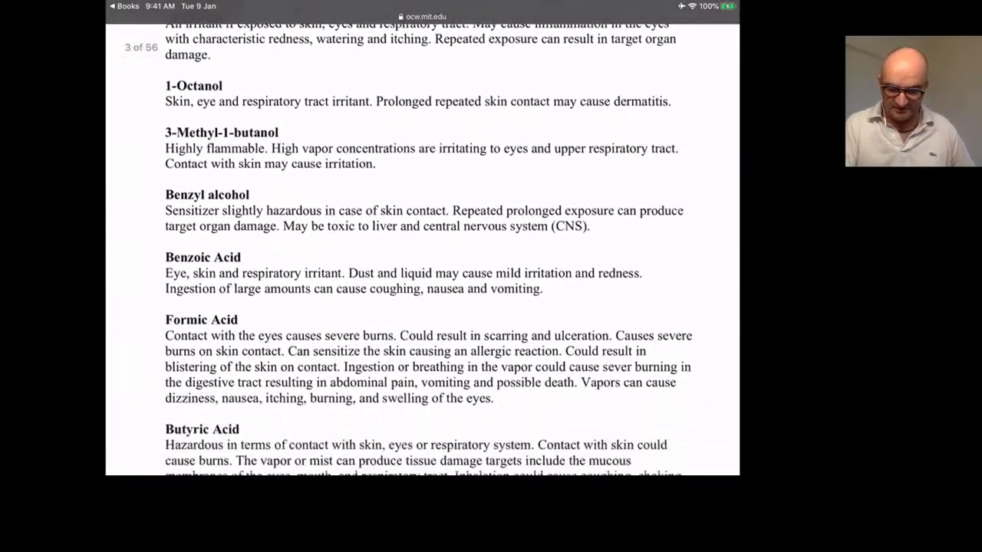
{"action": "scroll", "scroll_direction": "down", "scroll_amount": 3}
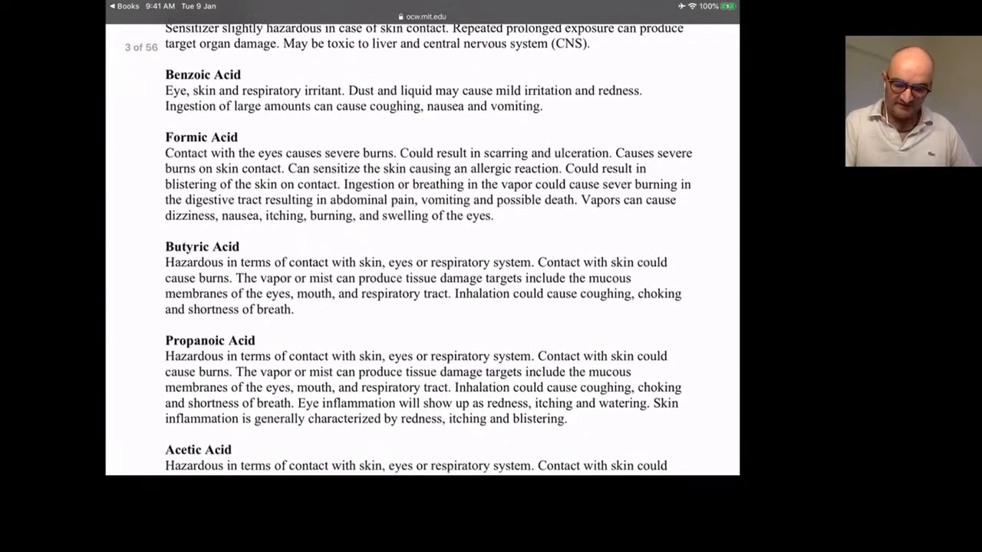
{"action": "scroll", "scroll_direction": "down", "scroll_amount": 3}
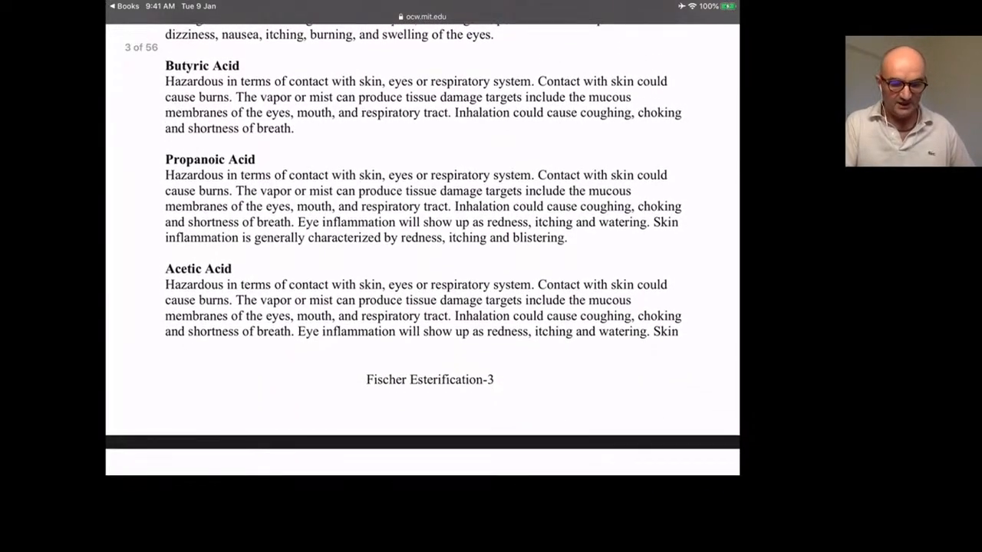
{"action": "scroll", "scroll_direction": "down", "scroll_amount": 3}
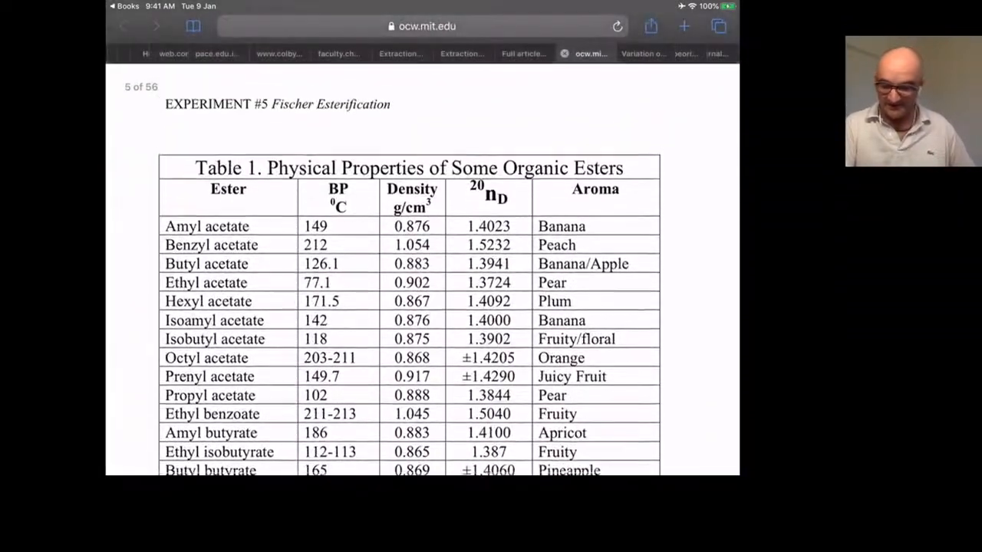
{"action": "scroll", "scroll_direction": "down", "scroll_amount": 3}
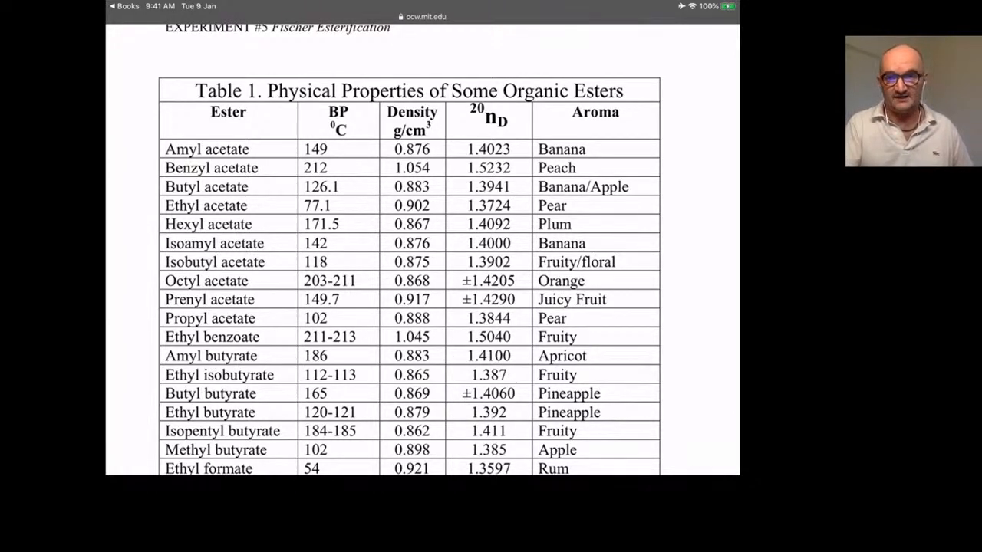
{"action": "scroll", "scroll_direction": "down", "scroll_amount": 3}
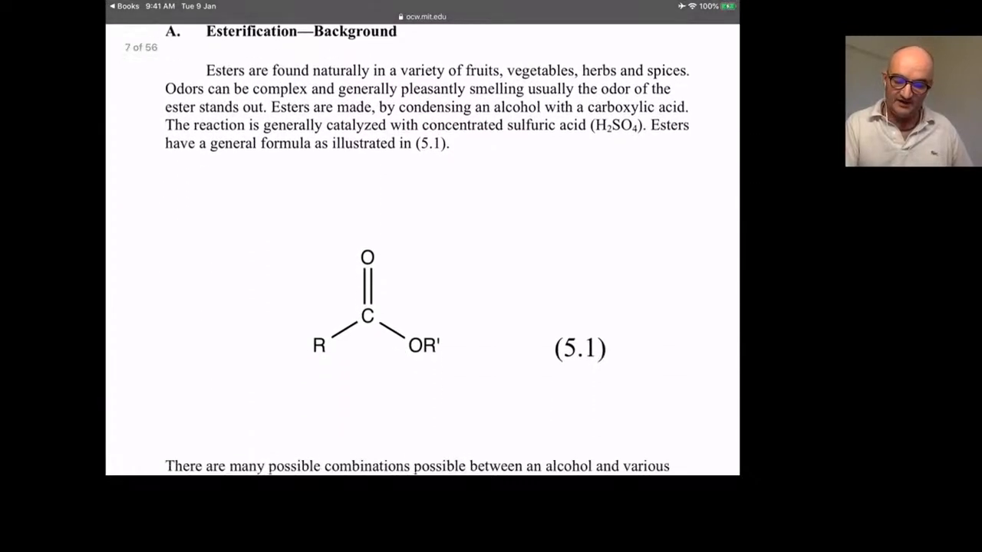
{"action": "scroll", "scroll_direction": "down", "scroll_amount": 3}
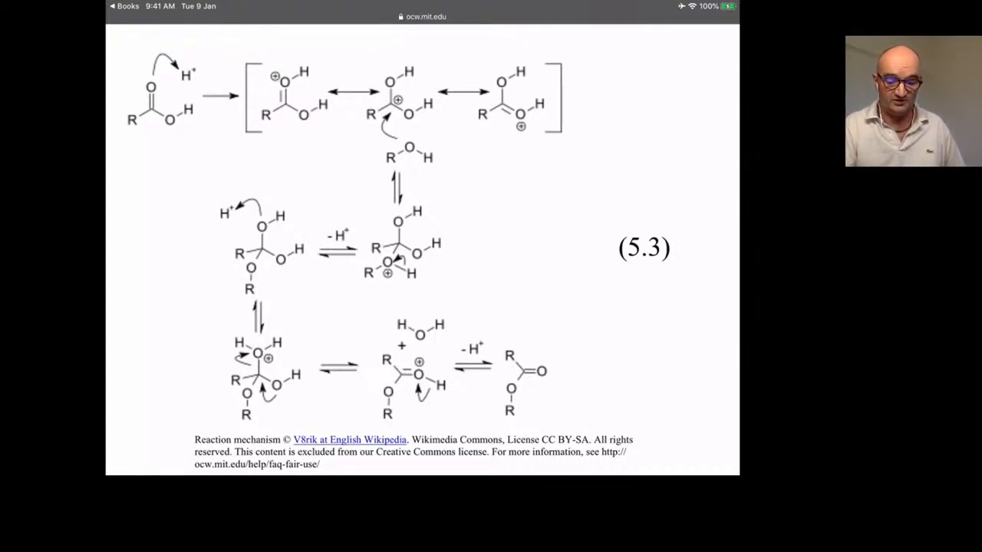
{"action": "scroll", "scroll_direction": "left", "scroll_amount": 3}
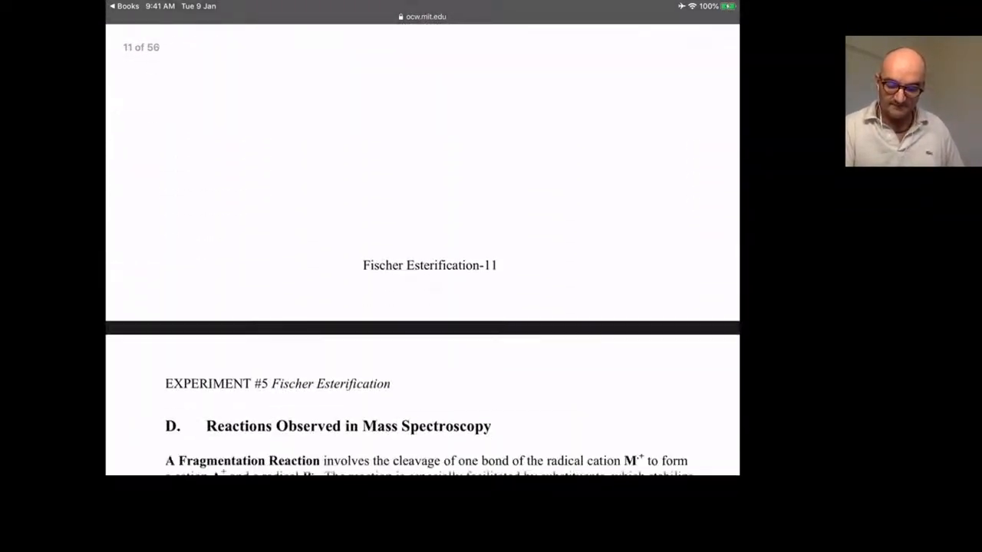
{"action": "scroll", "scroll_direction": "down", "scroll_amount": 3}
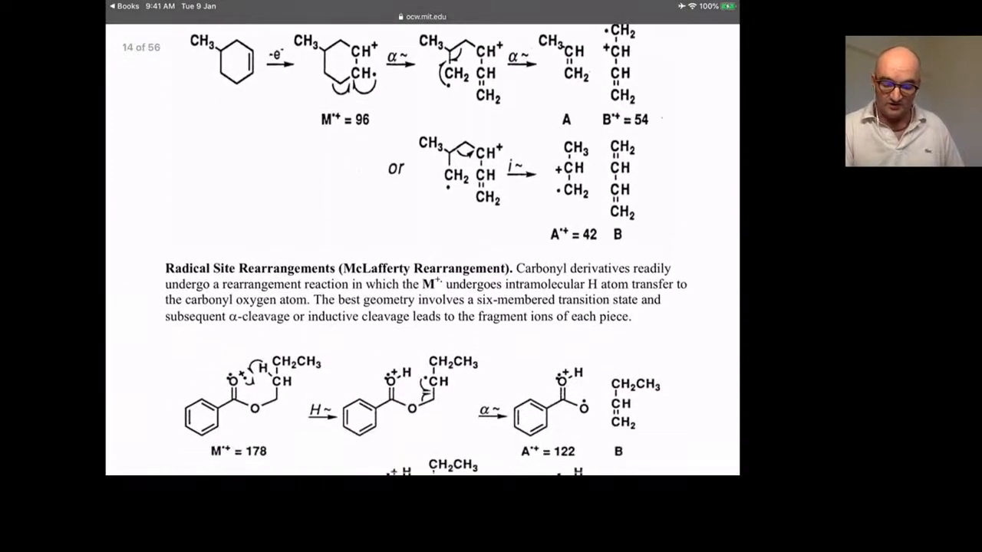
{"action": "scroll", "scroll_direction": "down", "scroll_amount": 3}
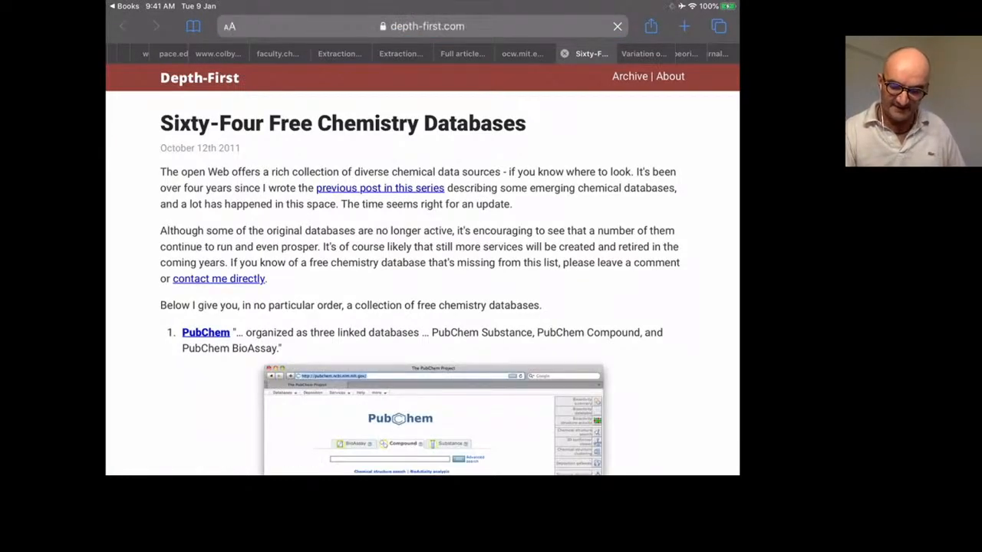
- Scroll the Sixty-Four Free Chemistry Databases article down to the DrugBank entry
{"action": "scroll", "scroll_direction": "down", "scroll_amount": 3}
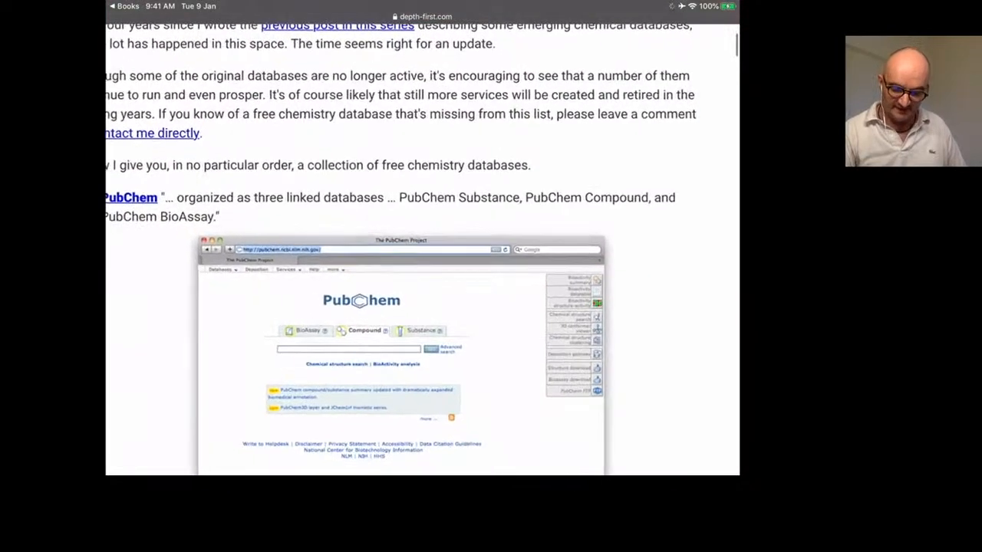
{"action": "scroll", "scroll_direction": "down", "scroll_amount": 3}
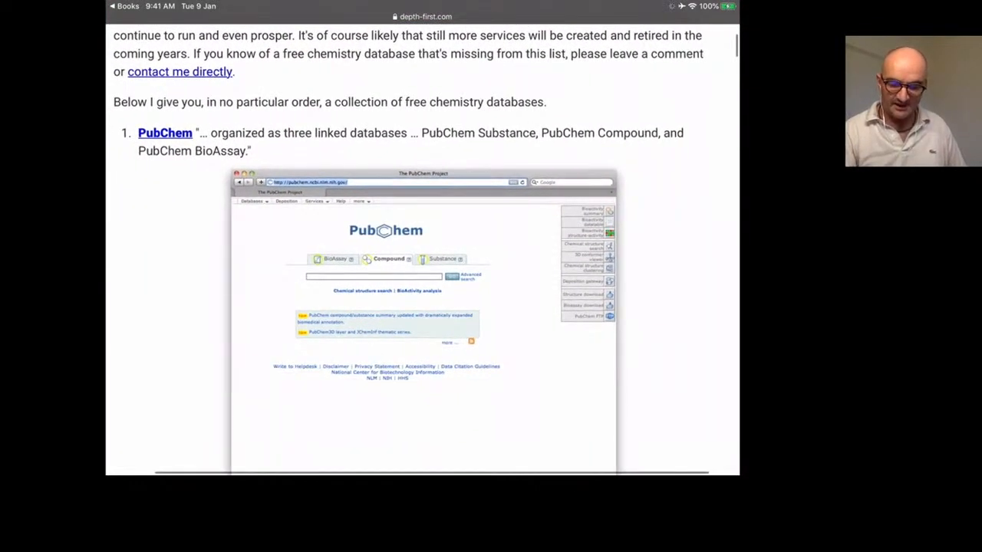
{"action": "scroll", "scroll_direction": "down", "scroll_amount": 3}
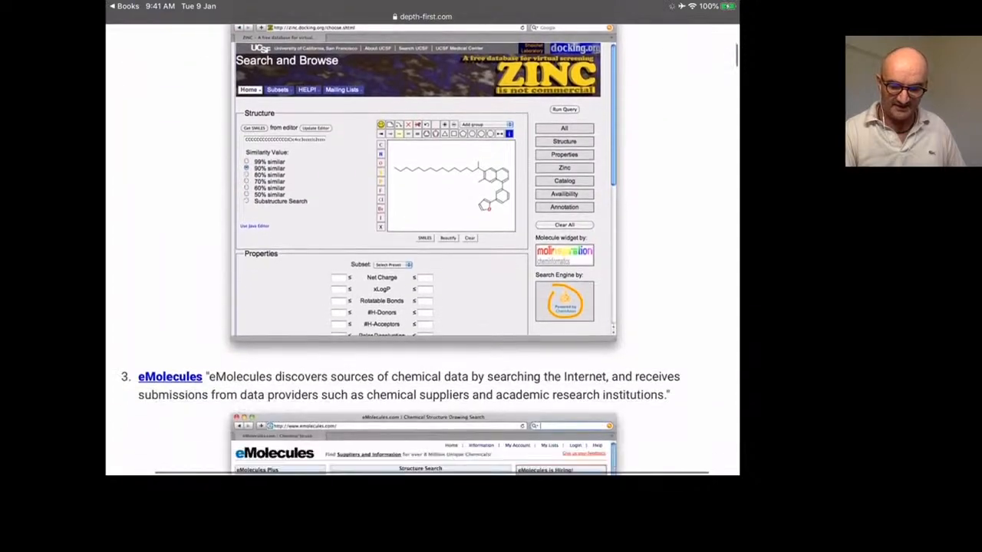
{"action": "scroll", "scroll_direction": "down", "scroll_amount": 3}
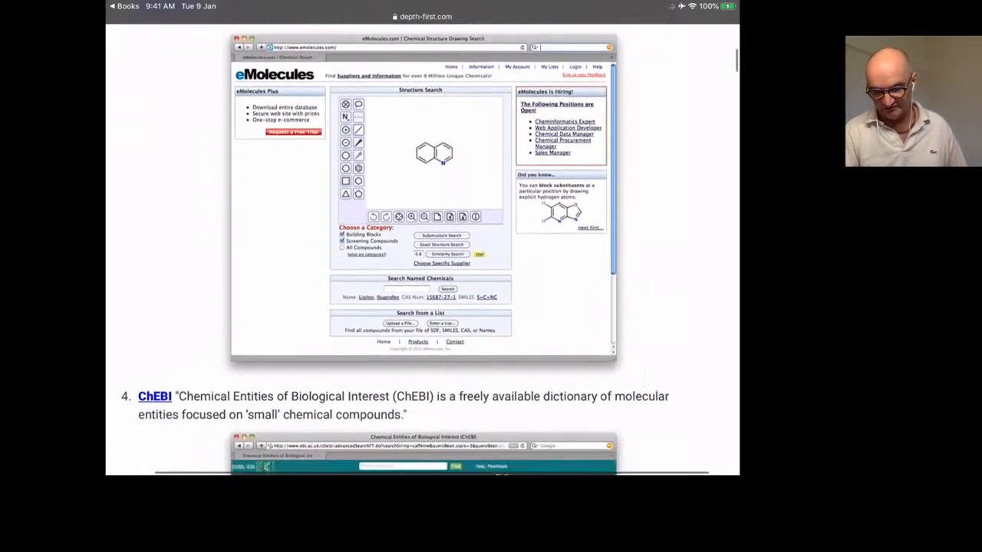
{"action": "scroll", "scroll_direction": "down", "scroll_amount": 3}
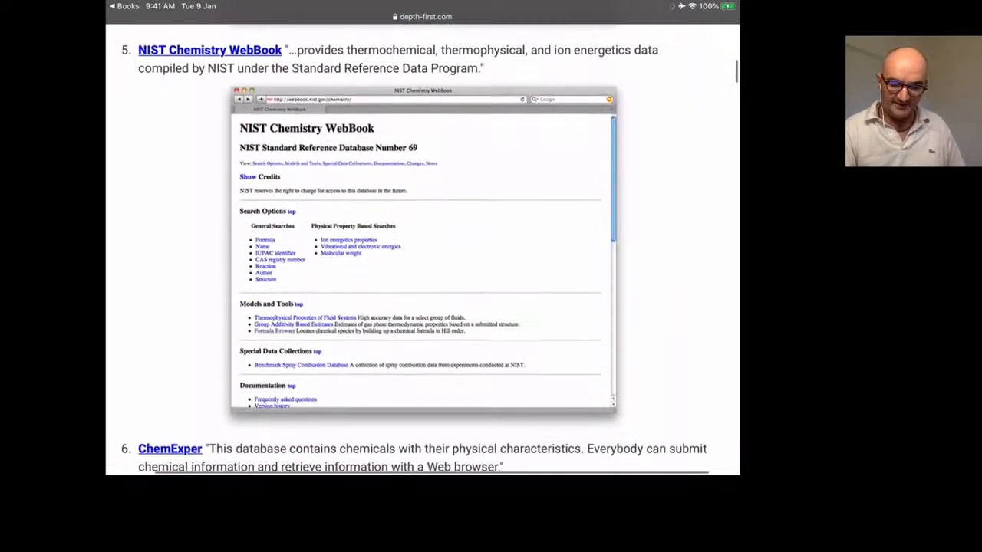
{"action": "scroll", "scroll_direction": "up", "scroll_amount": 3}
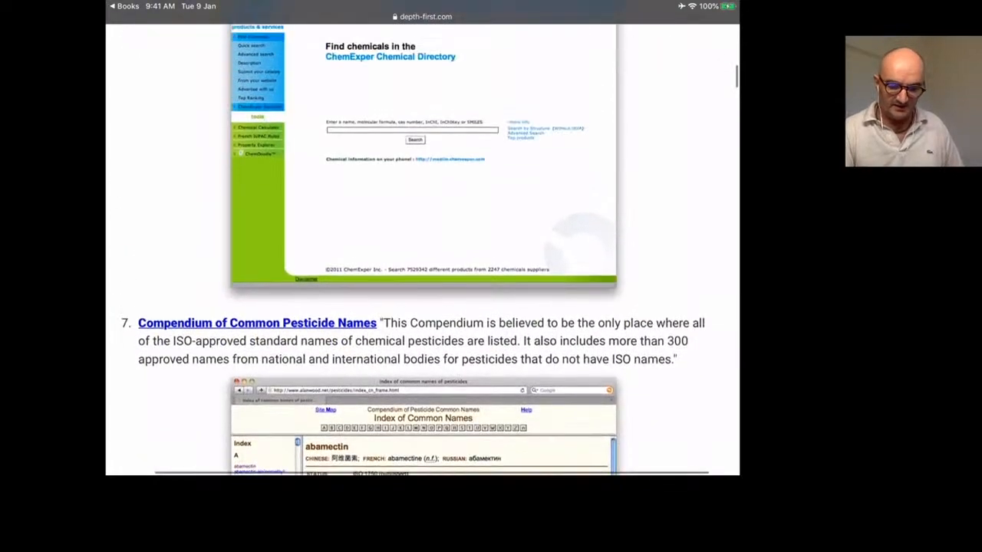
{"action": "scroll", "scroll_direction": "down", "scroll_amount": 3}
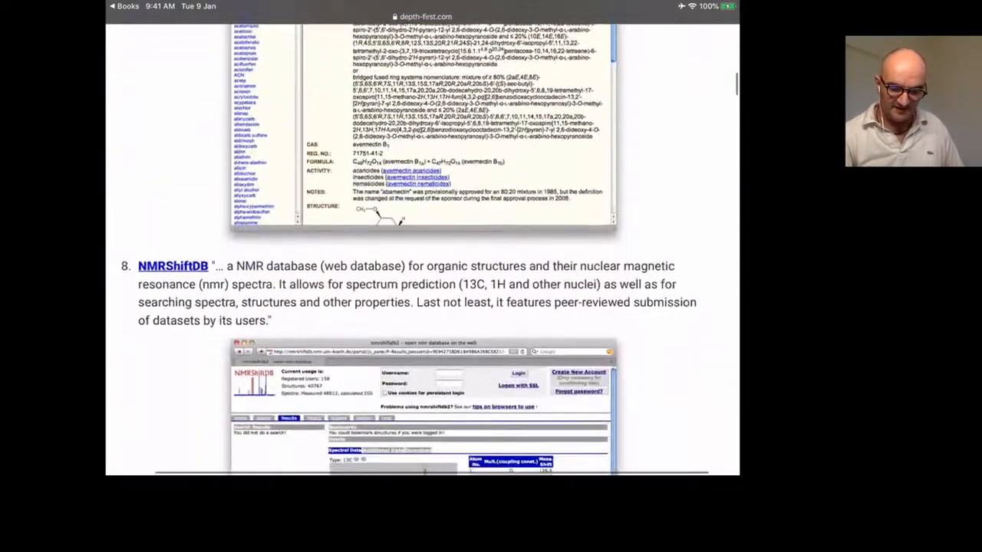
{"action": "scroll", "scroll_direction": "down", "scroll_amount": 3}
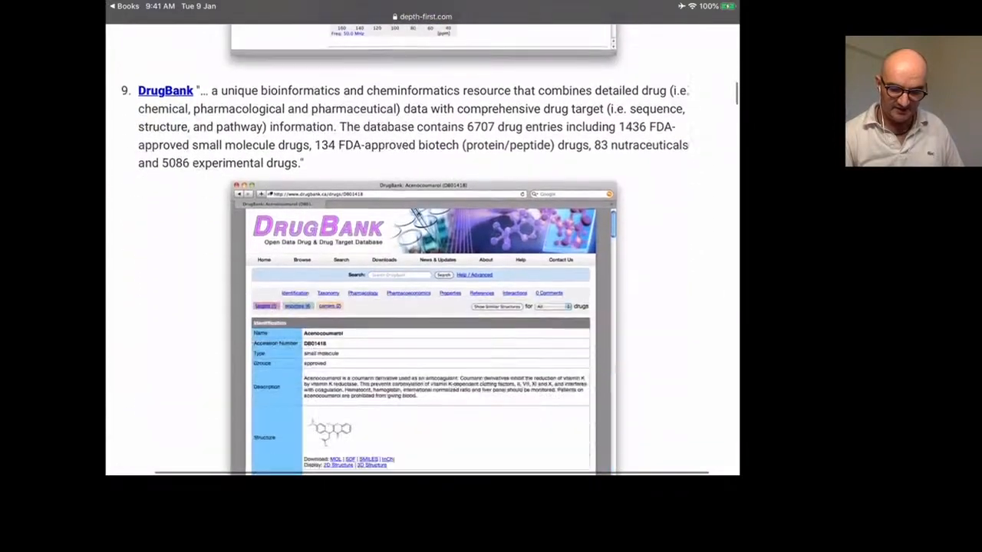
{"action": "scroll", "scroll_direction": "down", "scroll_amount": 3}
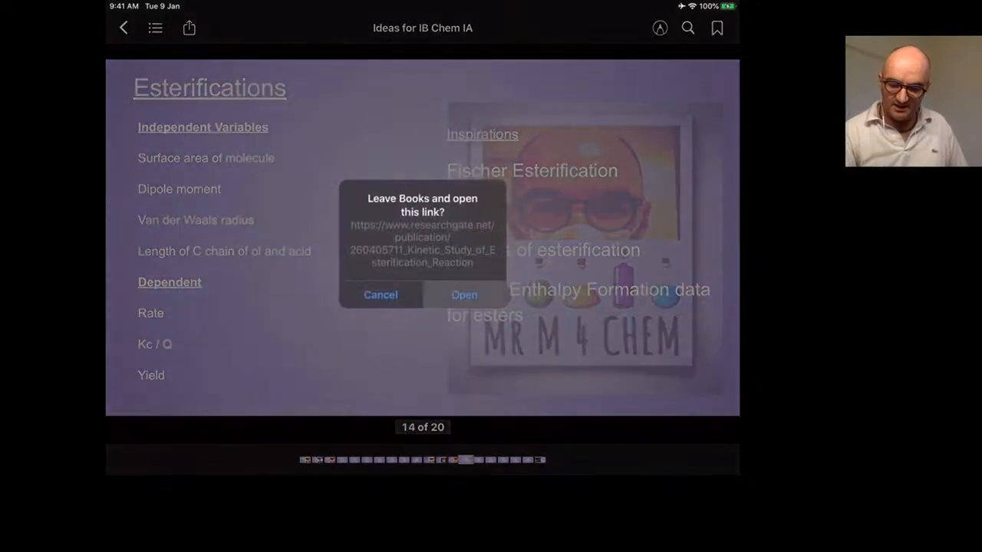
- Open the ResearchGate Kinetic Study of Esterification paper and view its Fig 2 rate plot
{"action": "left_click", "coordinate": [463, 295]}
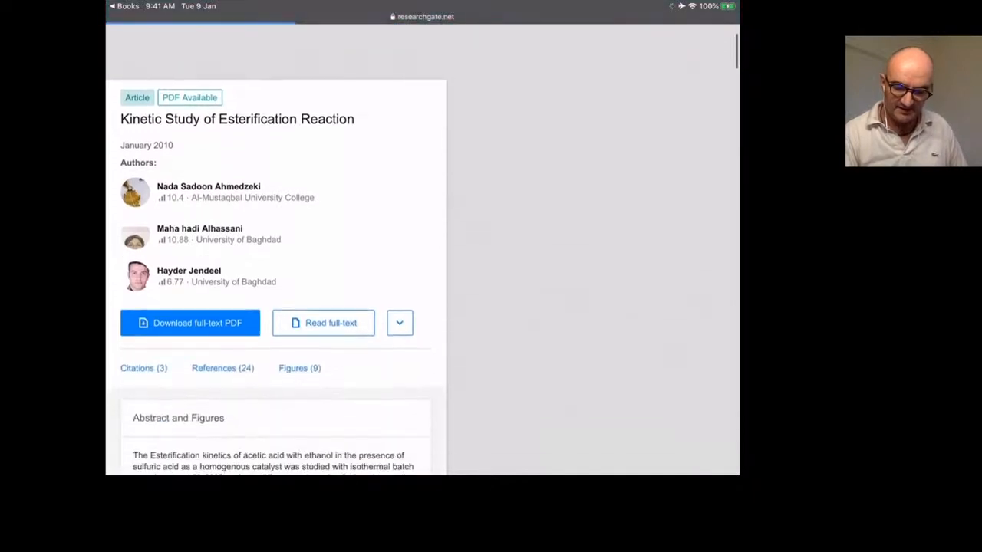
{"action": "scroll", "scroll_direction": "down", "scroll_amount": 3}
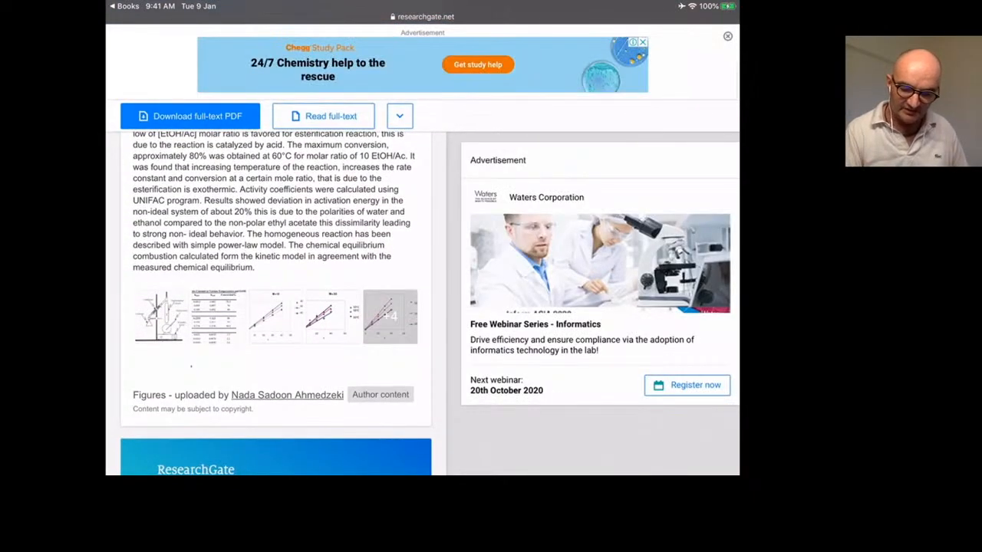
{"action": "left_click", "coordinate": [390, 316]}
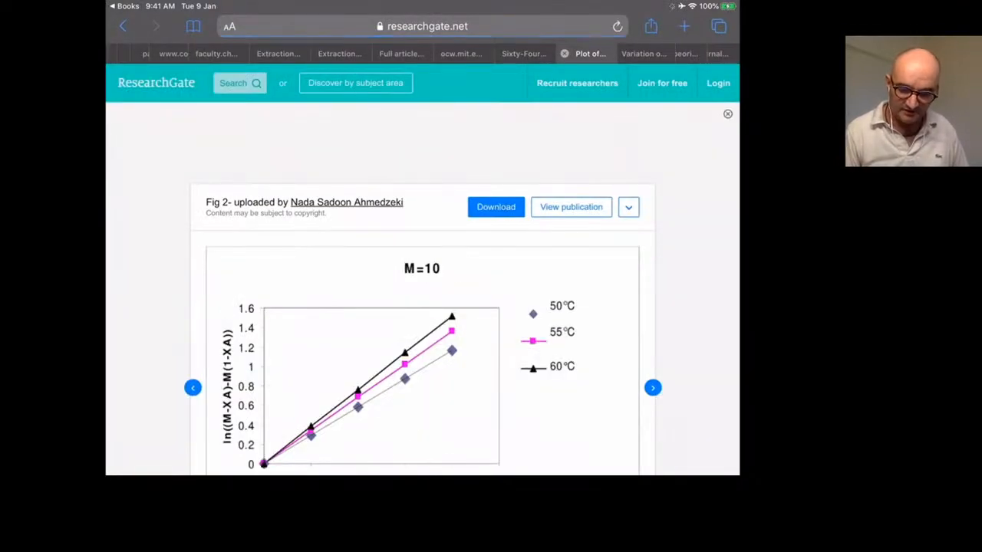
{"action": "scroll", "scroll_direction": "down", "scroll_amount": 3}
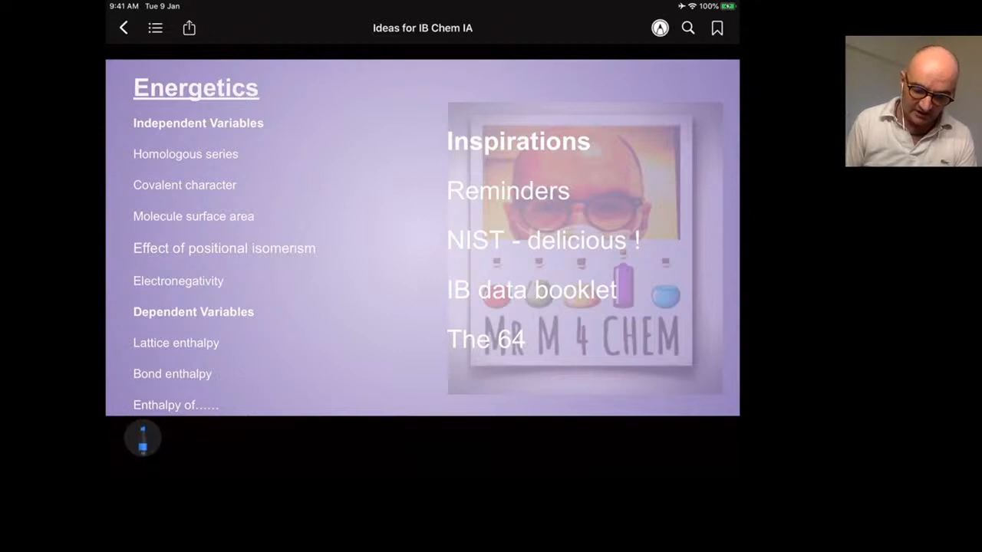
- Close the markup toolbar and swipe from the Energetics slide to the Spectroscopy slide
{"action": "left_click", "coordinate": [143, 437]}
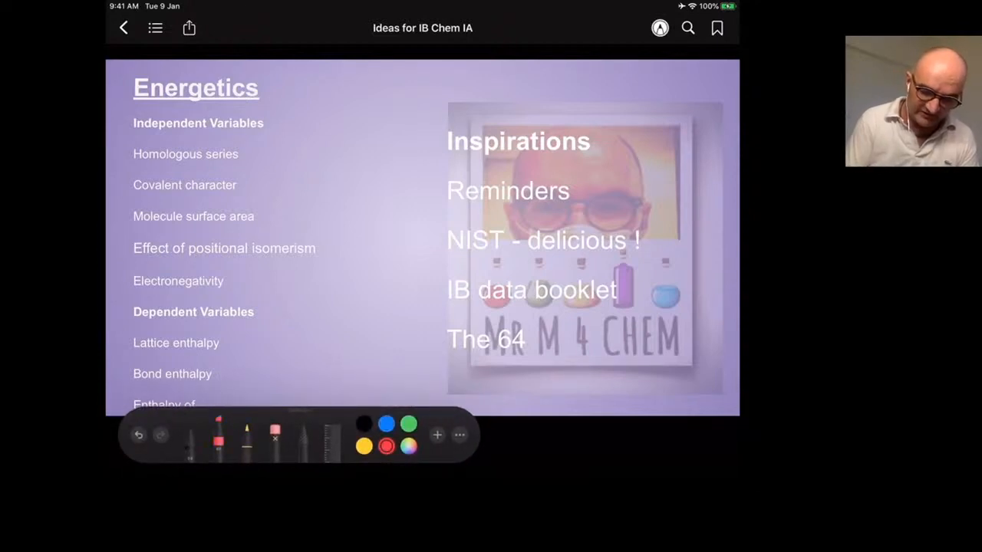
{"action": "left_click_drag", "start_coordinate": [233, 150], "coordinate": [227, 334]}
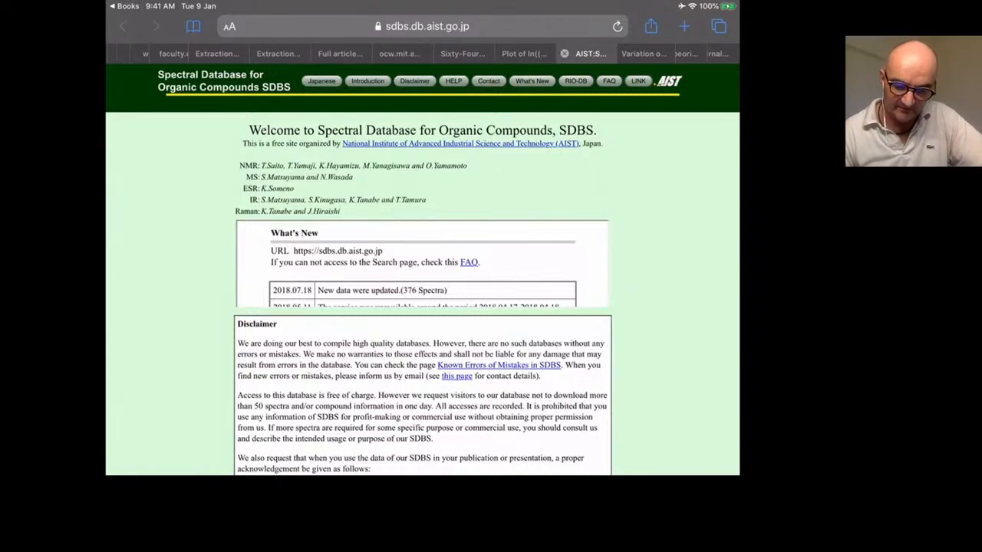
- Agree to the SDBS disclaimer at the bottom of the welcome page to enter the database
{"action": "scroll", "scroll_direction": "down", "scroll_amount": 3}
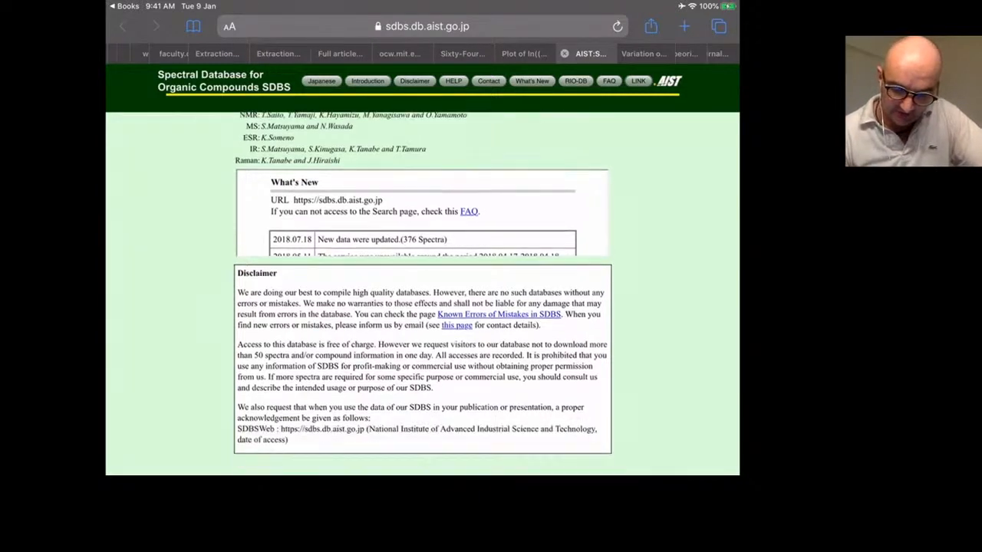
{"action": "scroll", "scroll_direction": "down", "scroll_amount": 3}
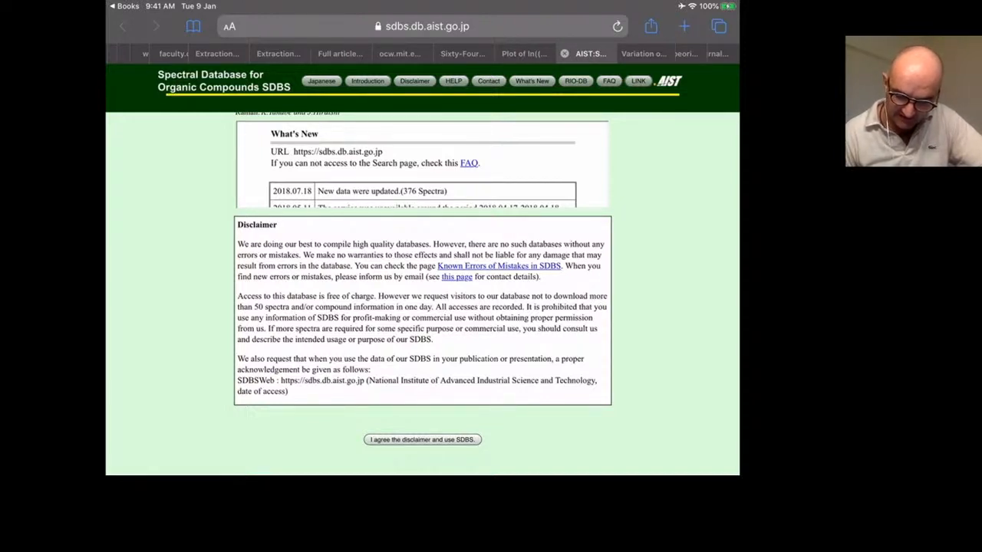
{"action": "left_click", "coordinate": [422, 438]}
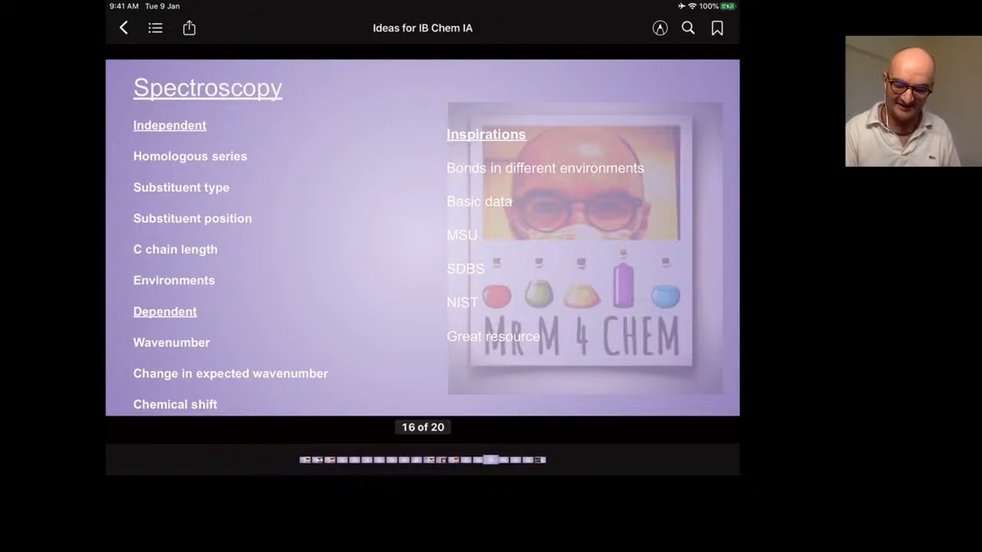
{"action": "double_click", "coordinate": [460, 234]}
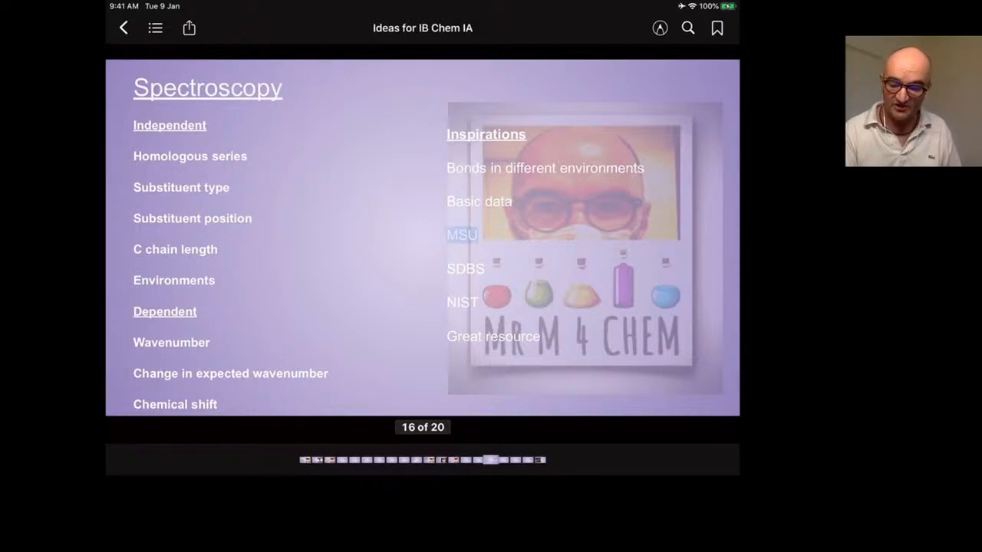
{"action": "left_click", "coordinate": [462, 234]}
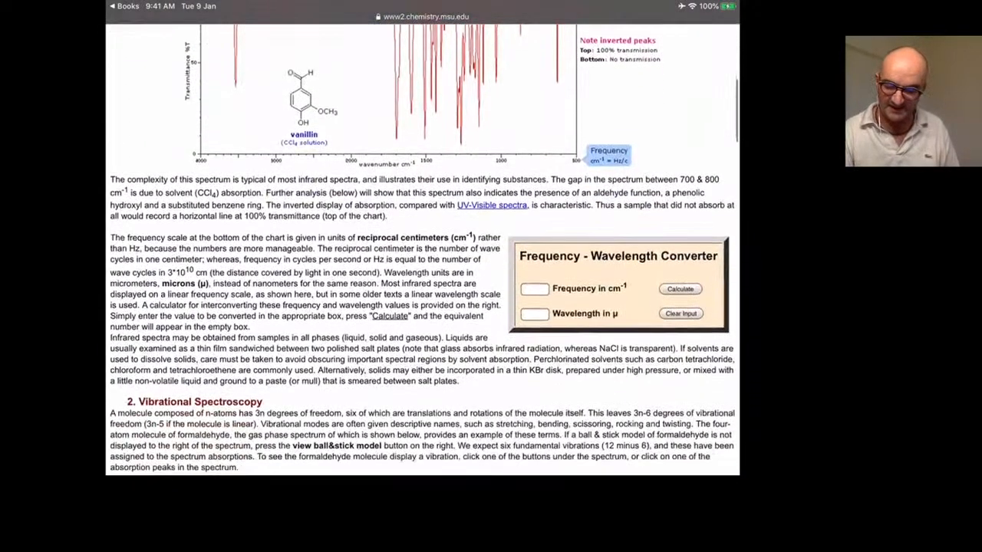
{"action": "scroll", "scroll_direction": "down", "scroll_amount": 3}
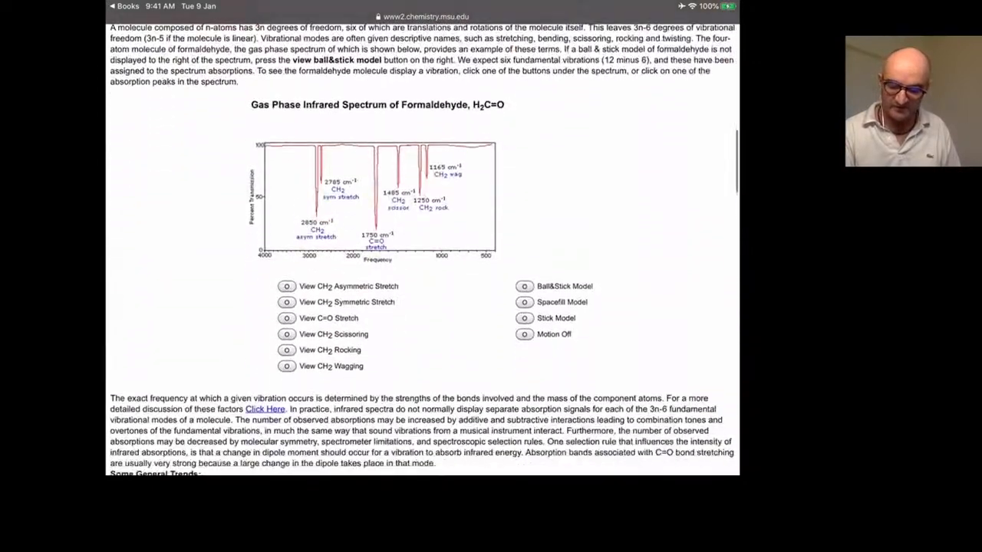
{"action": "scroll", "scroll_direction": "down", "scroll_amount": 3}
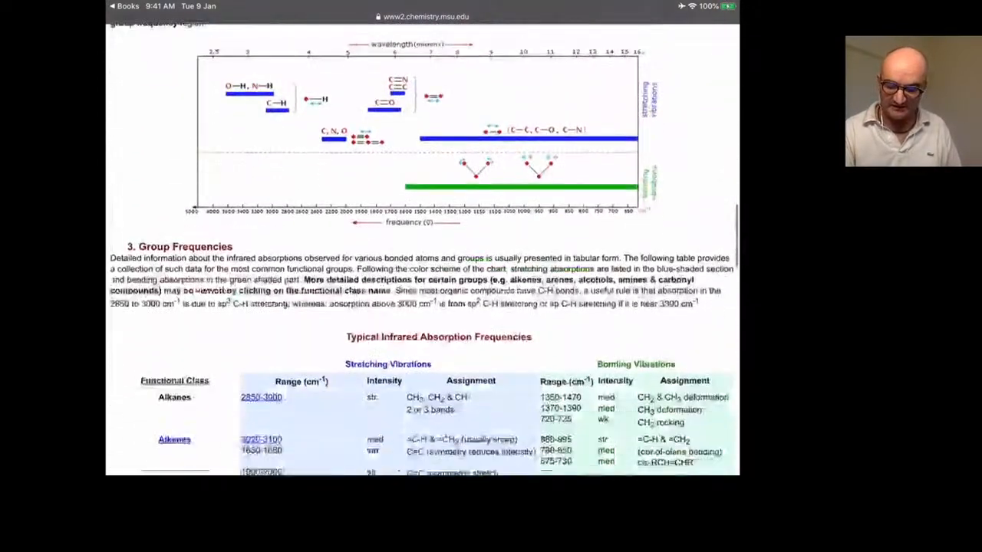
{"action": "scroll", "scroll_direction": "down", "scroll_amount": 3}
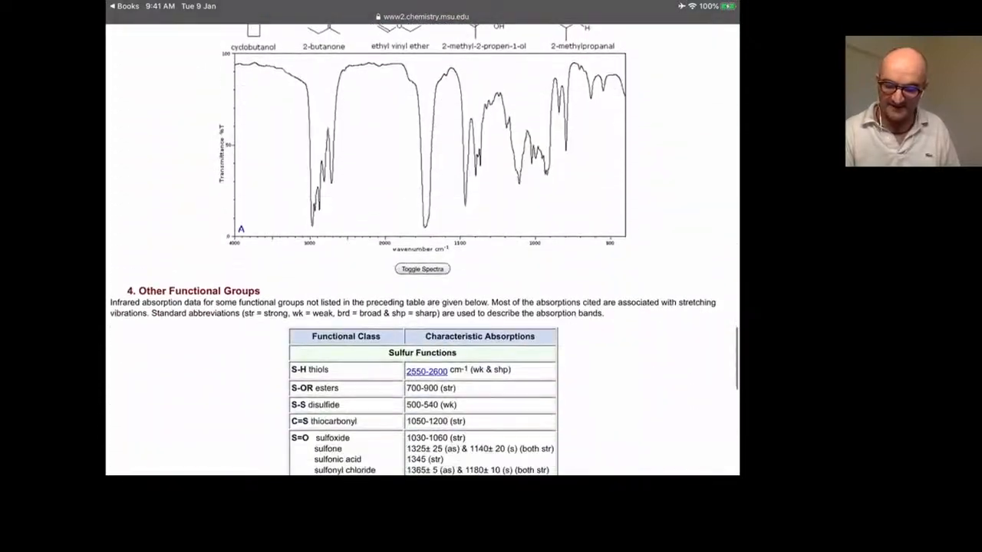
{"action": "scroll", "scroll_direction": "down", "scroll_amount": 3}
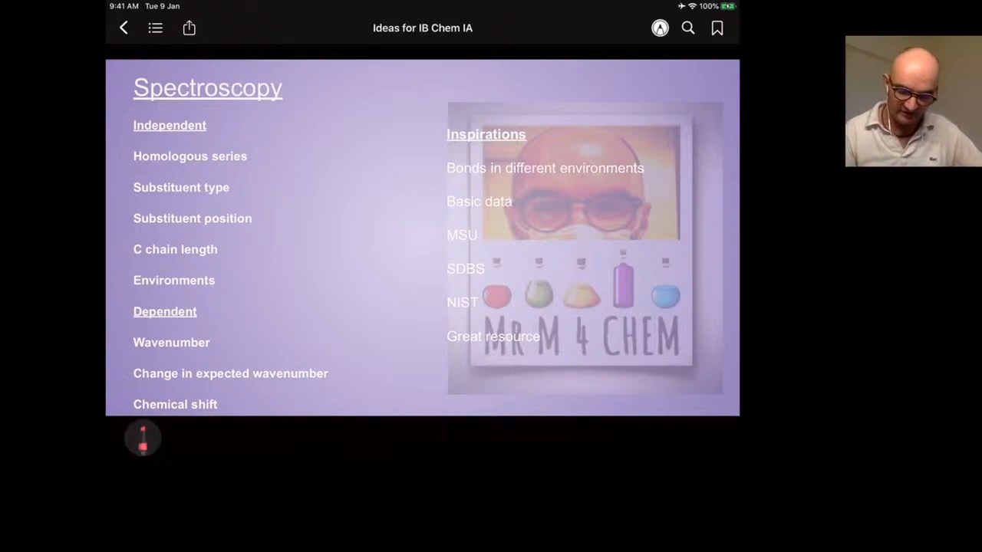
- Advance the deck from the Spectroscopy slide to the Ksp slide, 17 of 20
{"action": "left_click_drag", "start_coordinate": [437, 276], "coordinate": [499, 314]}
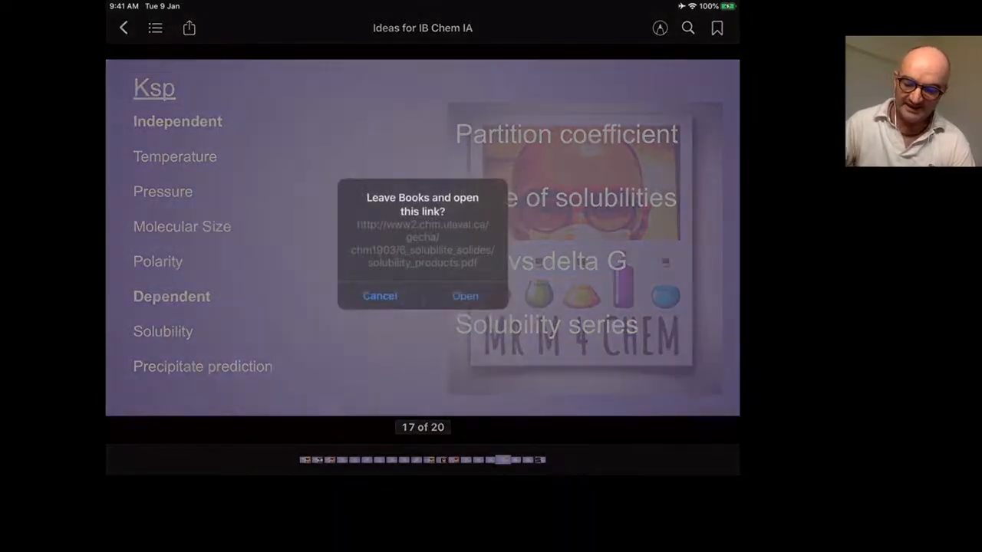
- Leave Books for the Solubility Product Constants PDF and read down to its sulfides table
{"action": "left_click", "coordinate": [465, 296]}
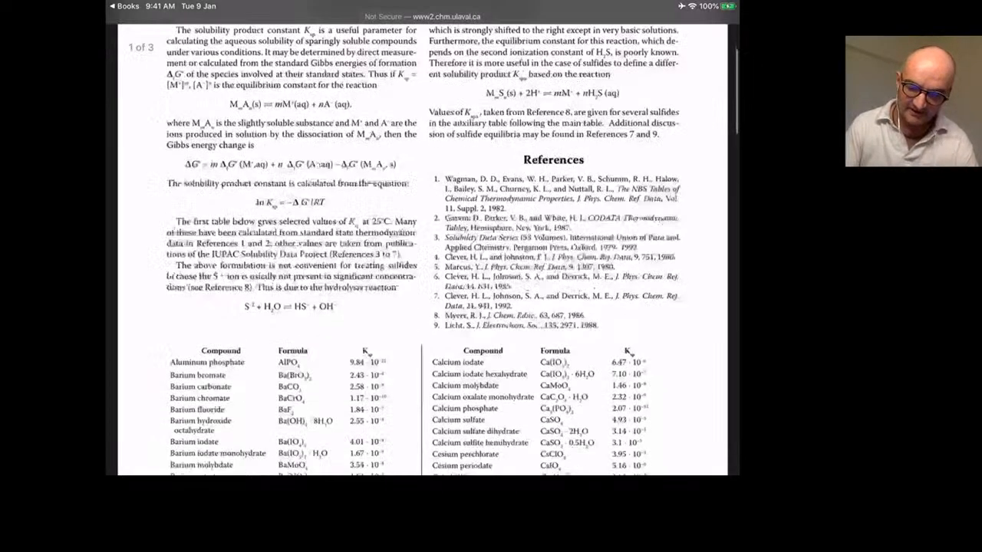
{"action": "scroll", "scroll_direction": "down", "scroll_amount": 3}
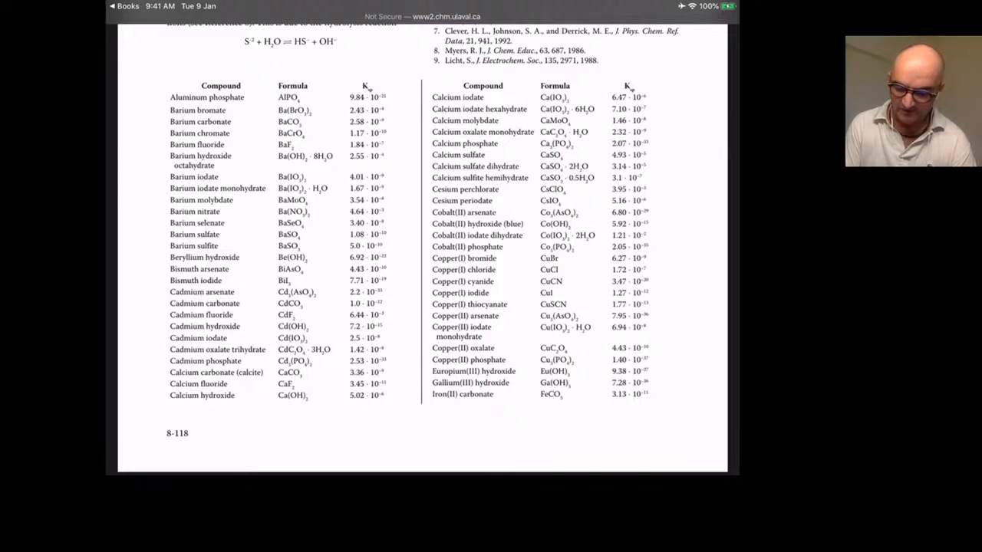
{"action": "scroll", "scroll_direction": "down", "scroll_amount": 3}
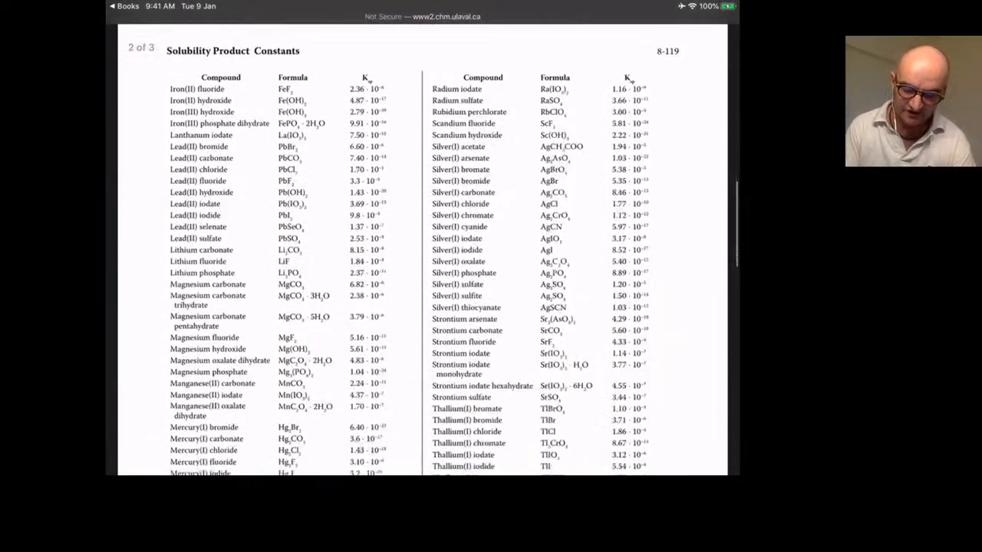
{"action": "scroll", "scroll_direction": "down", "scroll_amount": 3}
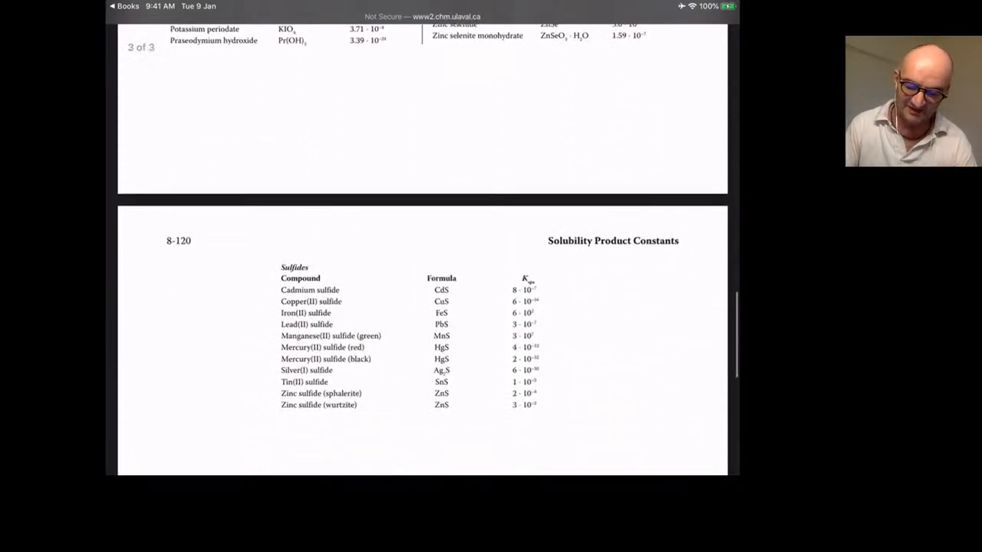
{"action": "scroll", "scroll_direction": "down", "scroll_amount": 3}
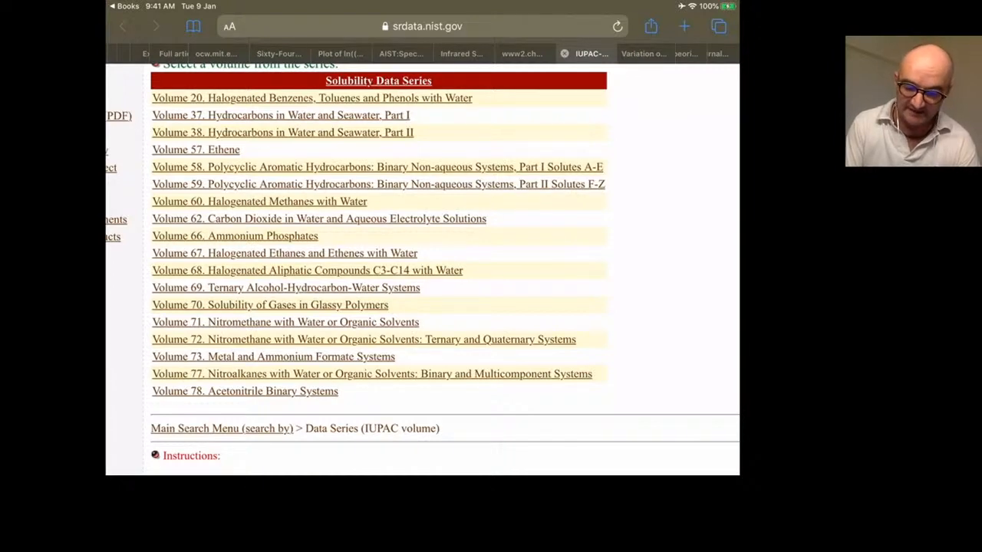
- Bring up Volume 20, Halogenated Benzenes, Toluenes and Phenols with Water, and its solubility system list
{"action": "left_click", "coordinate": [312, 98]}
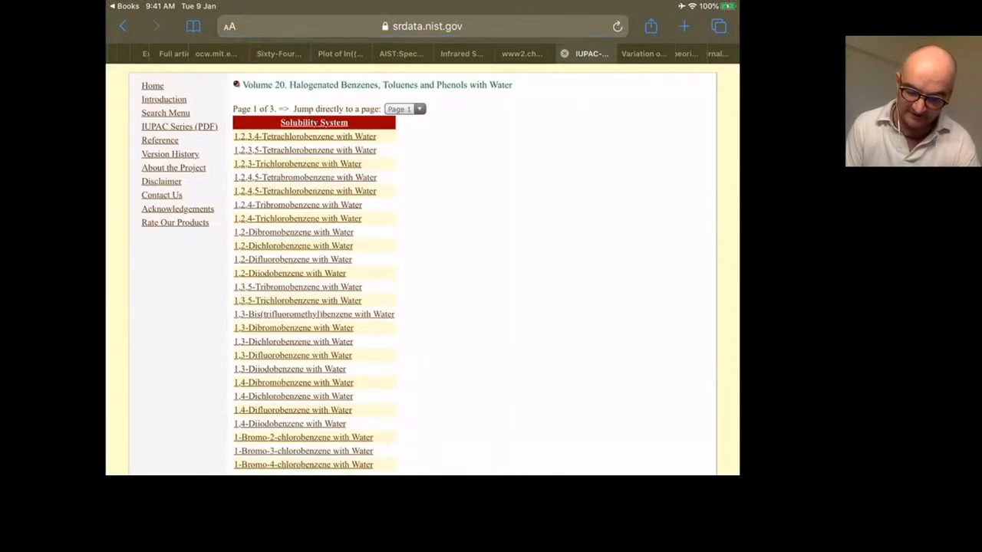
{"action": "scroll", "scroll_direction": "down", "scroll_amount": 3}
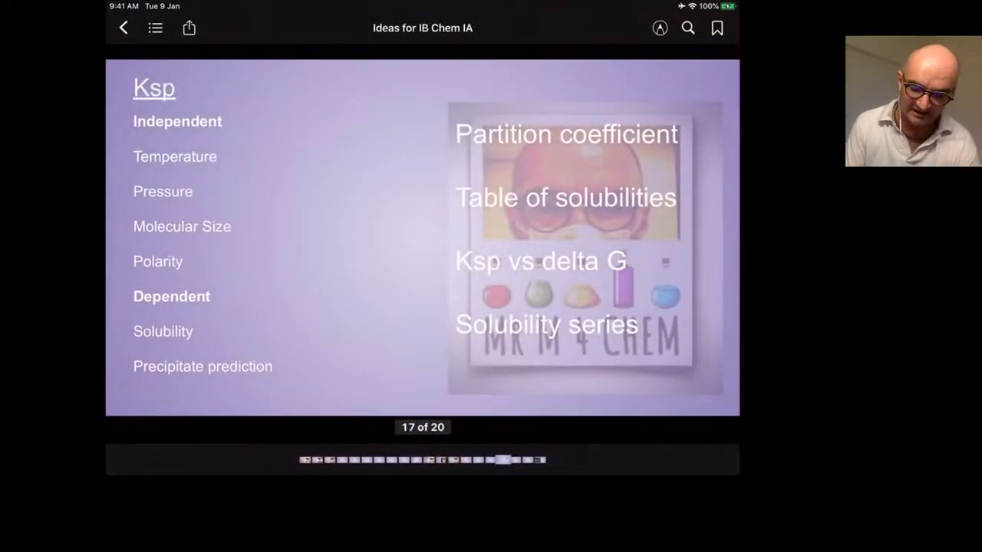
- Advance the deck from the Ksp slide to the Structure slide, 18 of 20
{"action": "scroll", "scroll_direction": "left", "scroll_amount": 3}
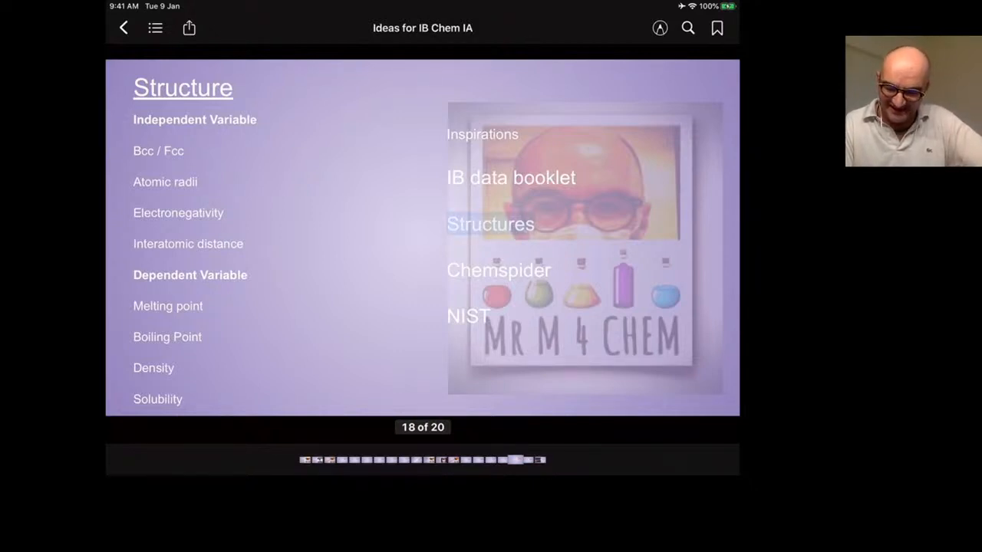
{"action": "left_click", "coordinate": [491, 224]}
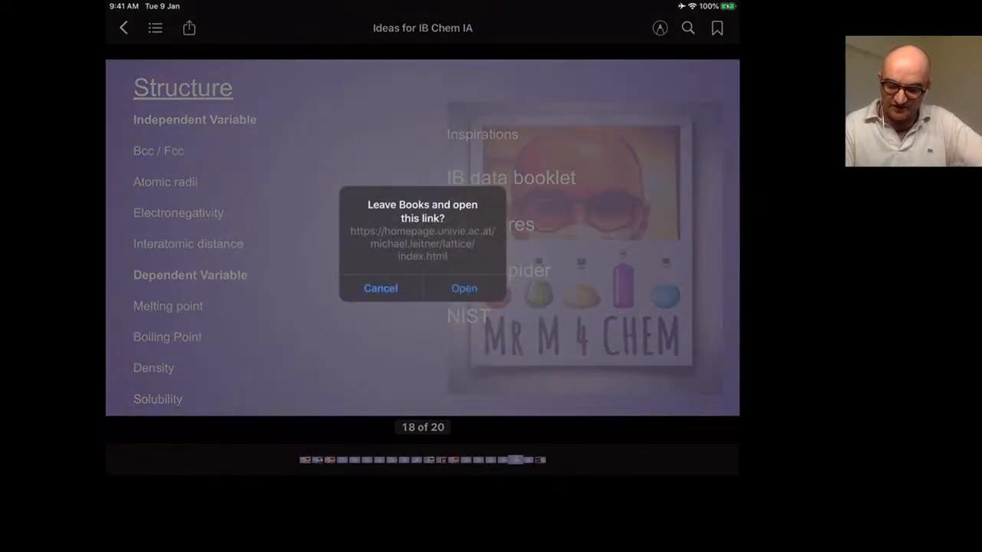
{"action": "left_click", "coordinate": [463, 288]}
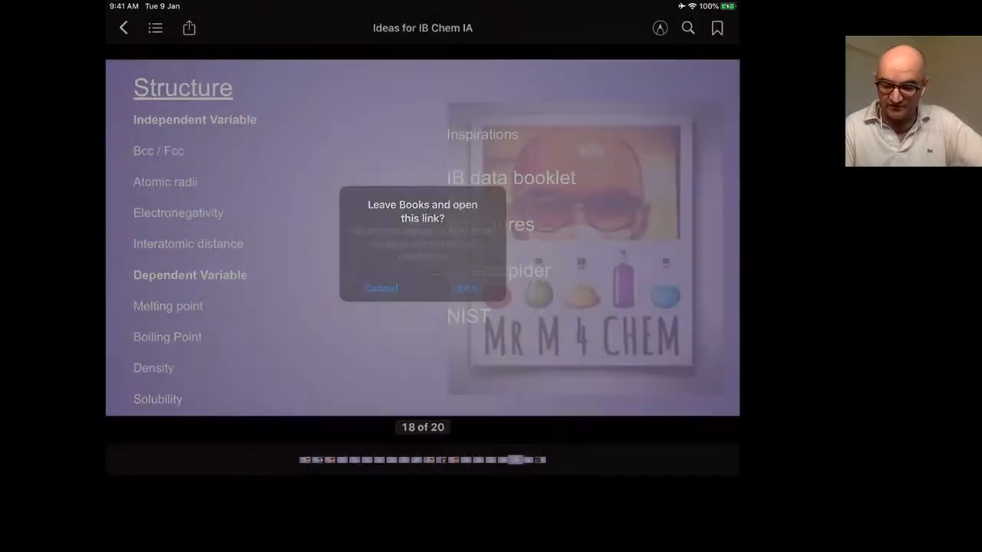
{"action": "left_click", "coordinate": [464, 288]}
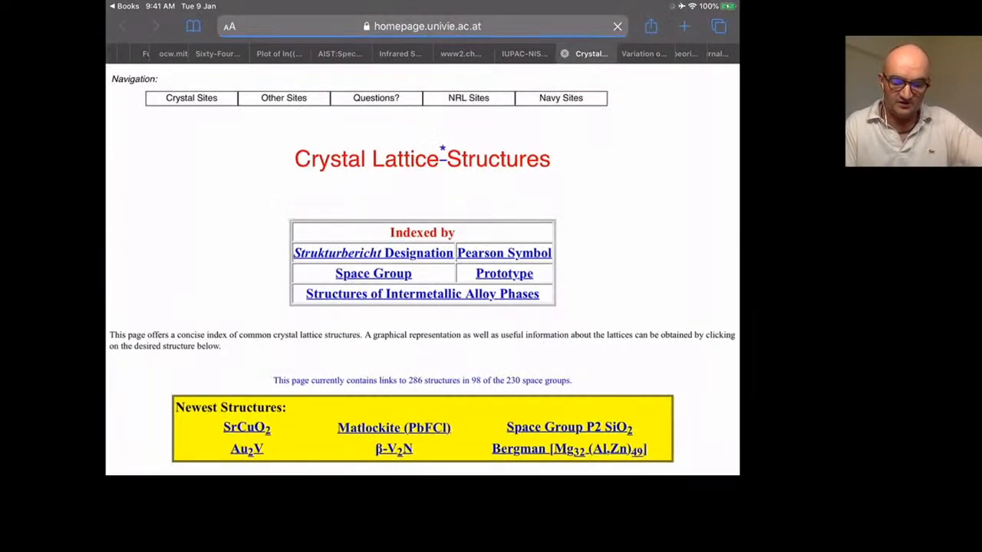
{"action": "scroll", "scroll_direction": "down", "scroll_amount": 3}
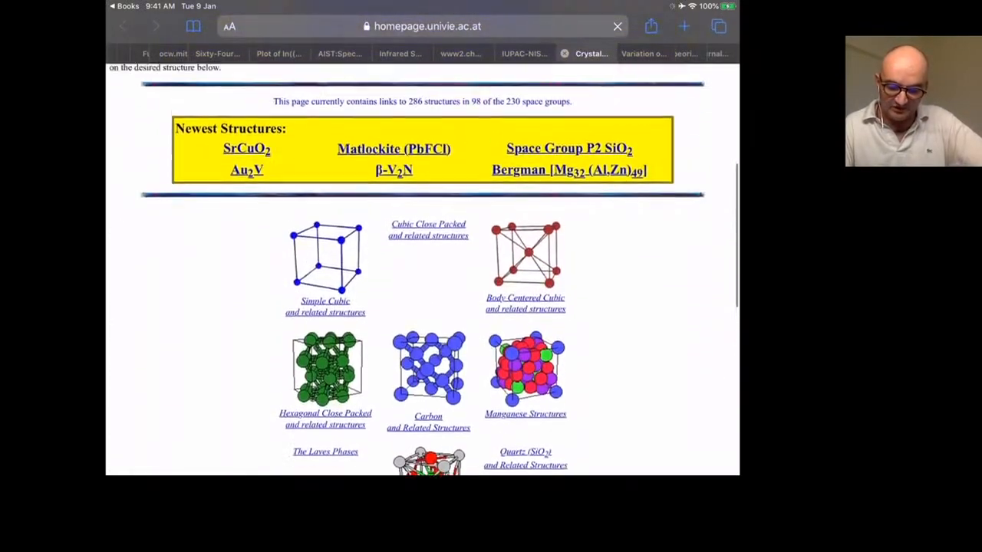
{"action": "scroll", "scroll_direction": "down", "scroll_amount": 3}
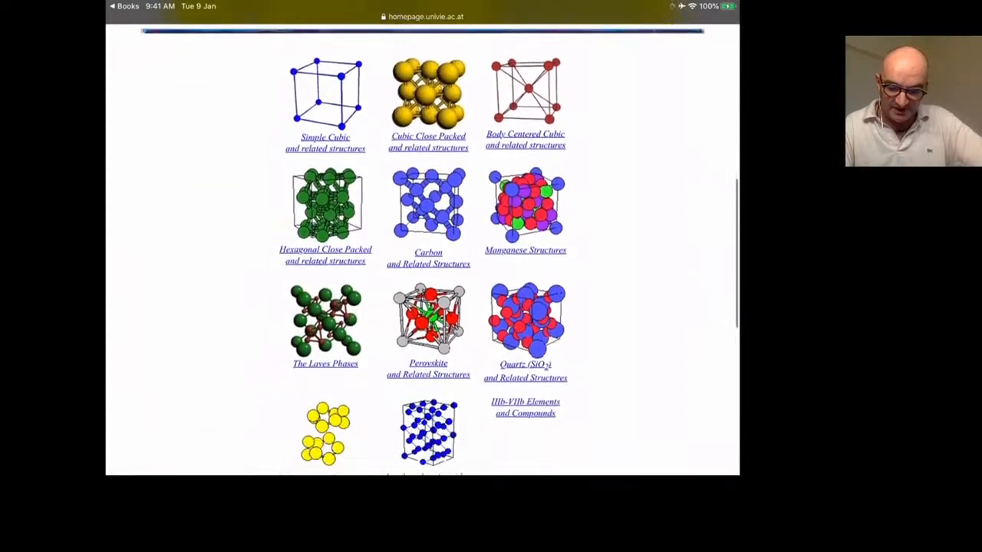
{"action": "scroll", "scroll_direction": "down", "scroll_amount": 3}
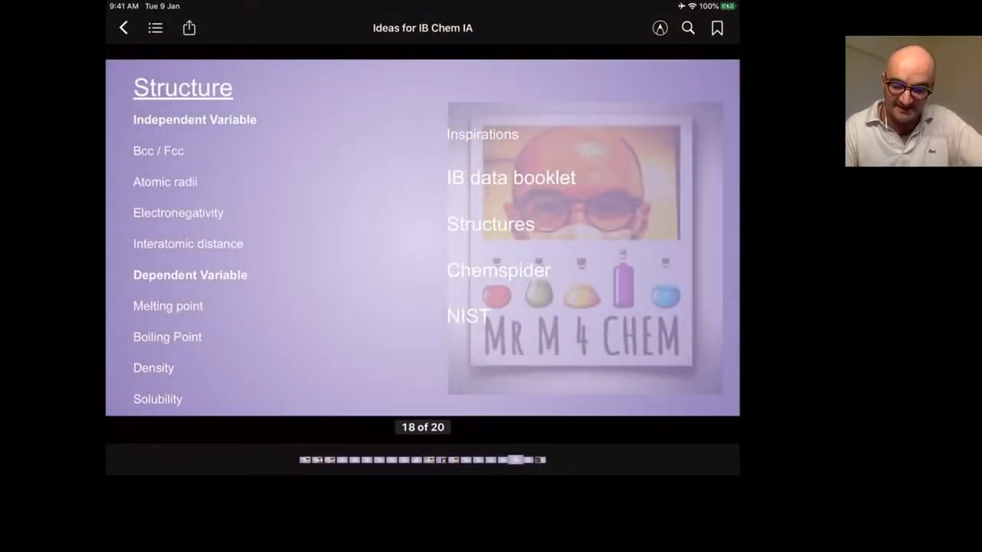
- Leave Books for ChemSpider, search 'Ethanol' and bring up its record from the results
{"action": "left_click", "coordinate": [499, 270]}
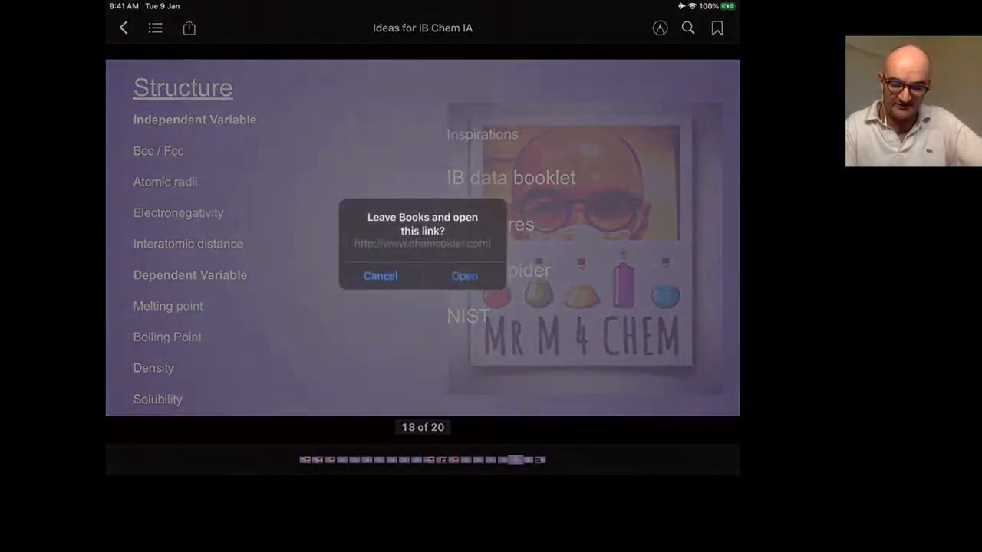
{"action": "left_click", "coordinate": [463, 276]}
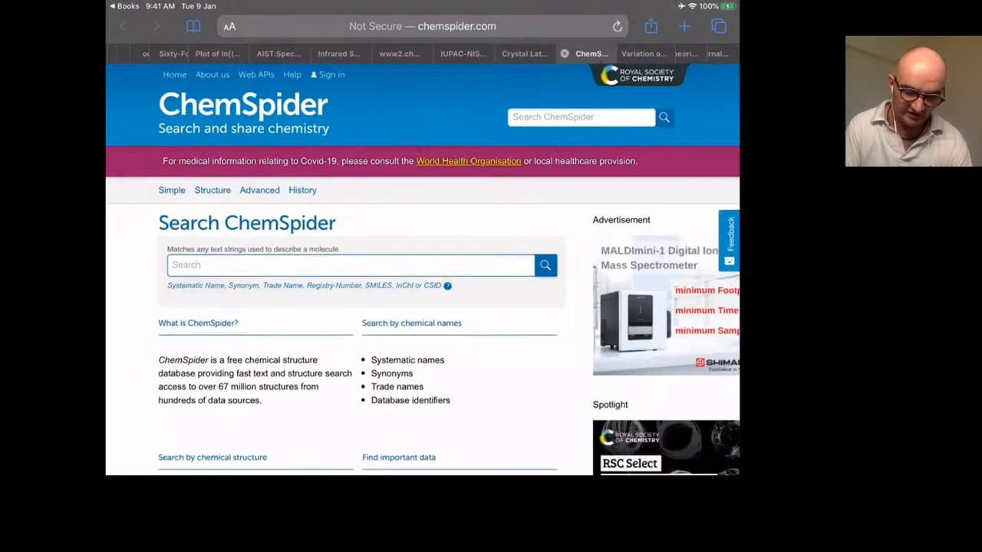
{"action": "left_click", "coordinate": [349, 264]}
{"action": "type", "text": "Eth"}
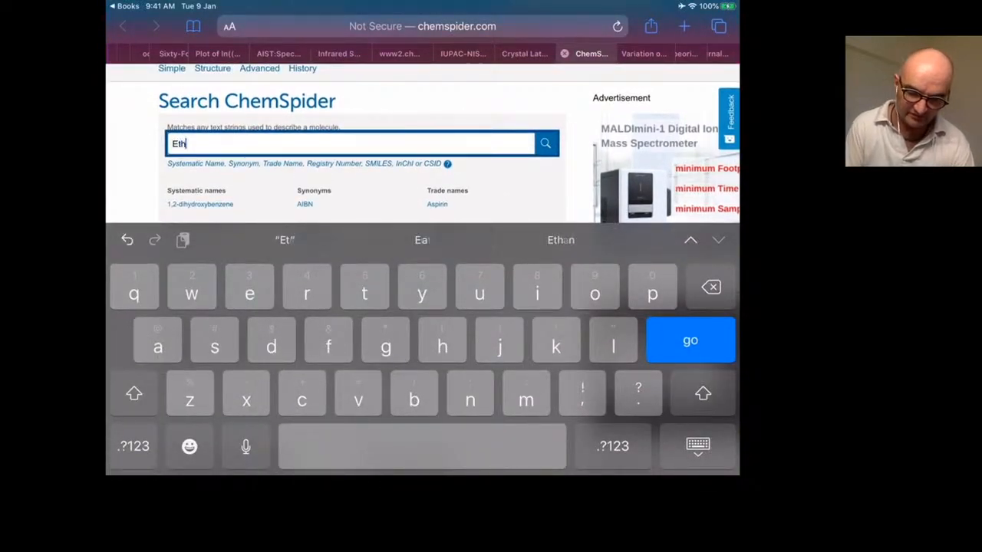
{"action": "type", "text": "anol"}
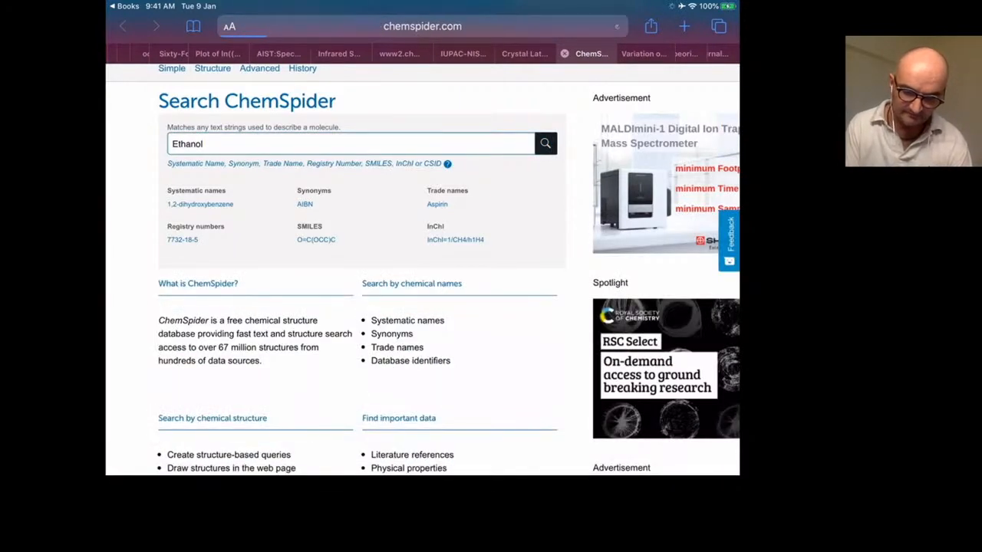
{"action": "left_click", "coordinate": [545, 144]}
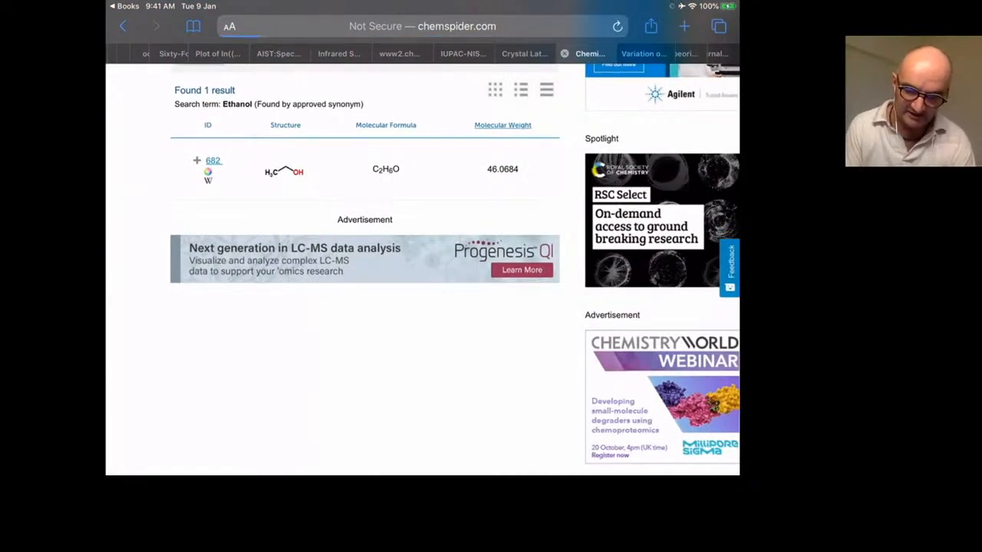
{"action": "left_click", "coordinate": [212, 161]}
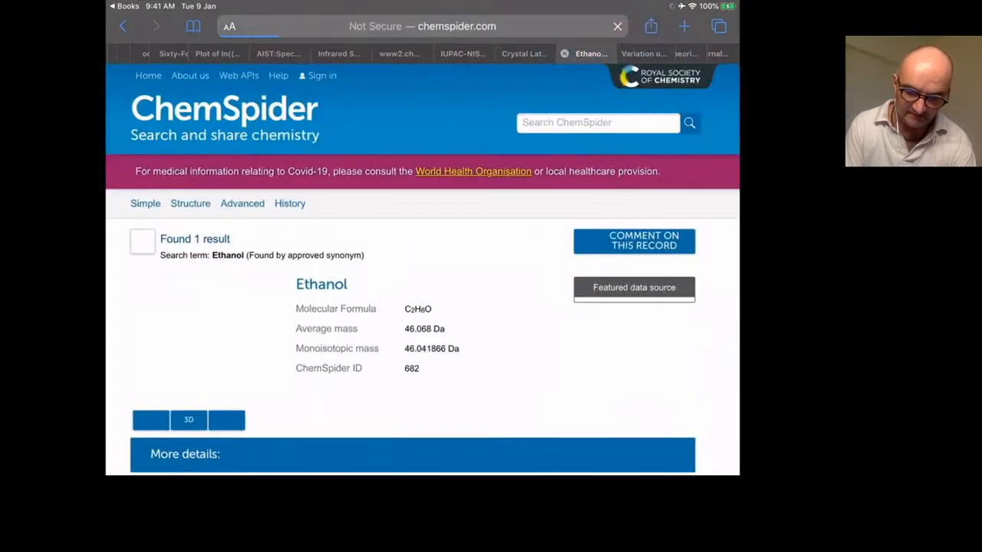
- View ethanol's structure and its experimental physico-chemical properties on the record page
{"action": "scroll", "scroll_direction": "down", "scroll_amount": 3}
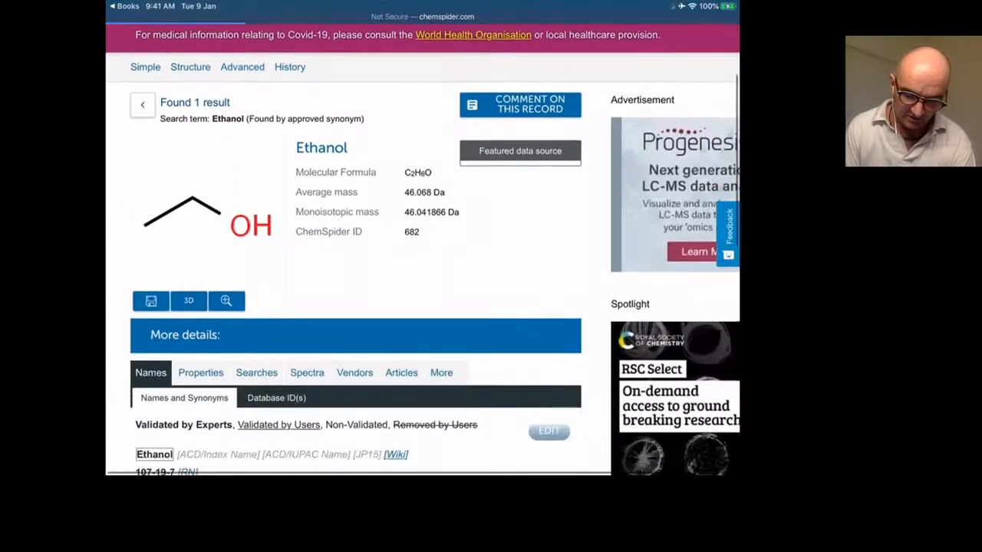
{"action": "scroll", "scroll_direction": "down", "scroll_amount": 3}
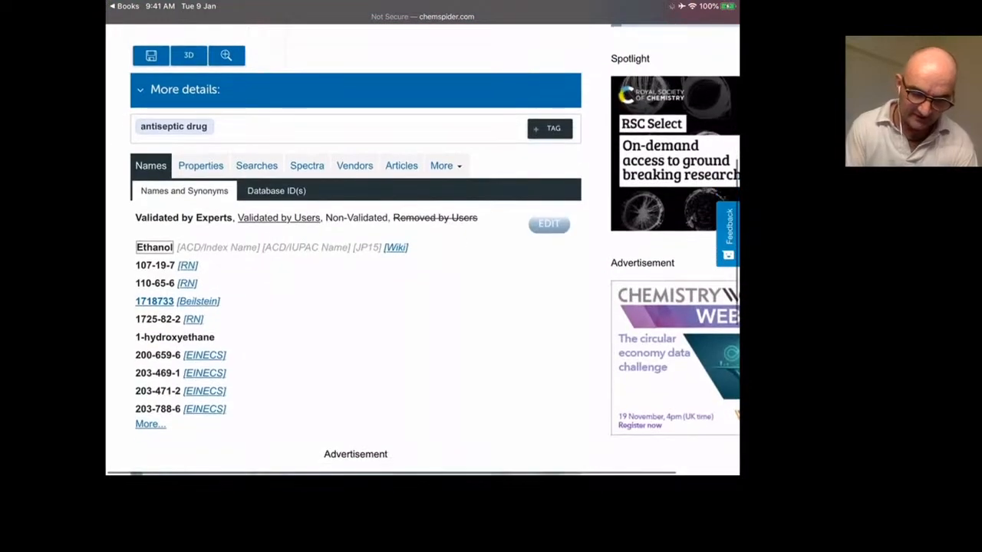
{"action": "left_click", "coordinate": [199, 165]}
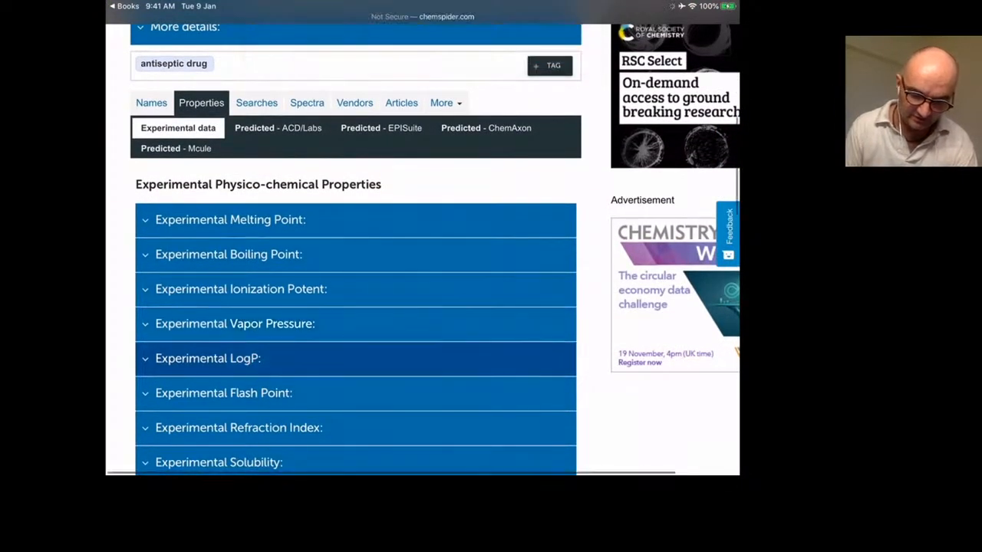
{"action": "scroll", "scroll_direction": "down", "scroll_amount": 3}
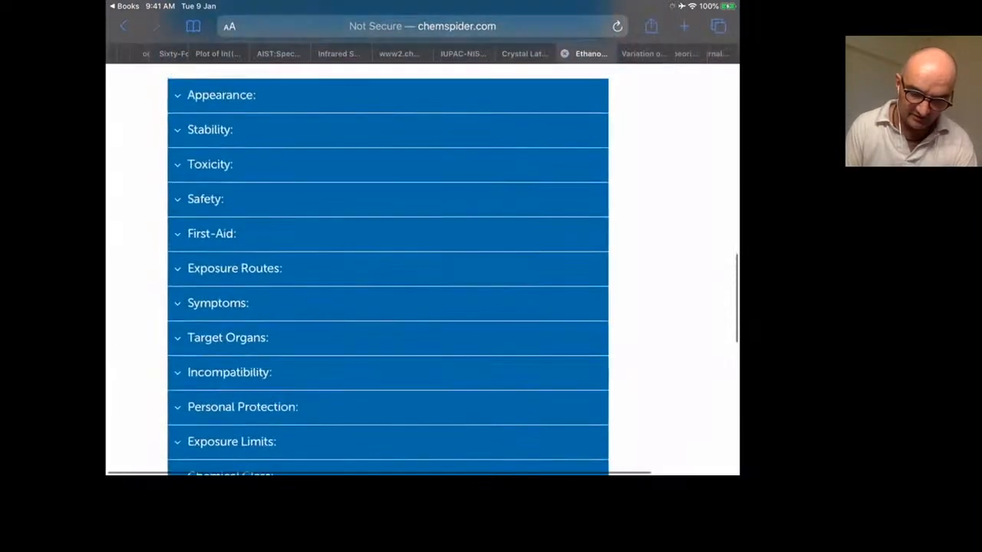
{"action": "scroll", "scroll_direction": "up", "scroll_amount": 3}
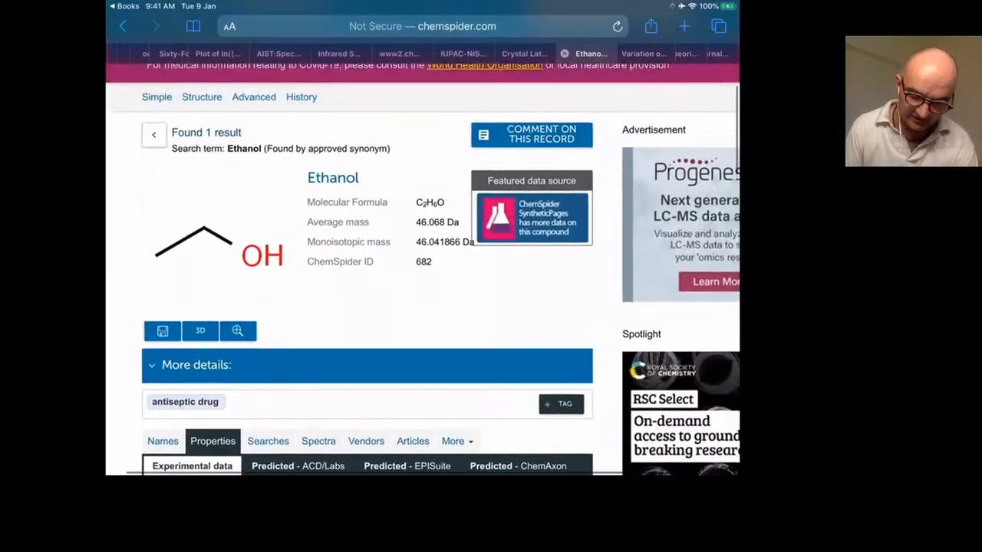
{"action": "scroll", "scroll_direction": "down", "scroll_amount": 3}
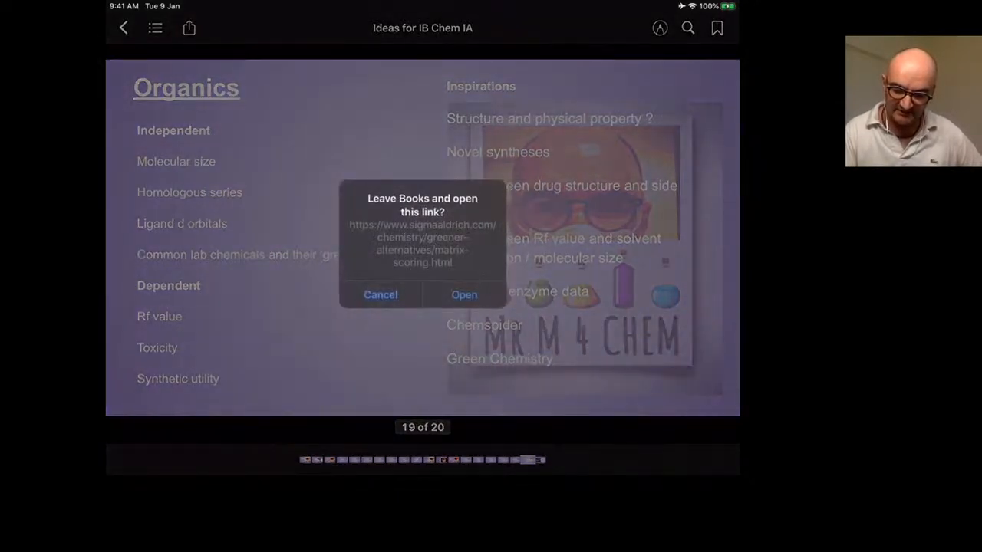
- Leave Books for the Sigma-Aldrich DOZN page and dismiss its location permission requests
{"action": "left_click", "coordinate": [463, 295]}
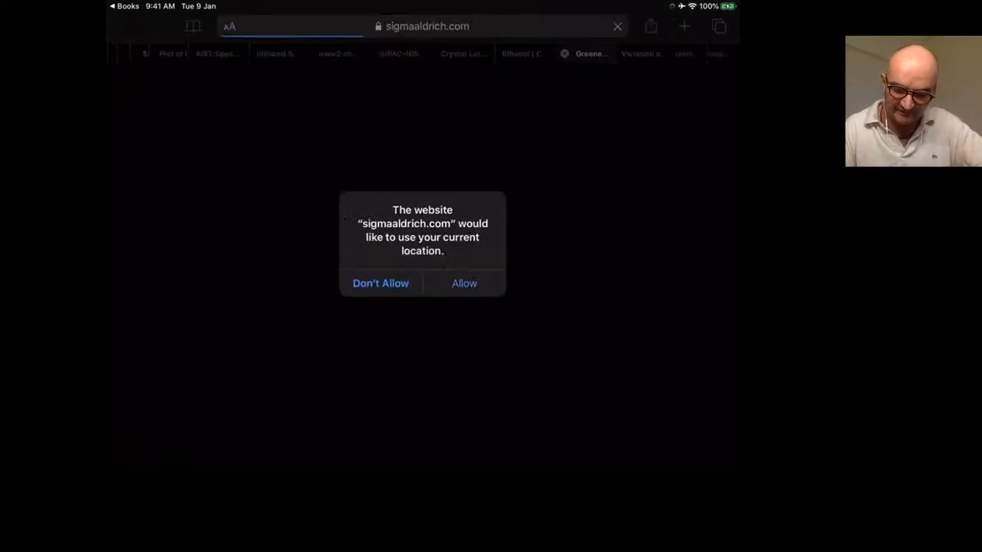
{"action": "left_click", "coordinate": [380, 282]}
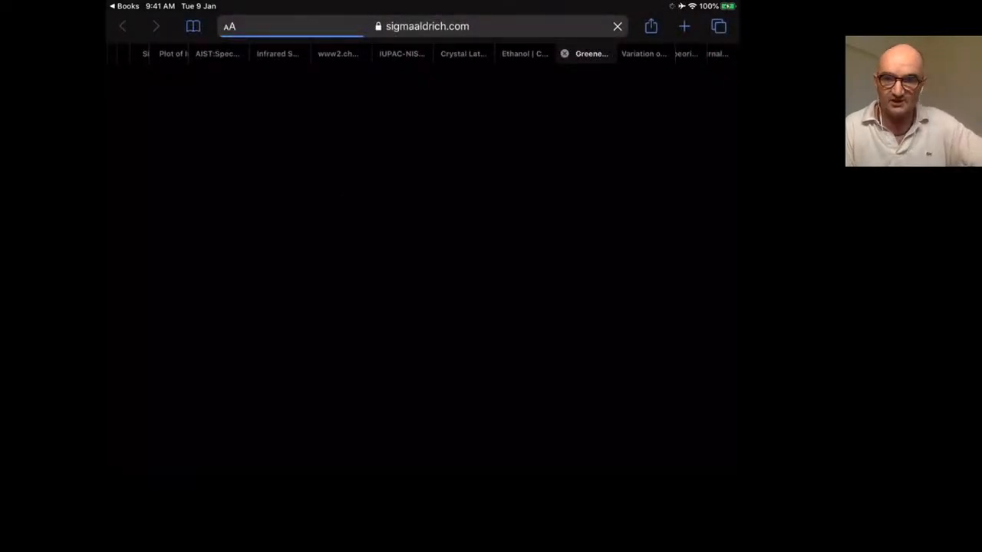
{"action": "left_click", "coordinate": [591, 52]}
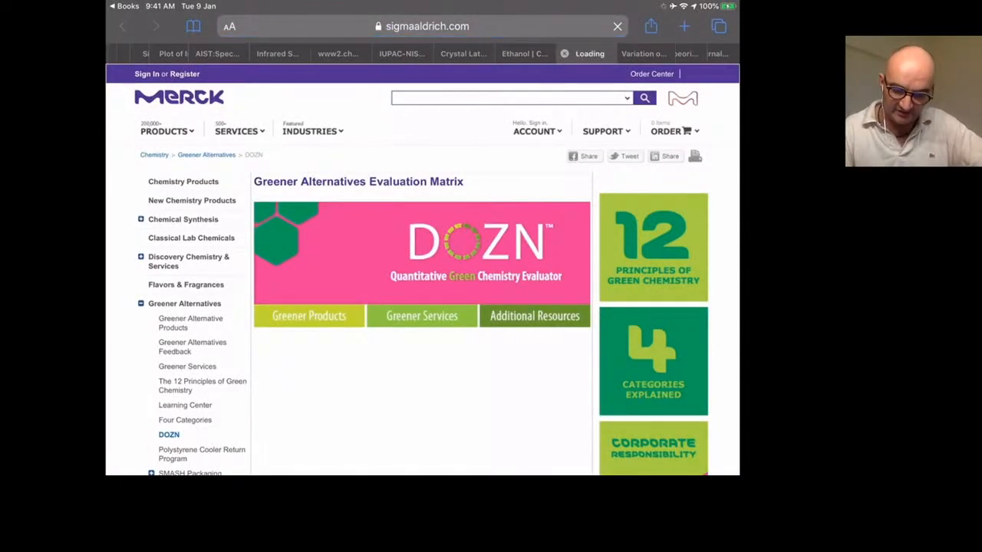
{"action": "scroll", "scroll_direction": "down", "scroll_amount": 3}
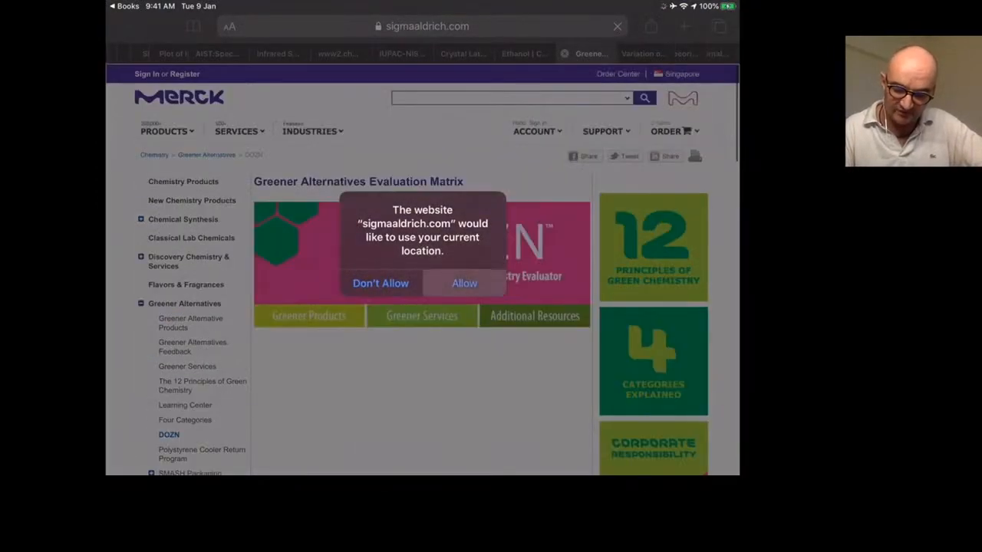
{"action": "left_click", "coordinate": [381, 282]}
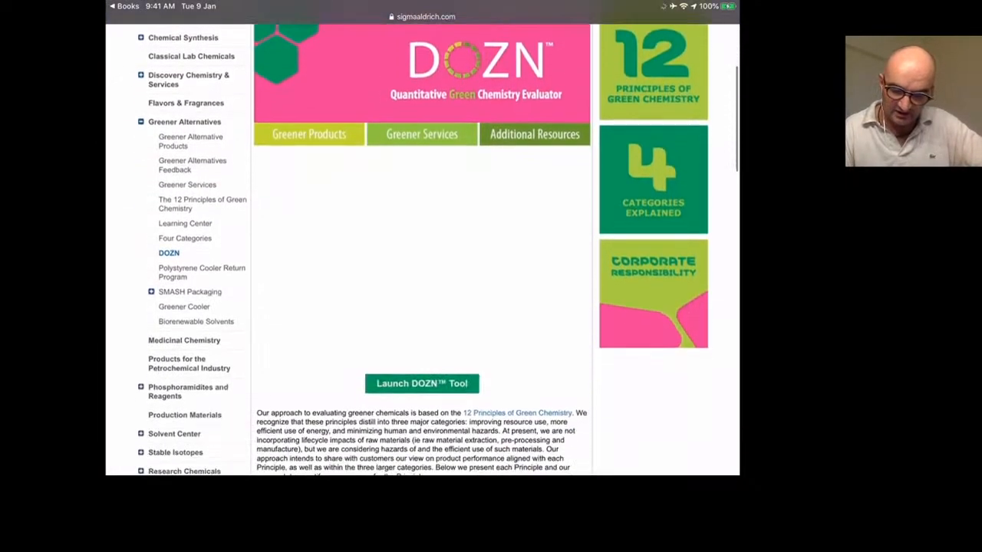
- Bring the DOZN green chemistry scoring example and principles into view
{"action": "scroll", "scroll_direction": "down", "scroll_amount": 3}
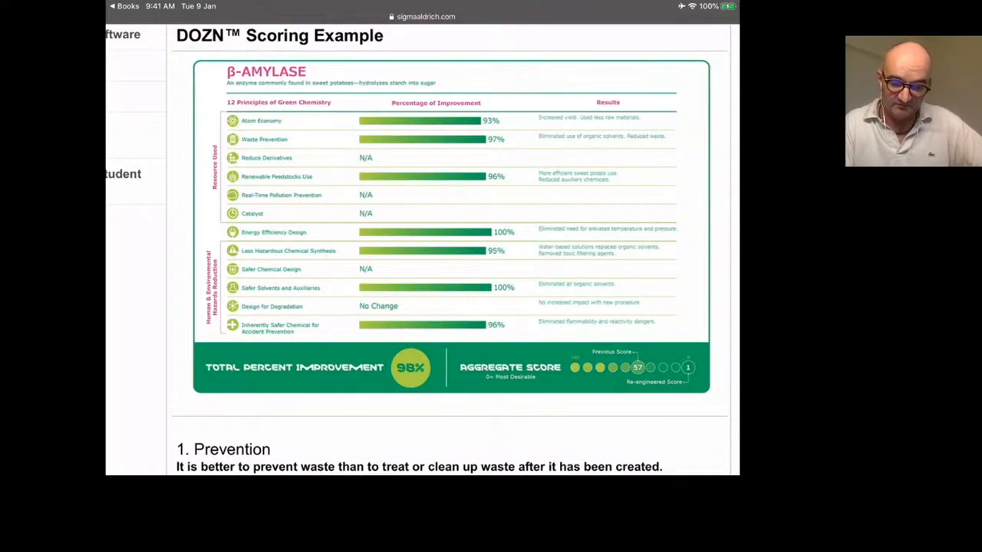
{"action": "scroll", "scroll_direction": "down", "scroll_amount": 3}
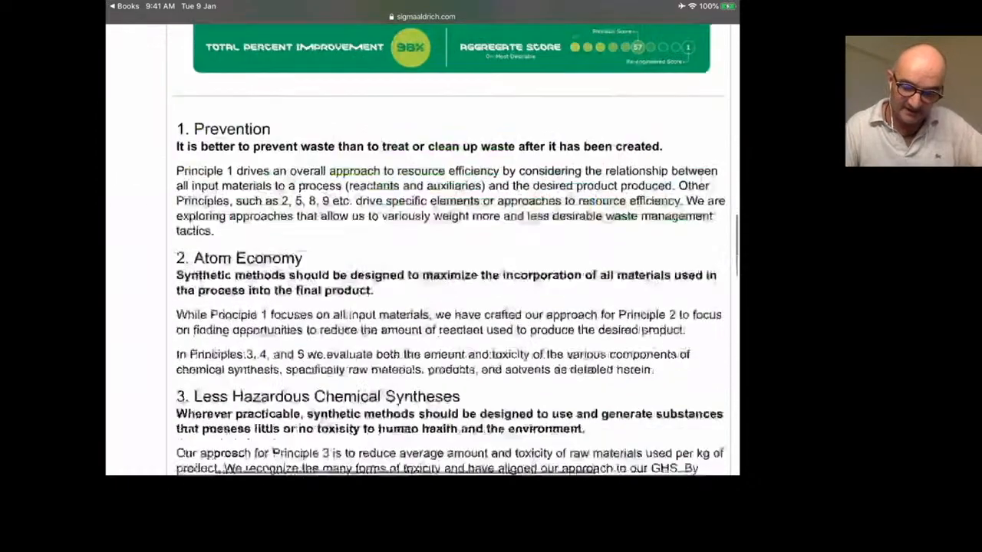
{"action": "scroll", "scroll_direction": "down", "scroll_amount": 3}
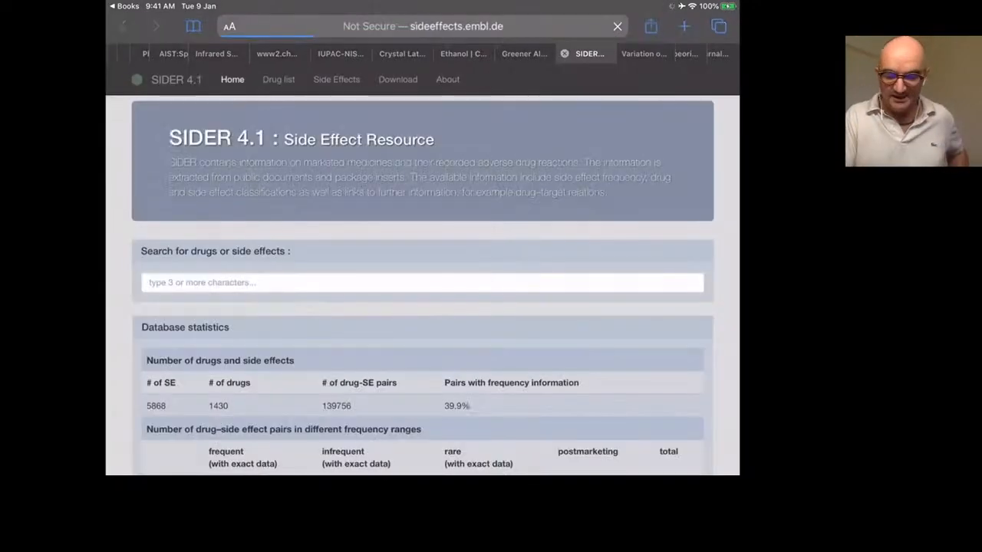
- Read down the SIDER 4.1 home page to its drug and placebo side-effect pair statistics
{"action": "scroll", "scroll_direction": "down", "scroll_amount": 3}
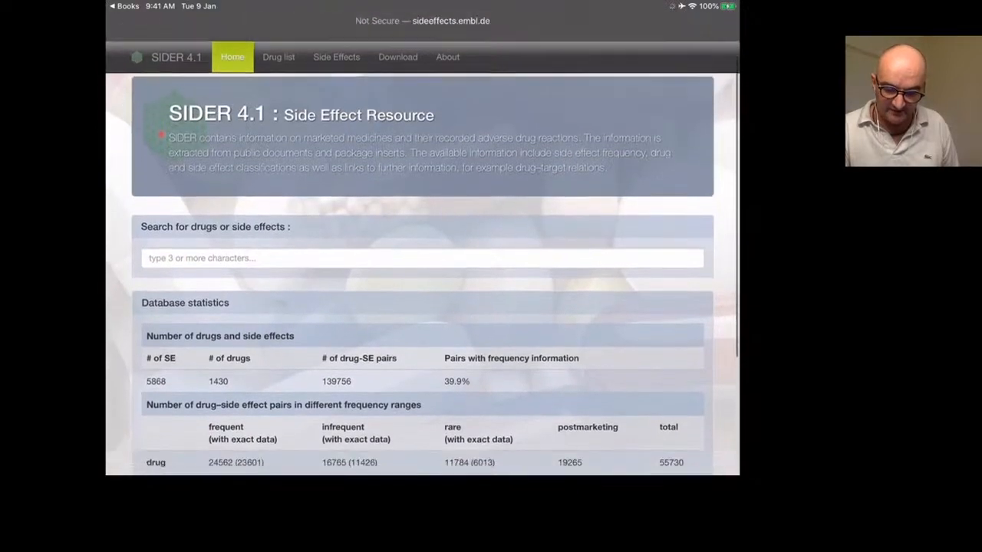
{"action": "scroll", "scroll_direction": "down", "scroll_amount": 3}
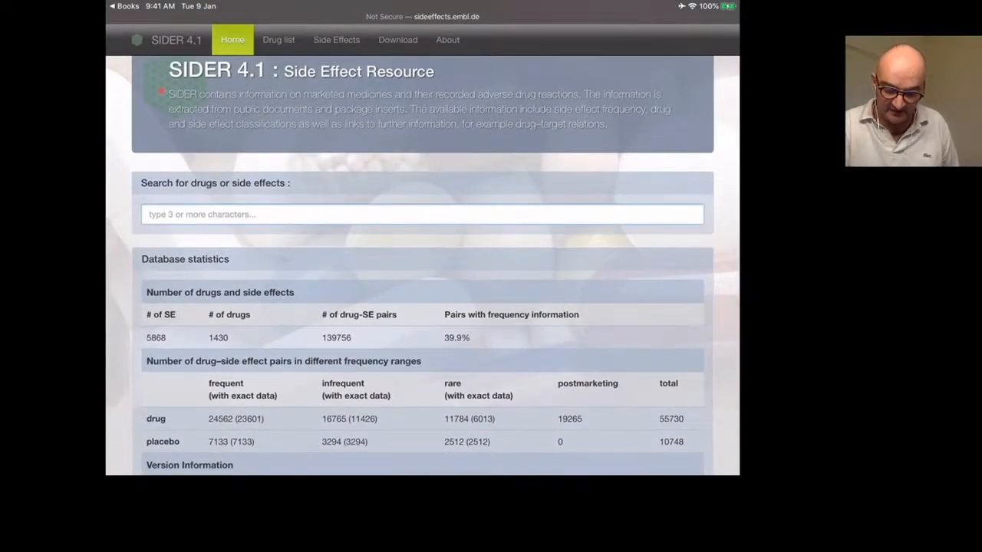